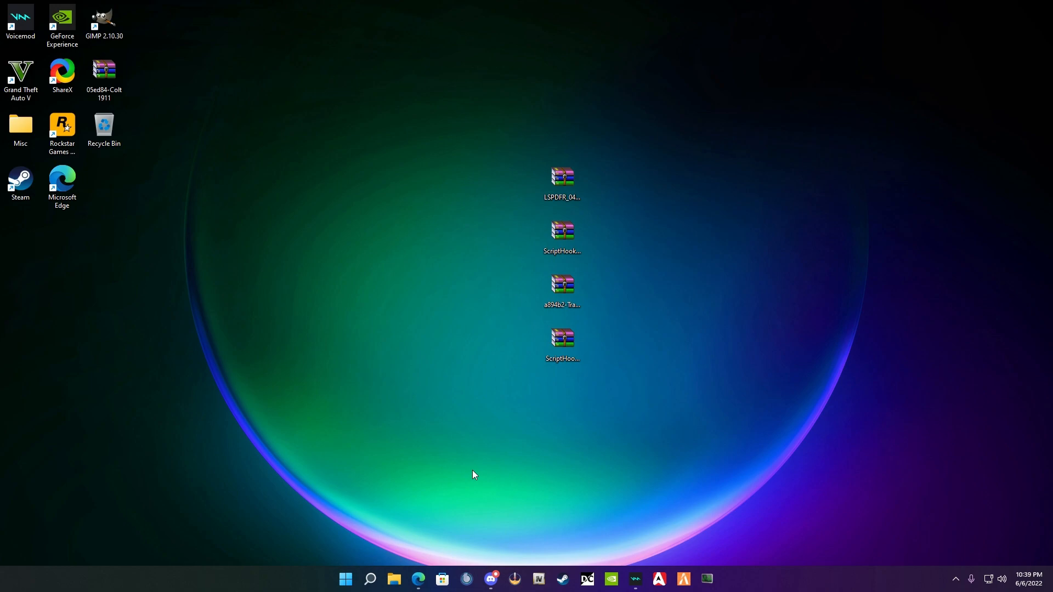
mouse_move(421, 522)
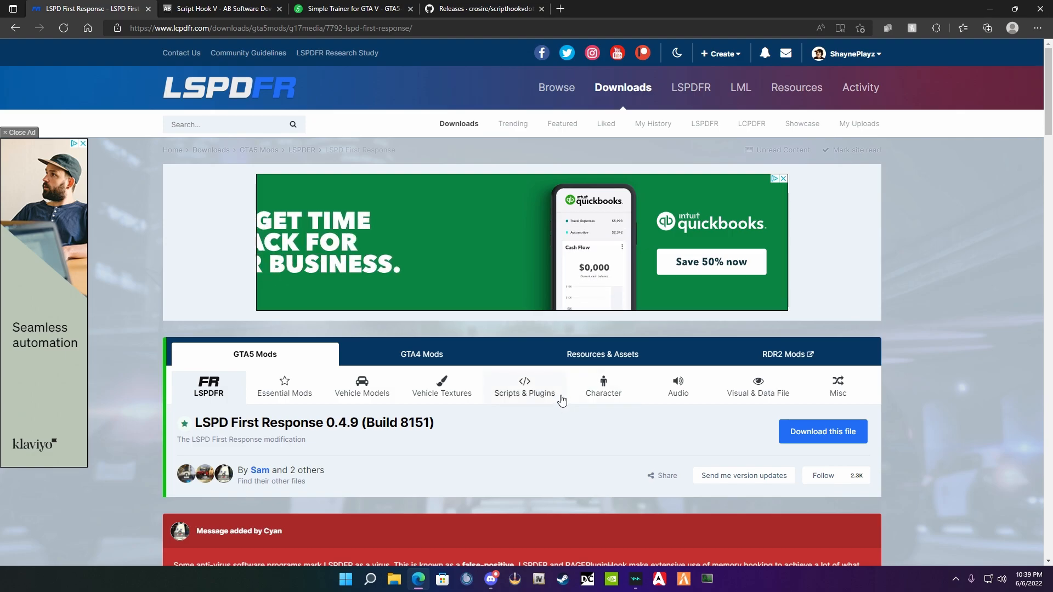
- Start the LSPD First Response 0.4.9 download, accept the licence and choose the manual install zip
click(821, 431)
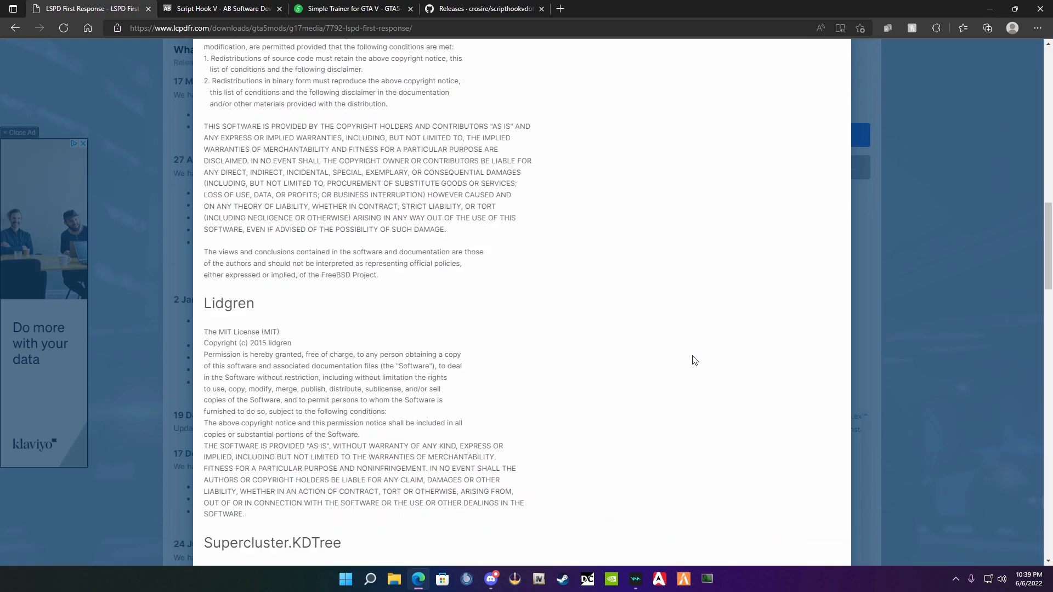
scroll(up, 3)
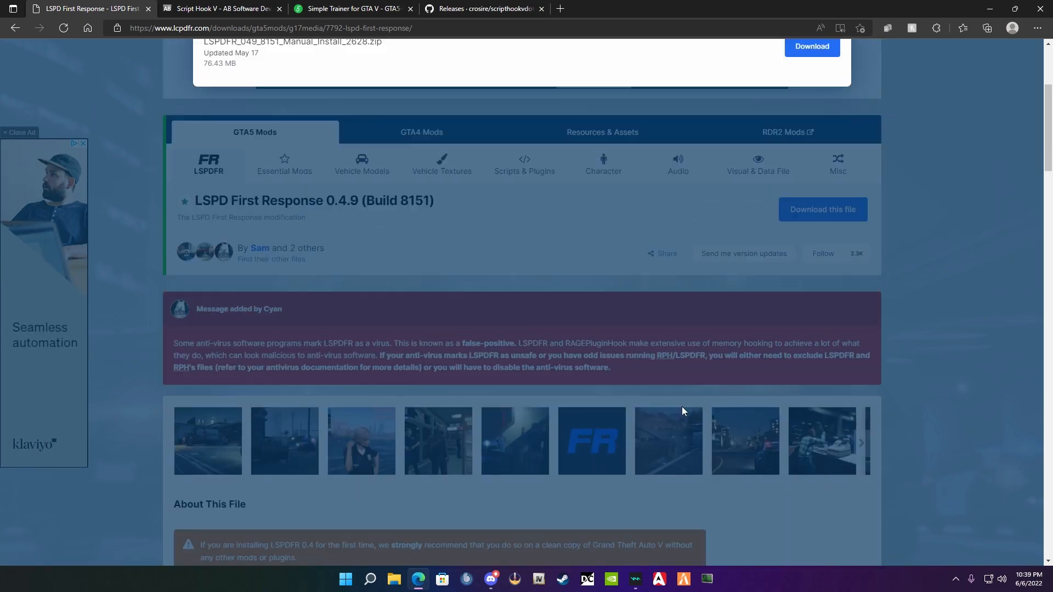
click(821, 209)
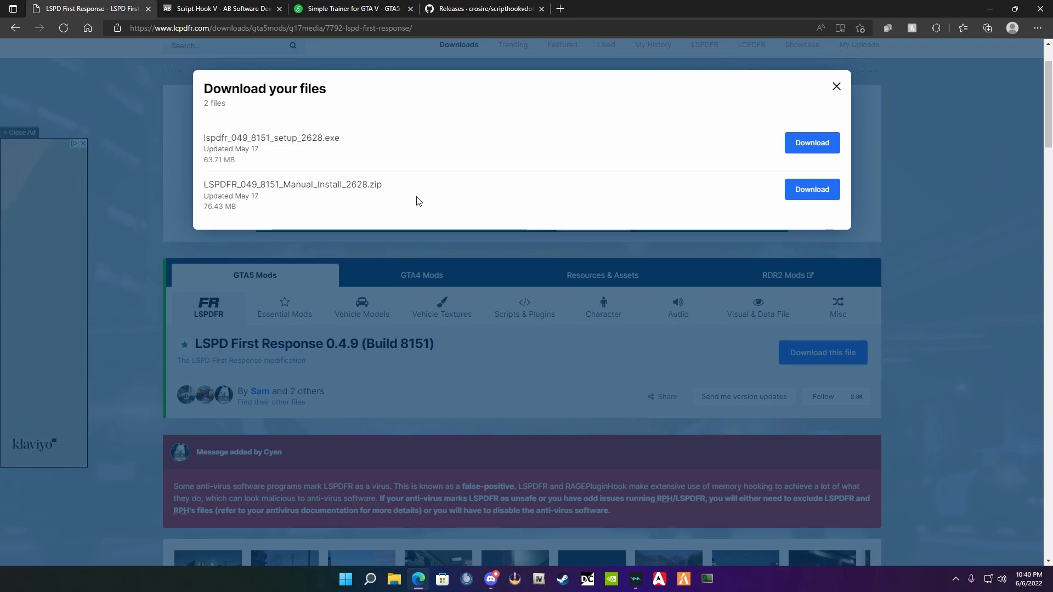
click(222, 8)
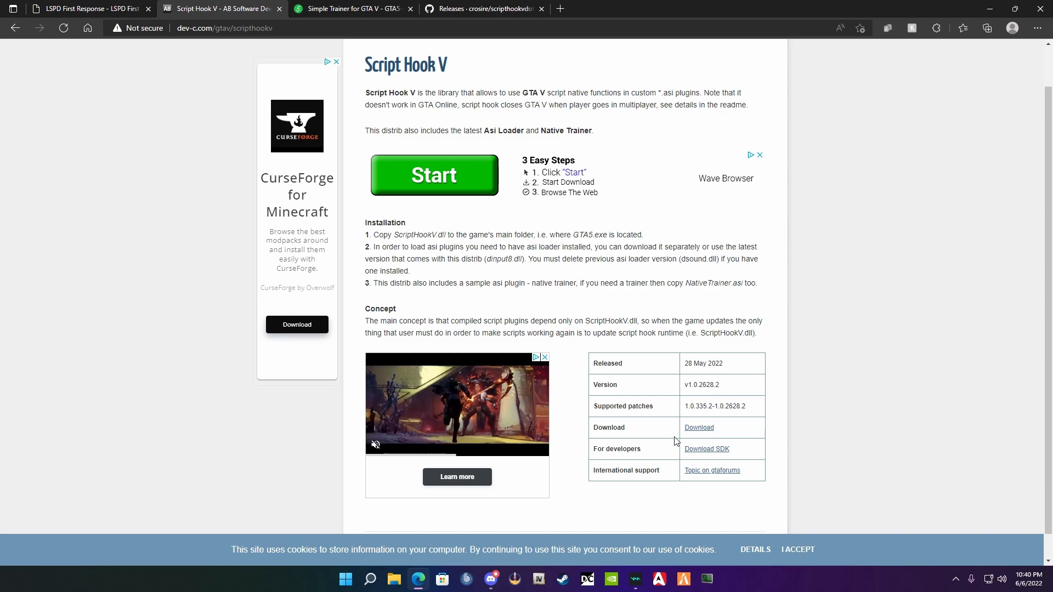
mouse_move(698, 426)
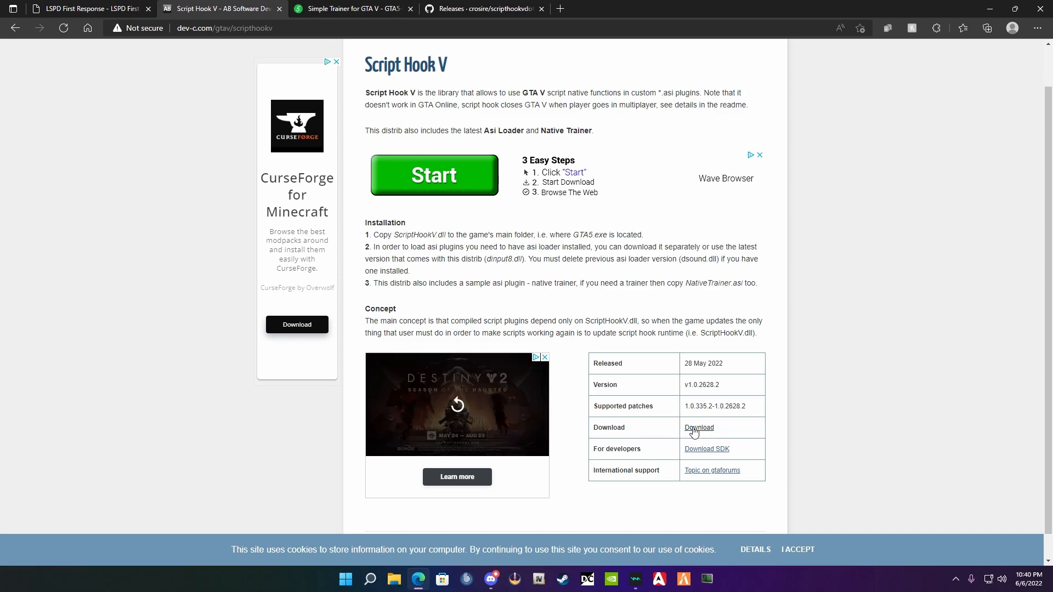
mouse_move(661, 391)
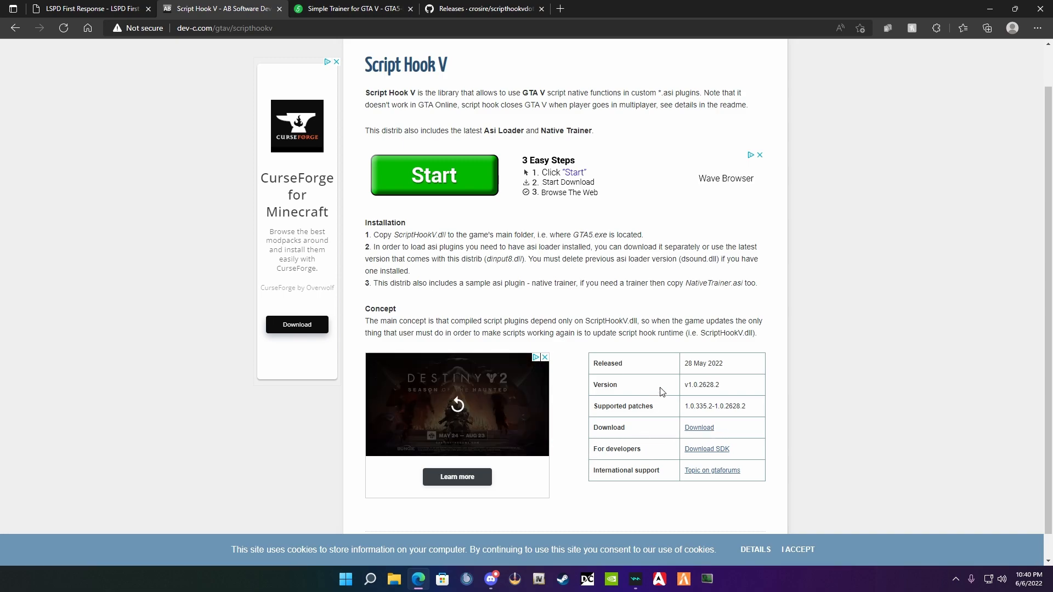
mouse_move(697, 393)
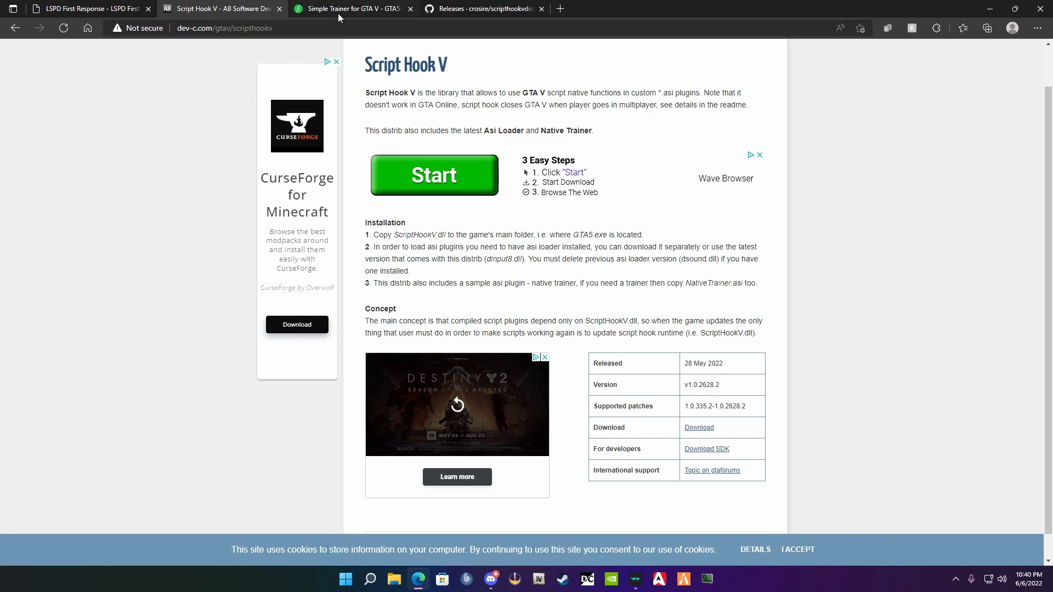
- Look over the Simple Trainer for GTA V 14.1 mod page, its description and version list
click(348, 9)
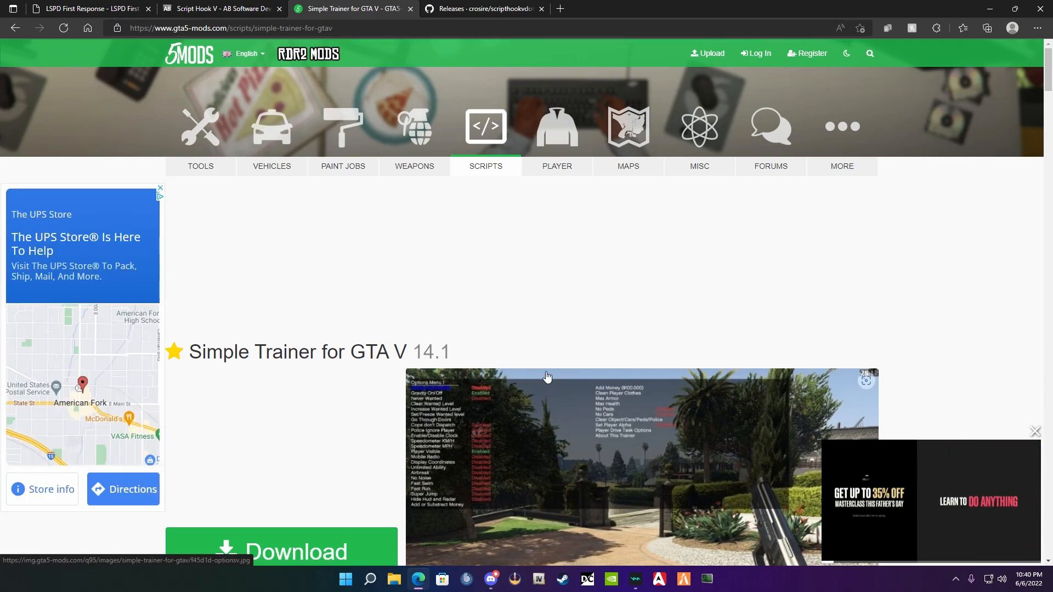
scroll(down, 3)
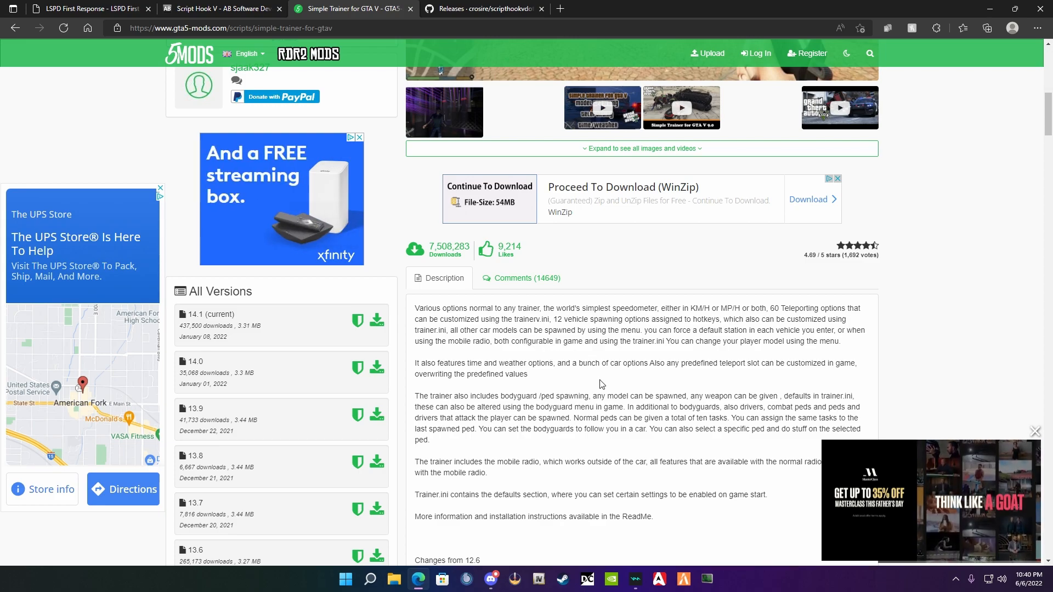
scroll(up, 3)
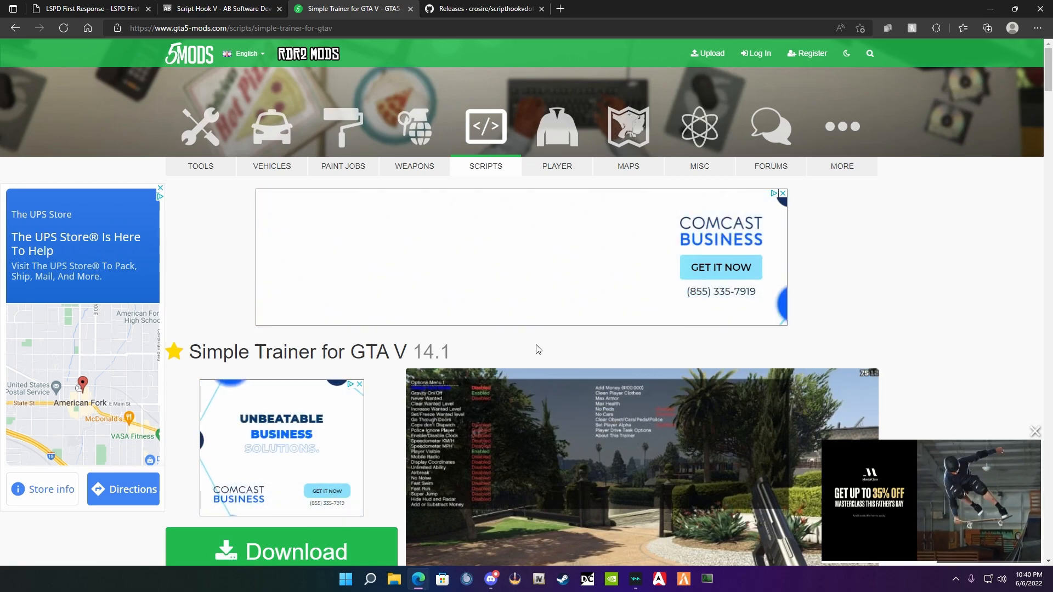
scroll(down, 3)
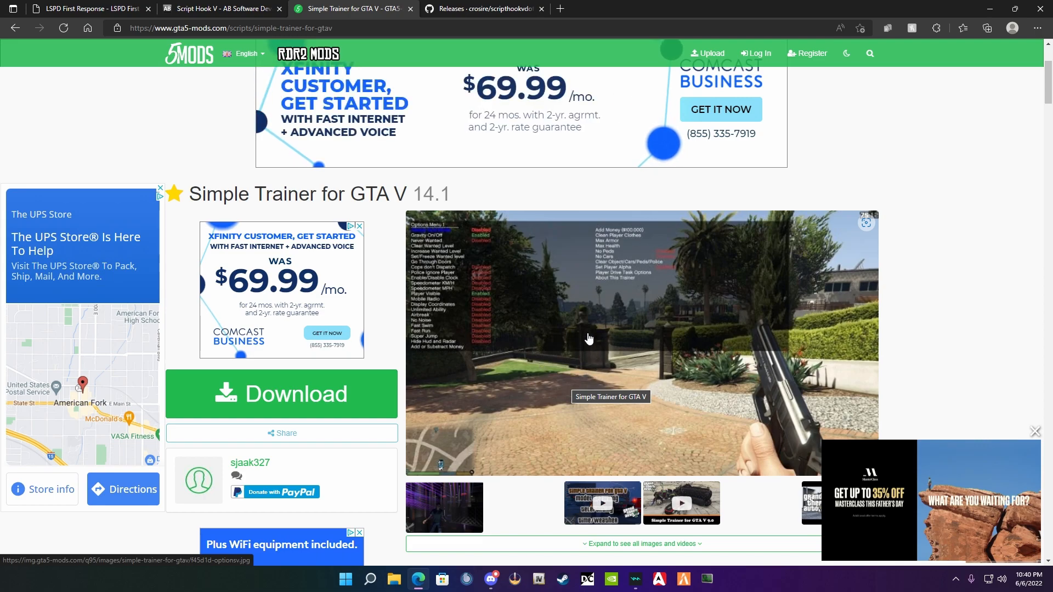
scroll(up, 3)
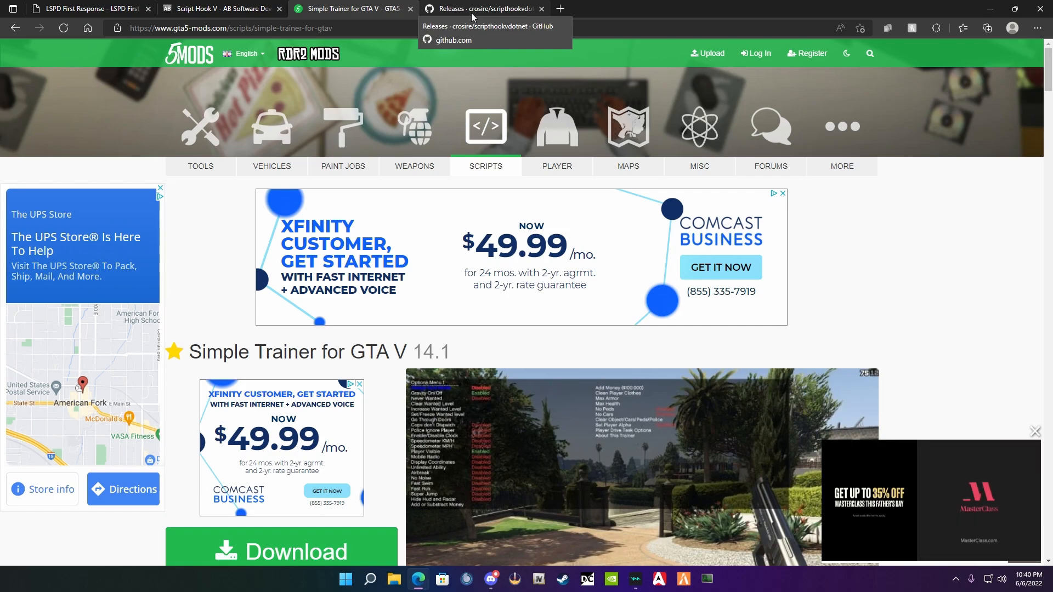
- View the ScriptHookVDotNet v3.4.0 release notes on the GitHub releases page
click(480, 8)
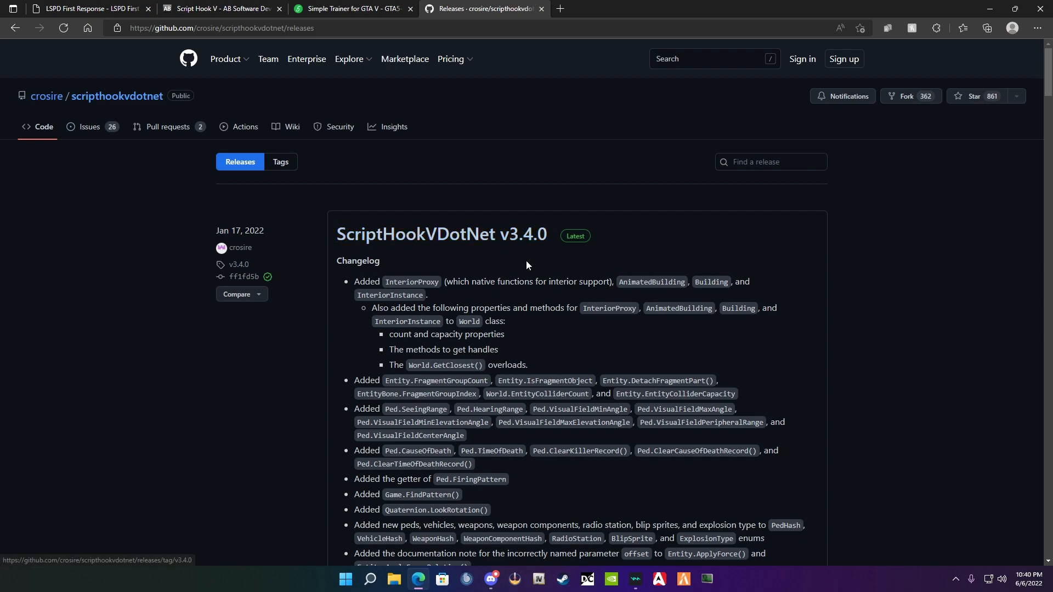
scroll(down, 3)
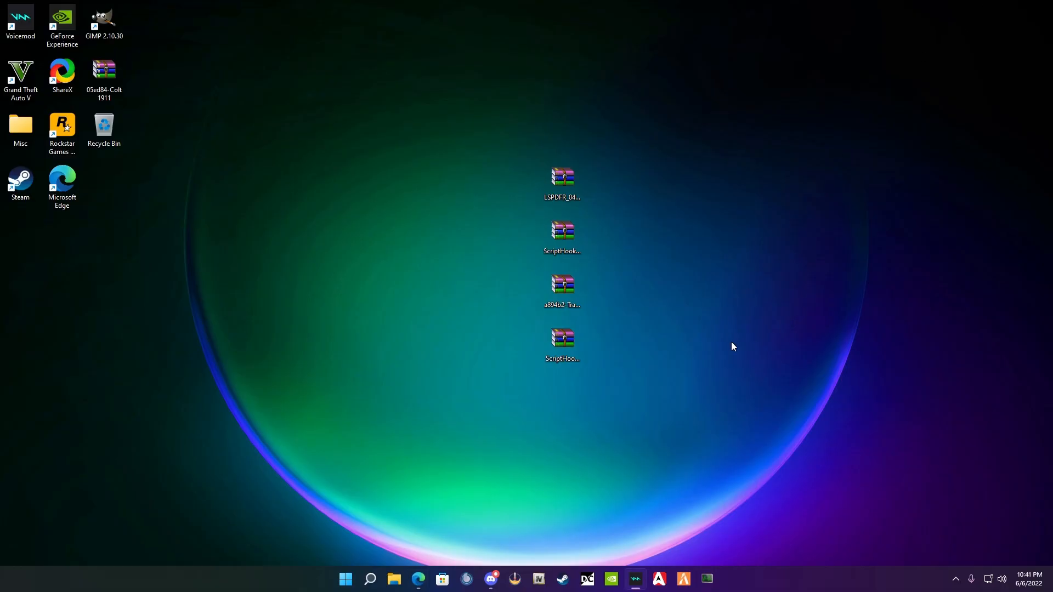
mouse_move(542, 424)
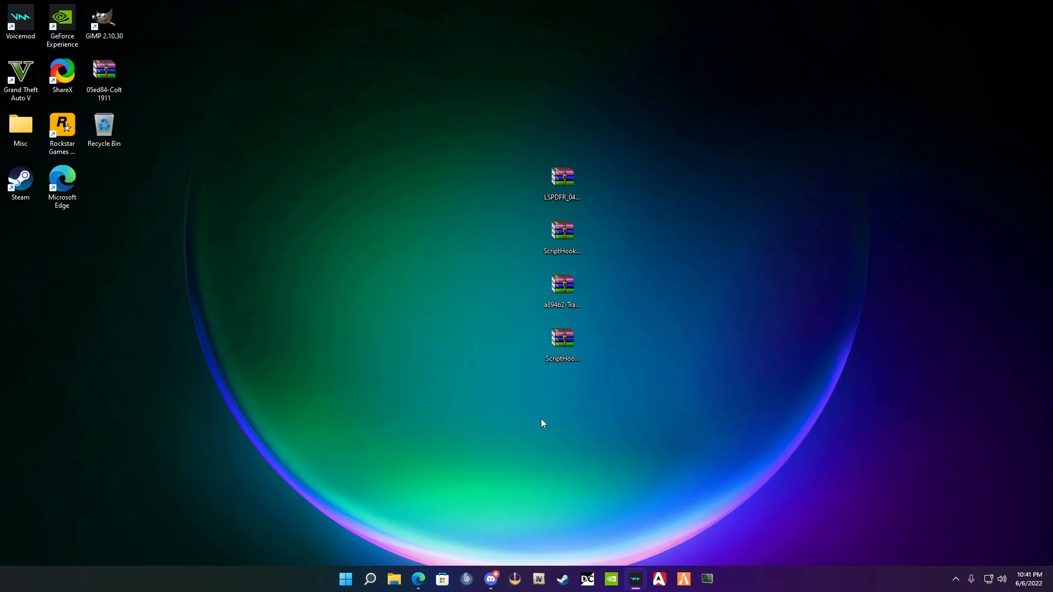
mouse_move(404, 429)
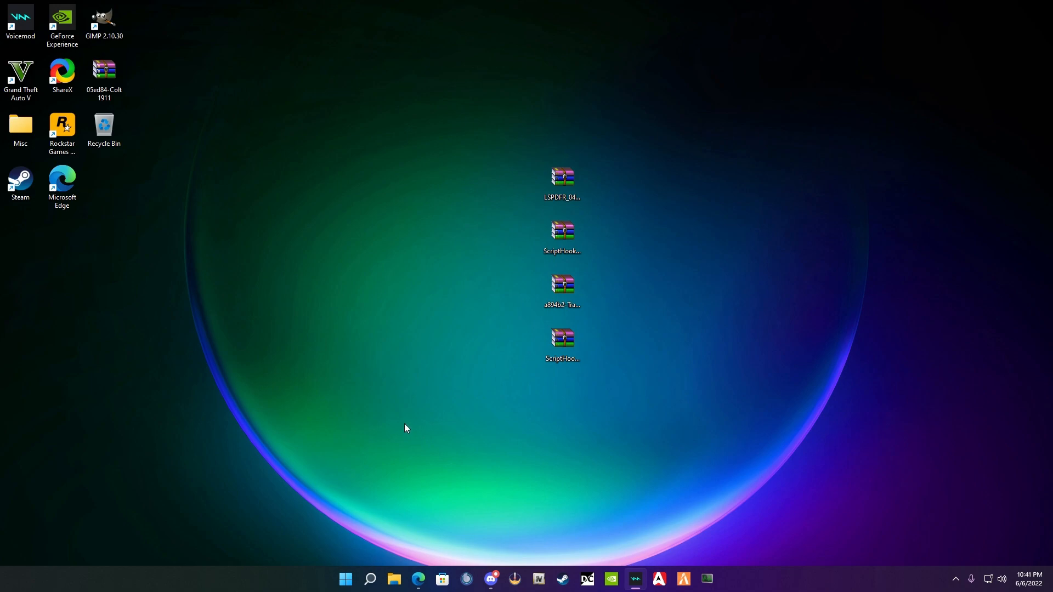
mouse_move(385, 483)
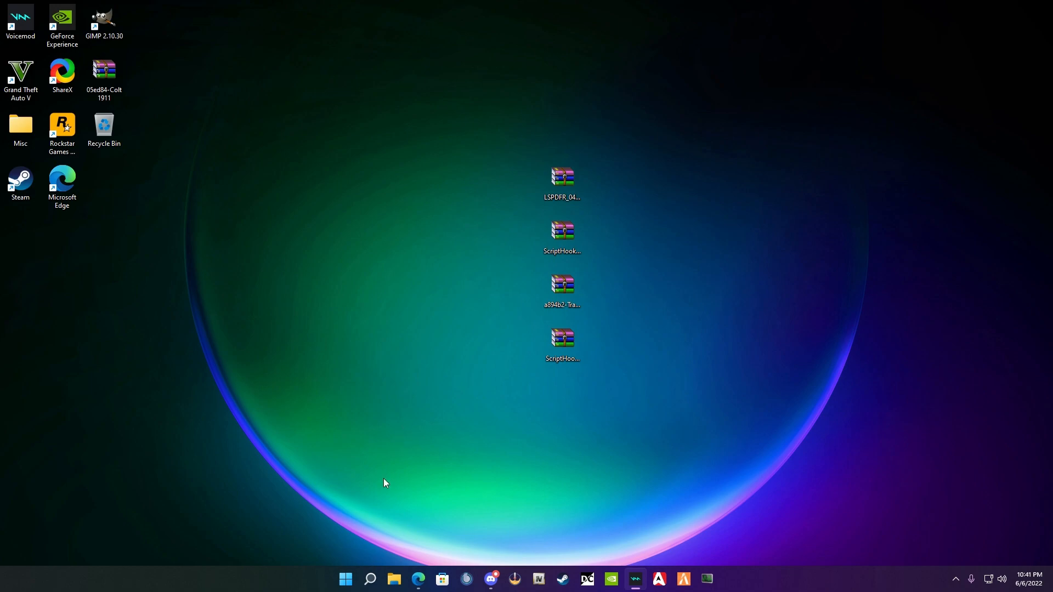
mouse_move(436, 428)
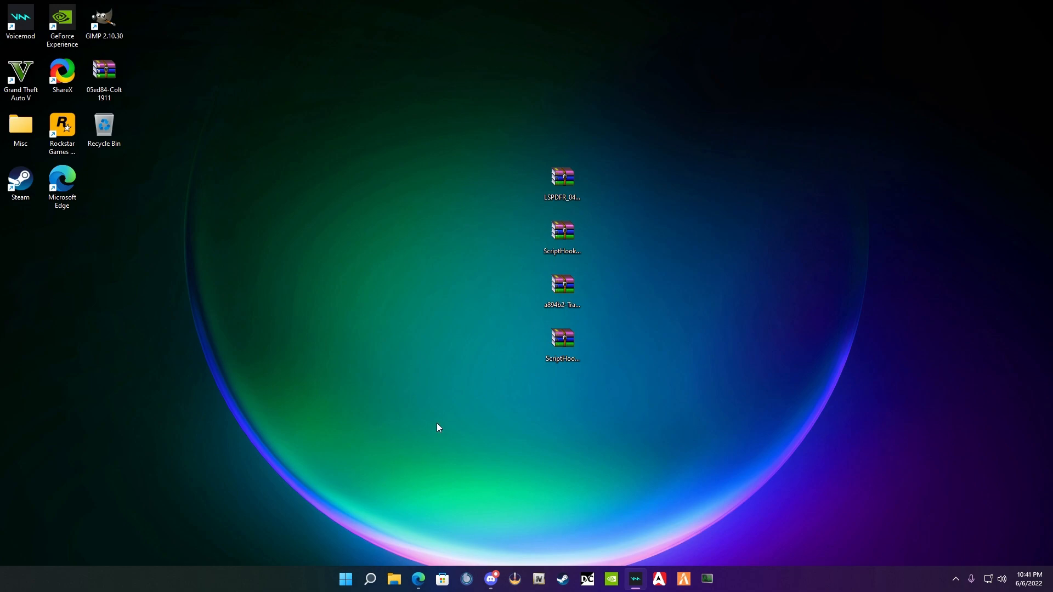
mouse_move(677, 447)
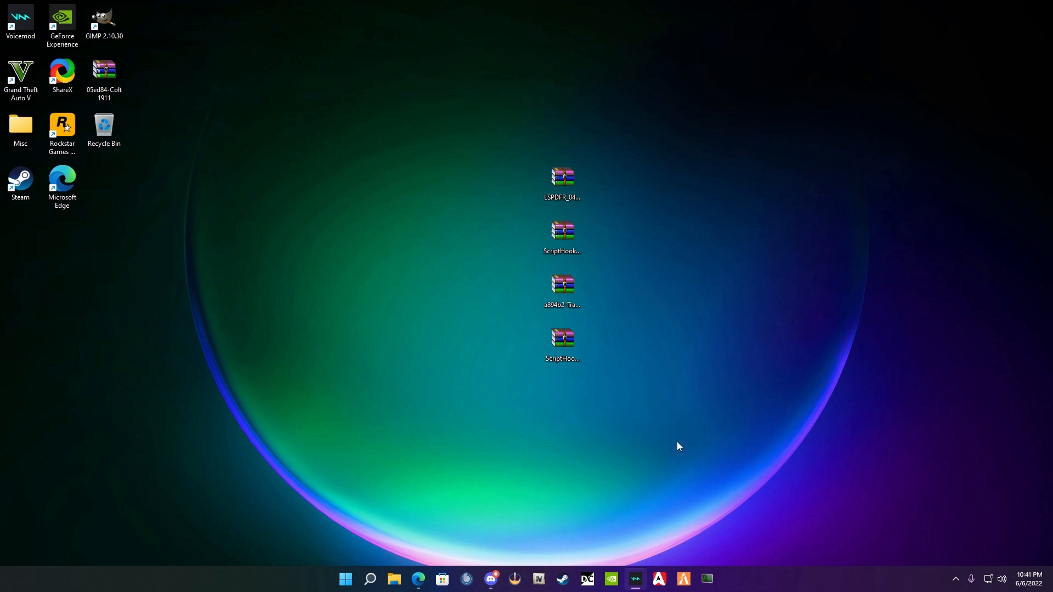
mouse_move(808, 467)
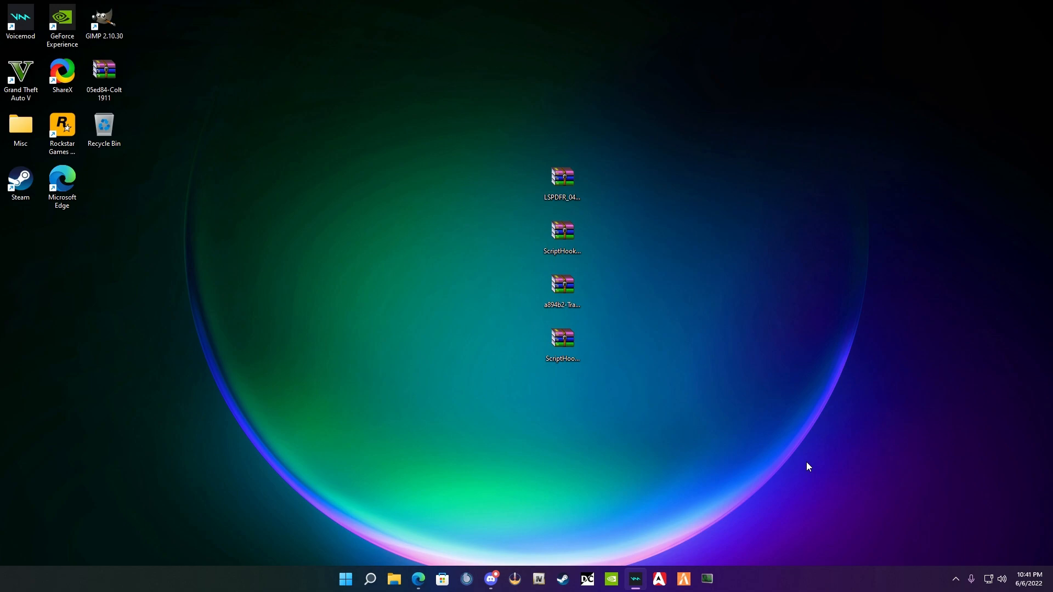
mouse_move(775, 442)
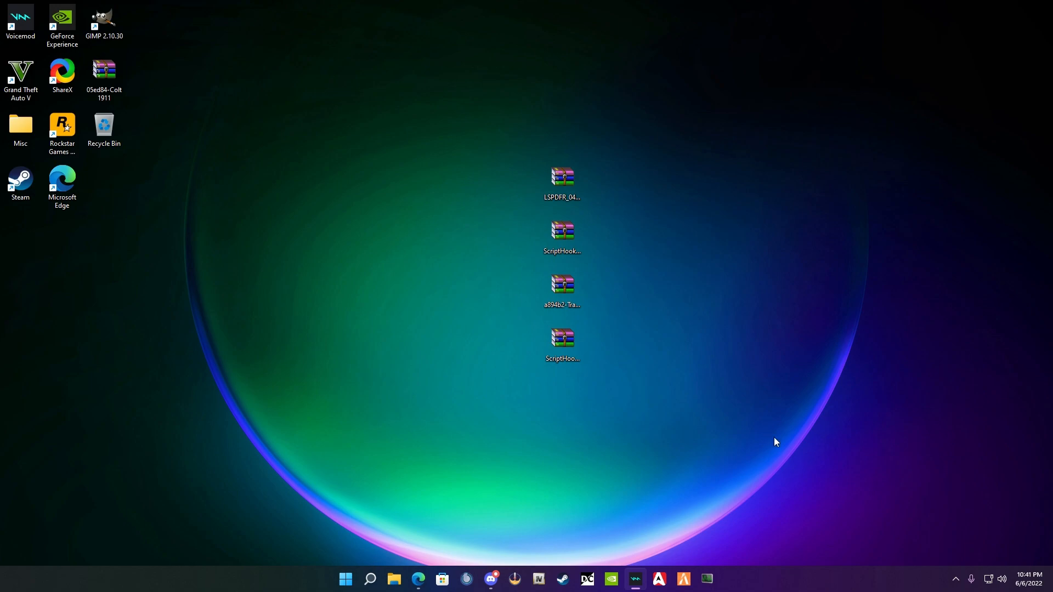
mouse_move(829, 440)
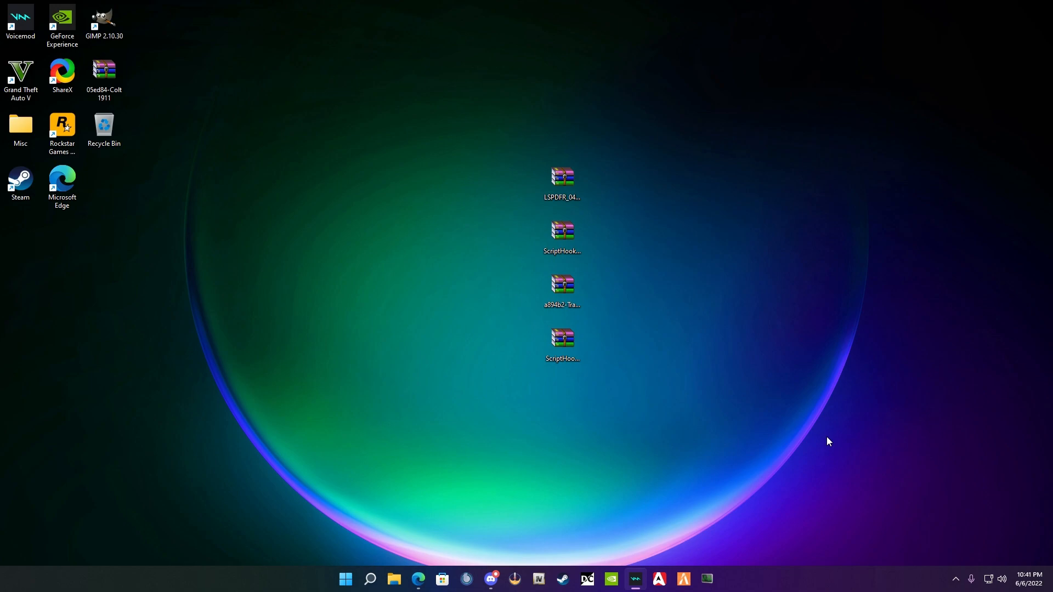
- From the Steam Library, browse Grand Theft Auto V's local files to open its install folder
click(955, 579)
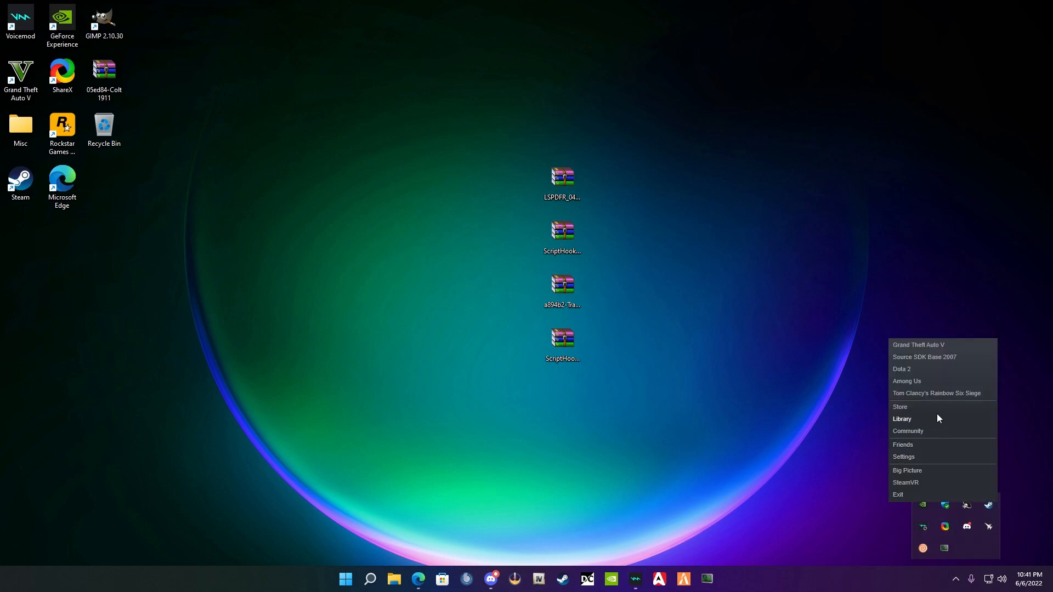
click(902, 419)
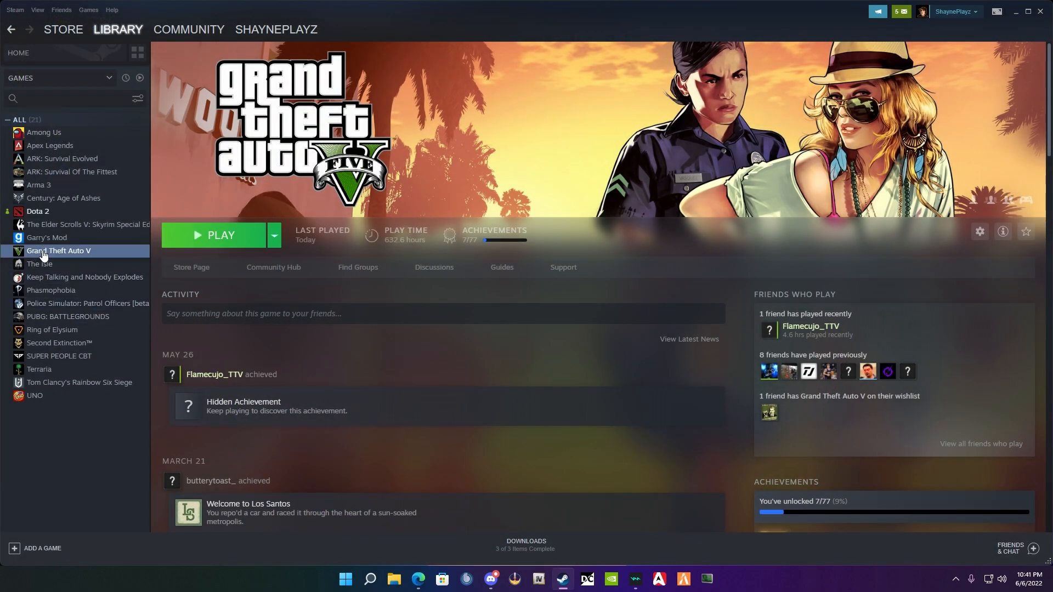
mouse_move(44, 261)
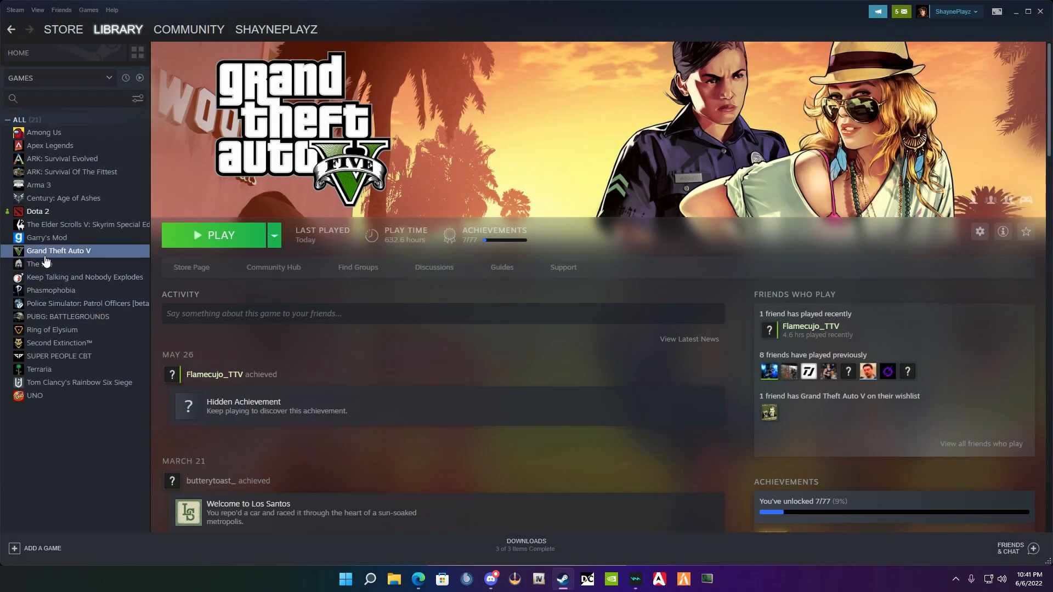
right_click(58, 250)
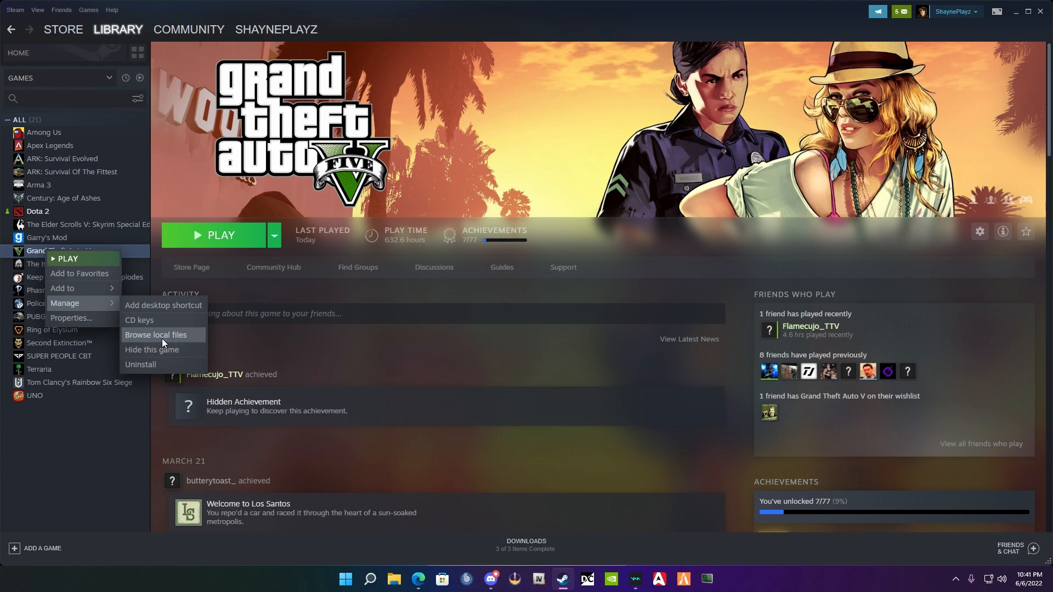
click(156, 335)
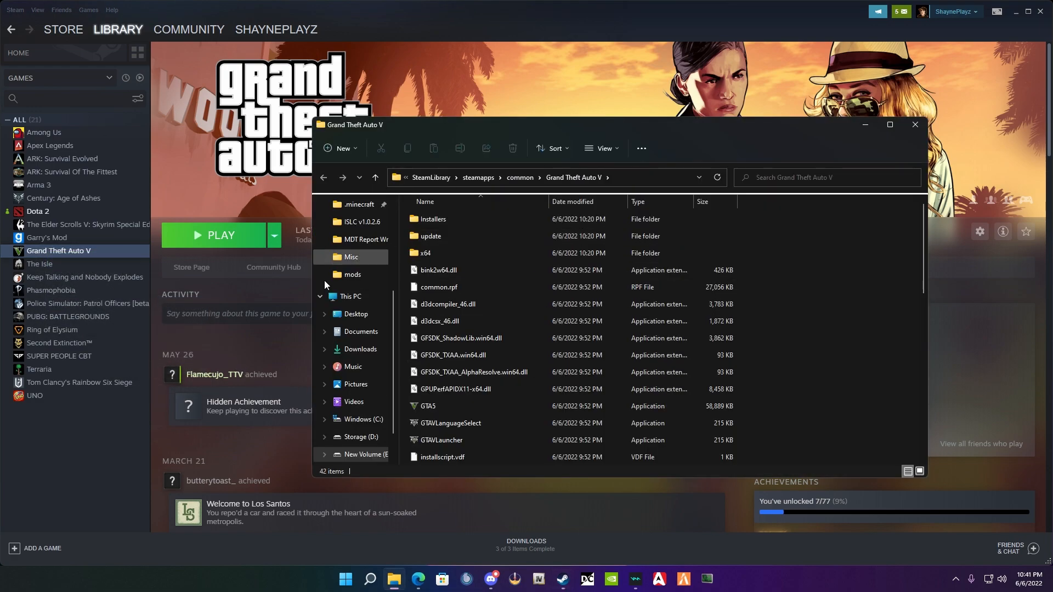
mouse_move(609, 299)
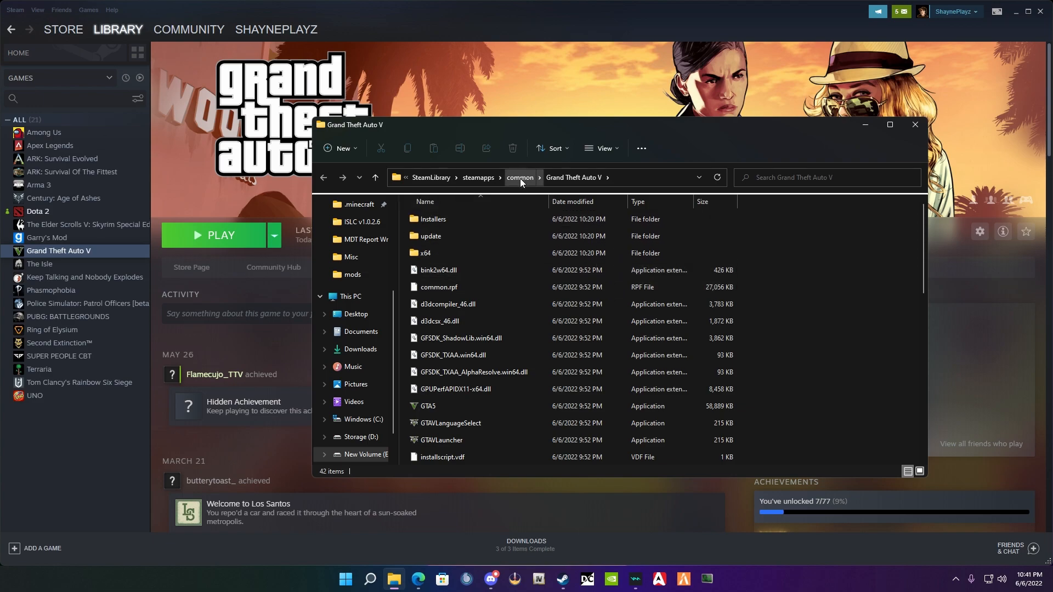
- Navigate up to the 'common' folder holding the Grand Theft Auto V and dota 2 beta folders
click(520, 177)
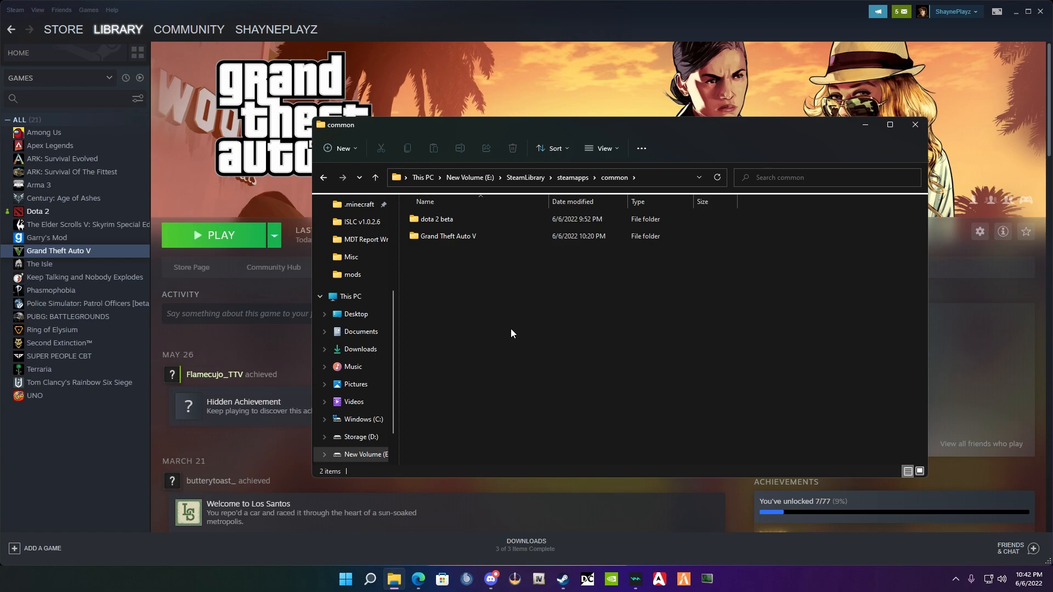
- Copy the Grand Theft Auto V folder and paste it as 'Grand Theft Auto V - Copy' in common
click(447, 235)
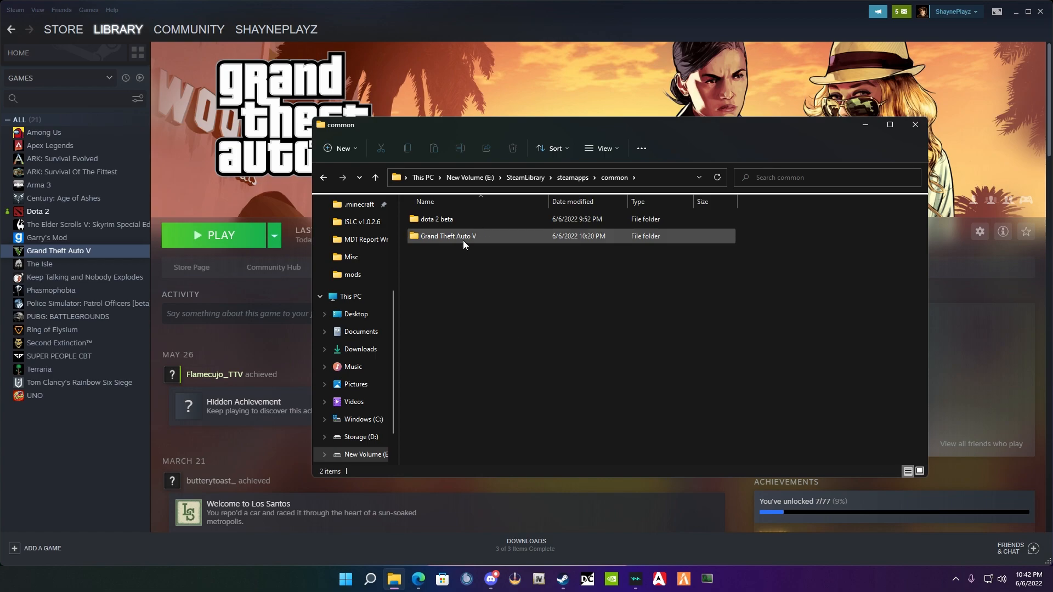
right_click(447, 236)
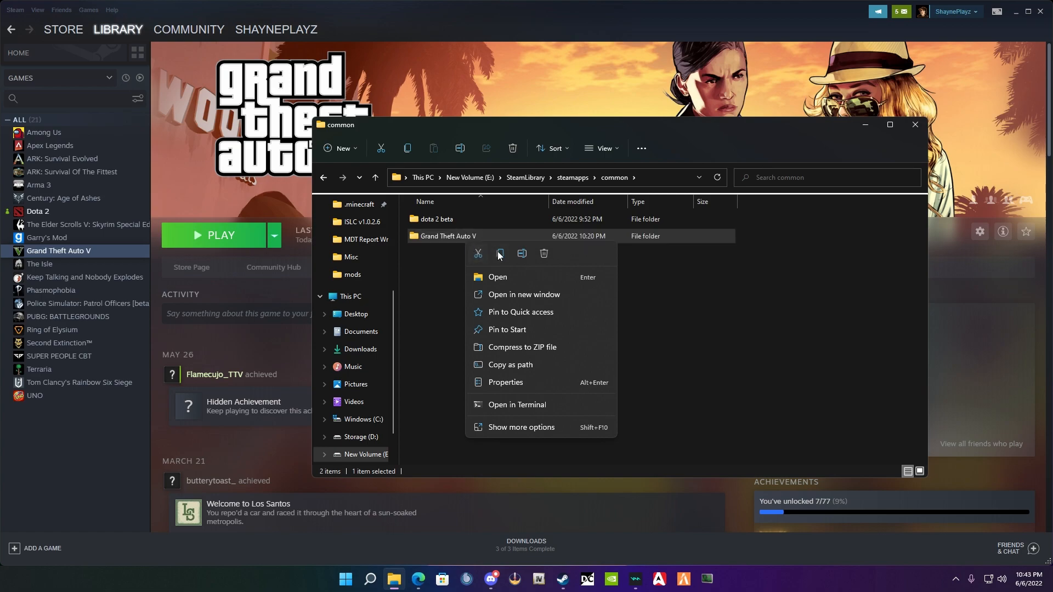
click(467, 289)
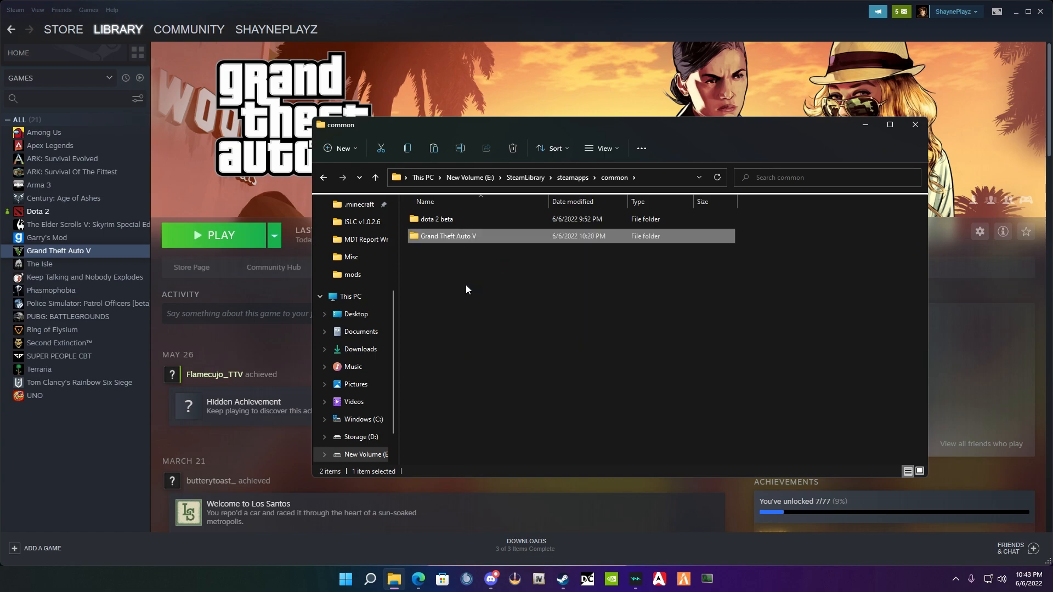
click(480, 300)
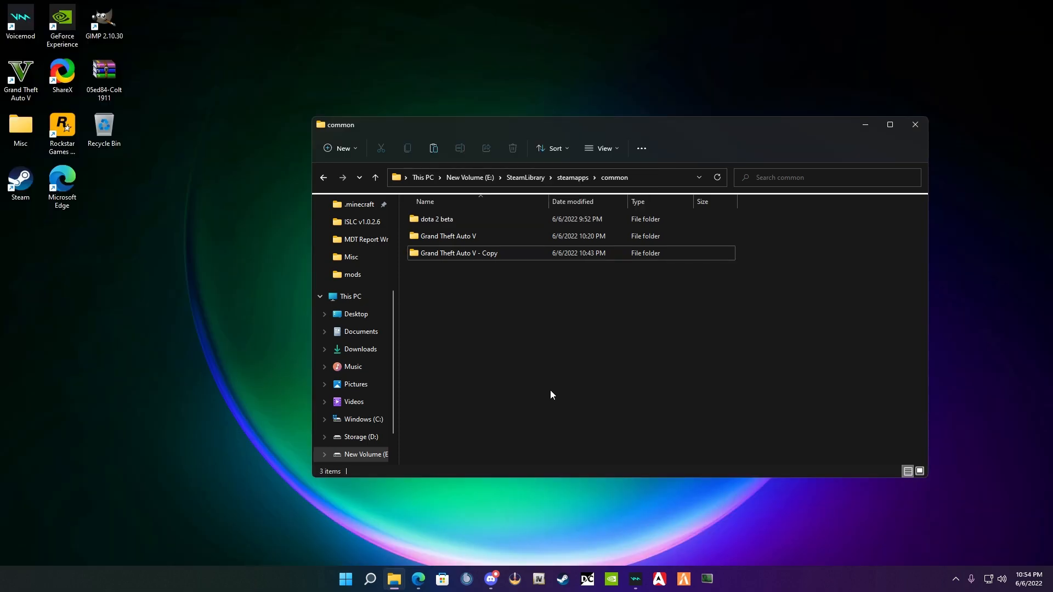
mouse_move(539, 346)
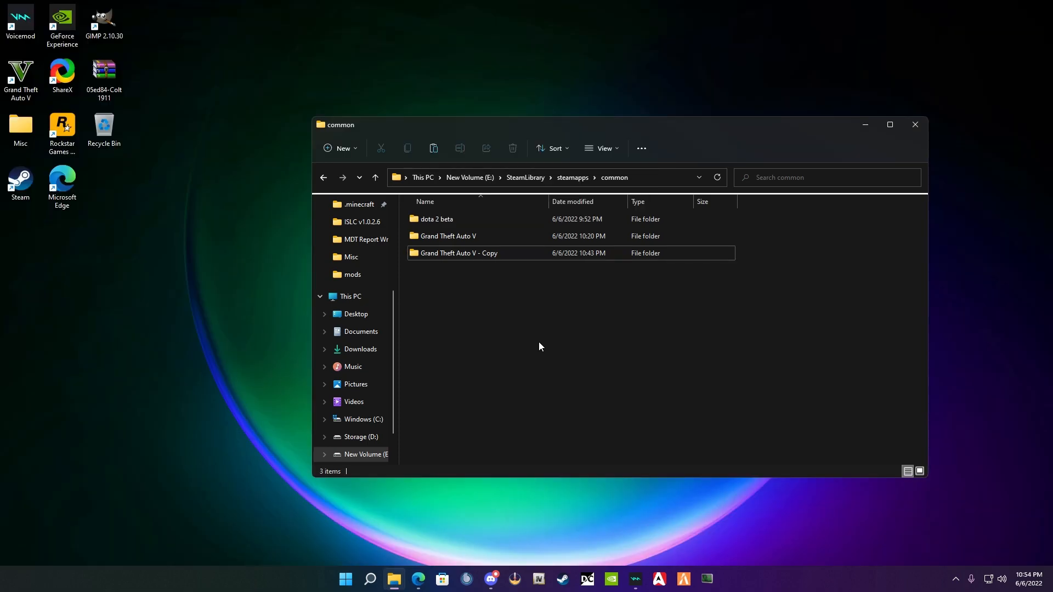
mouse_move(460, 319)
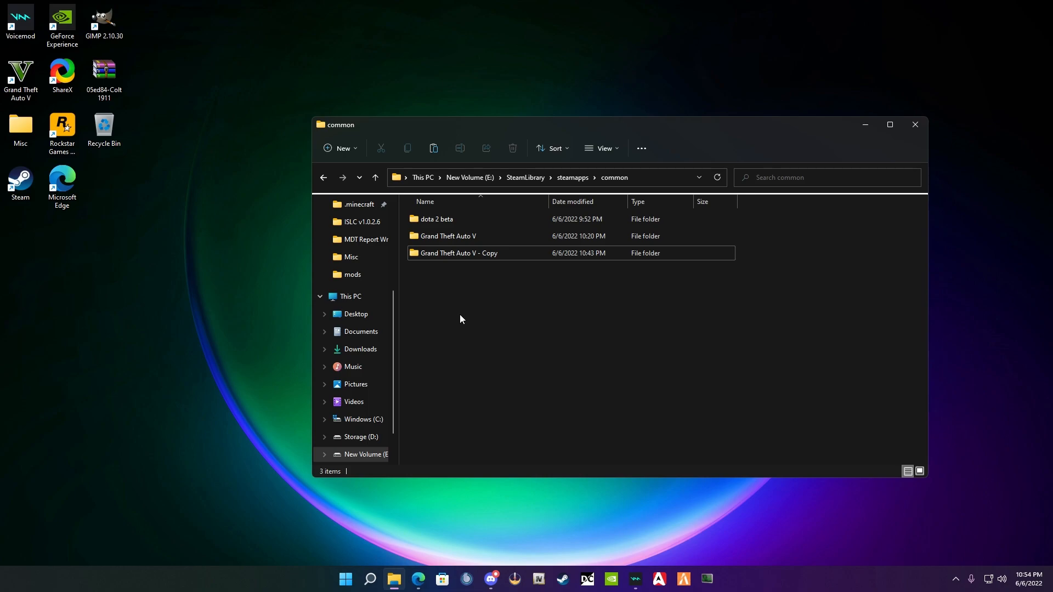
mouse_move(467, 315)
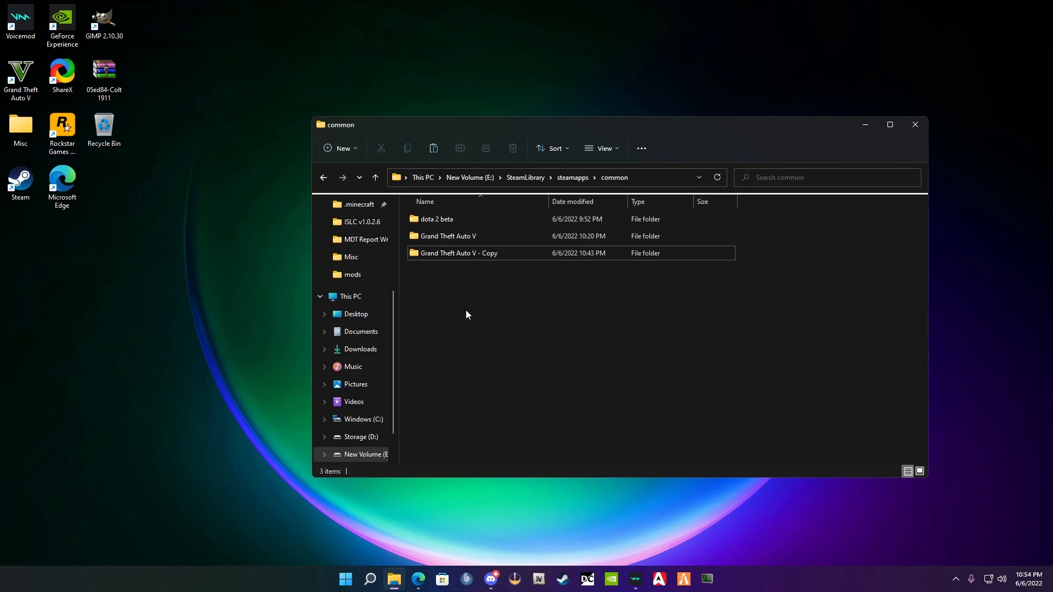
click(447, 236)
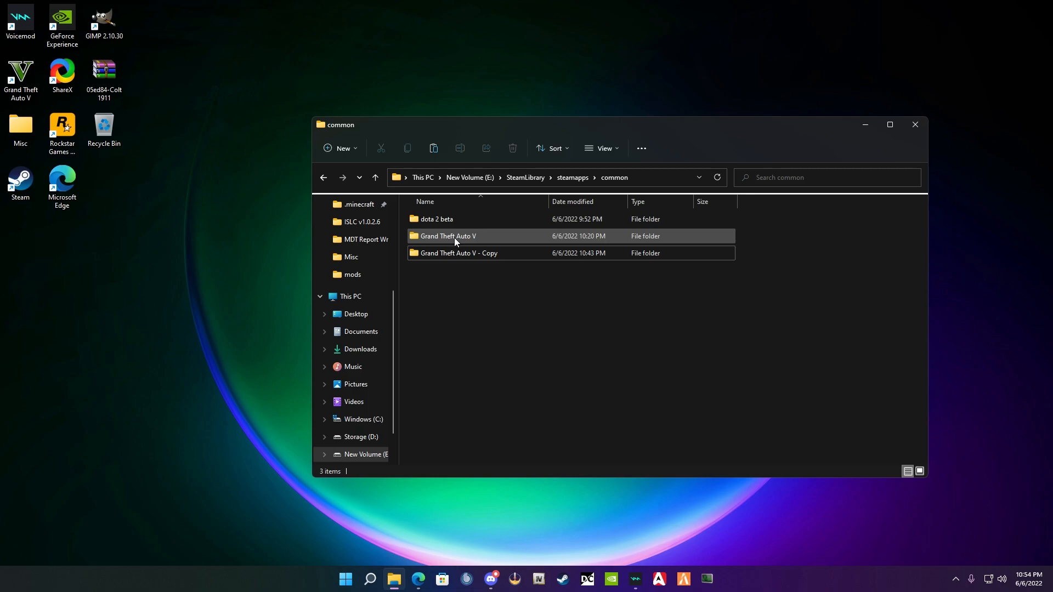
click(447, 235)
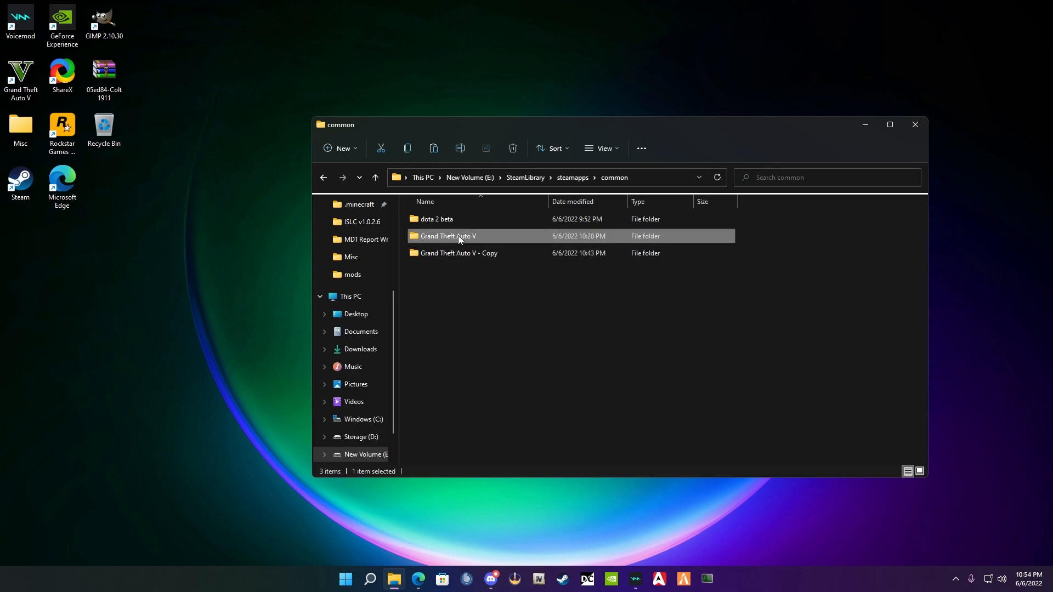
right_click(447, 235)
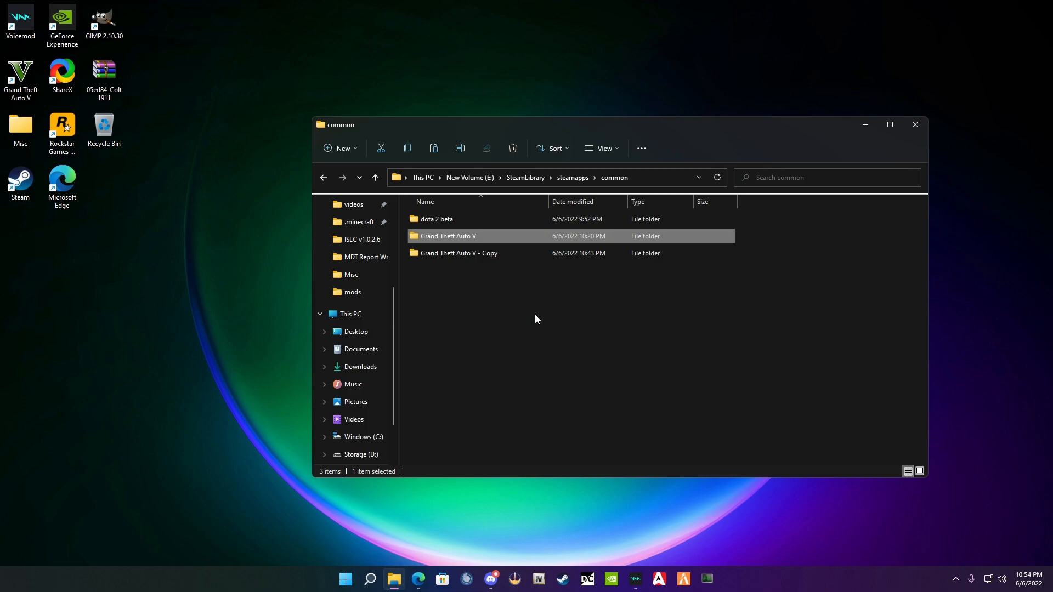
mouse_move(531, 348)
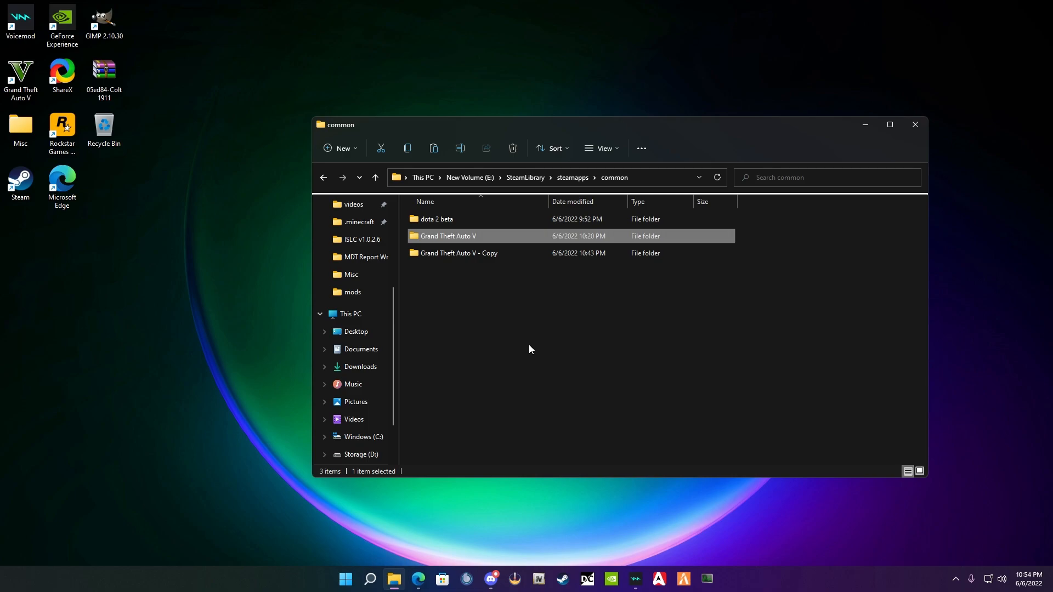
mouse_move(518, 345)
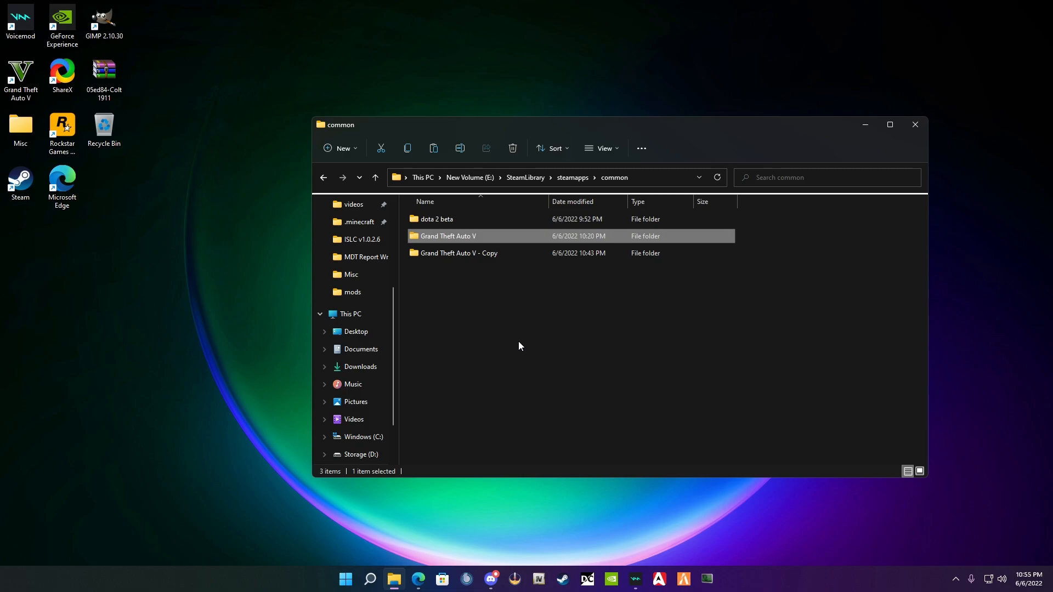
mouse_move(392, 578)
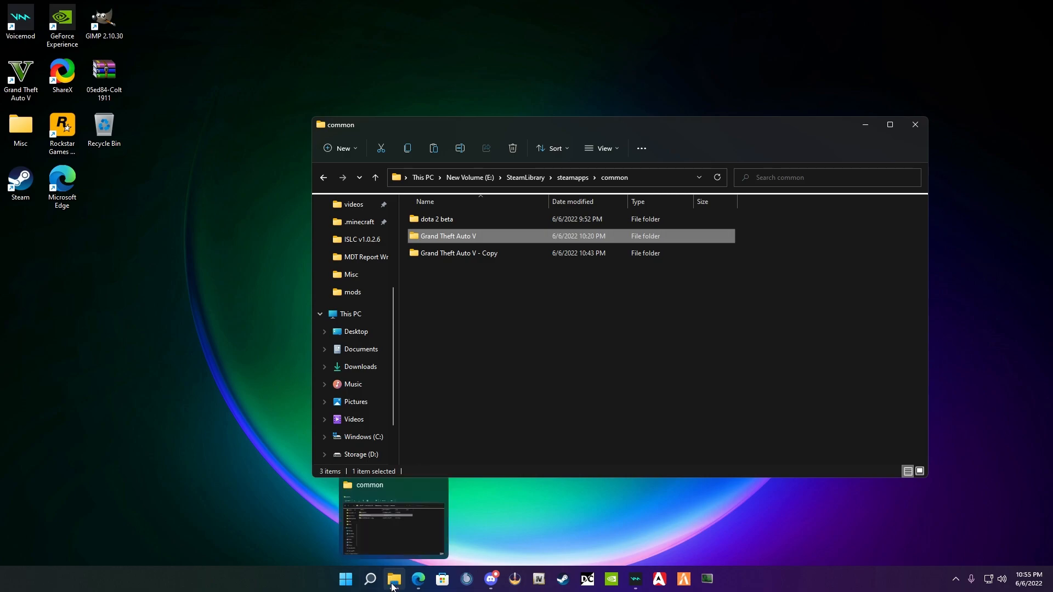
right_click(394, 579)
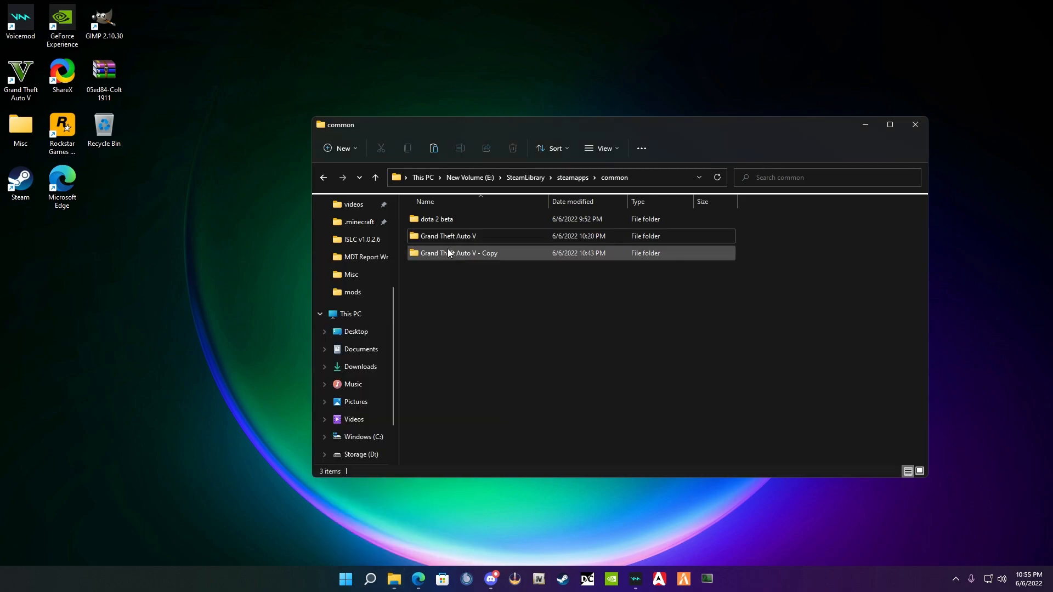
drag(448, 236, 426, 537)
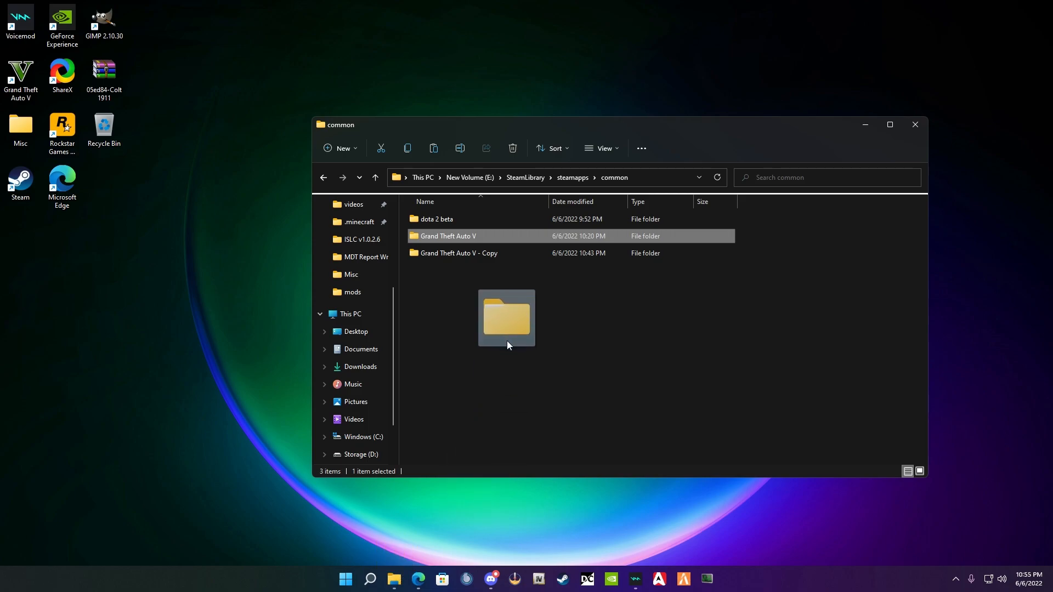
click(546, 360)
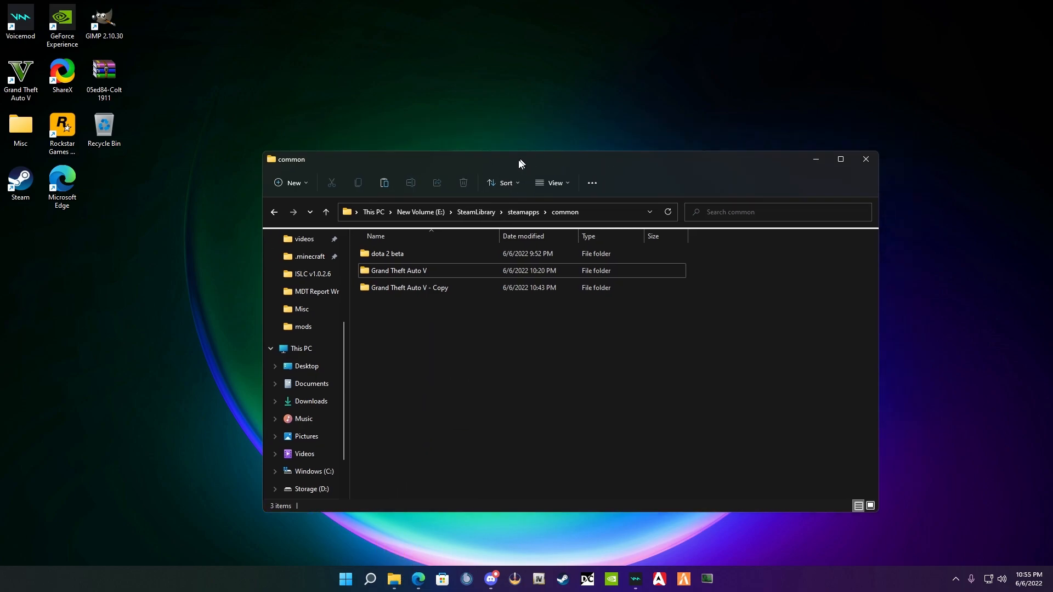
- Enter the original Grand Theft Auto V folder, keeping the desktop mod archives visible
double_click(398, 271)
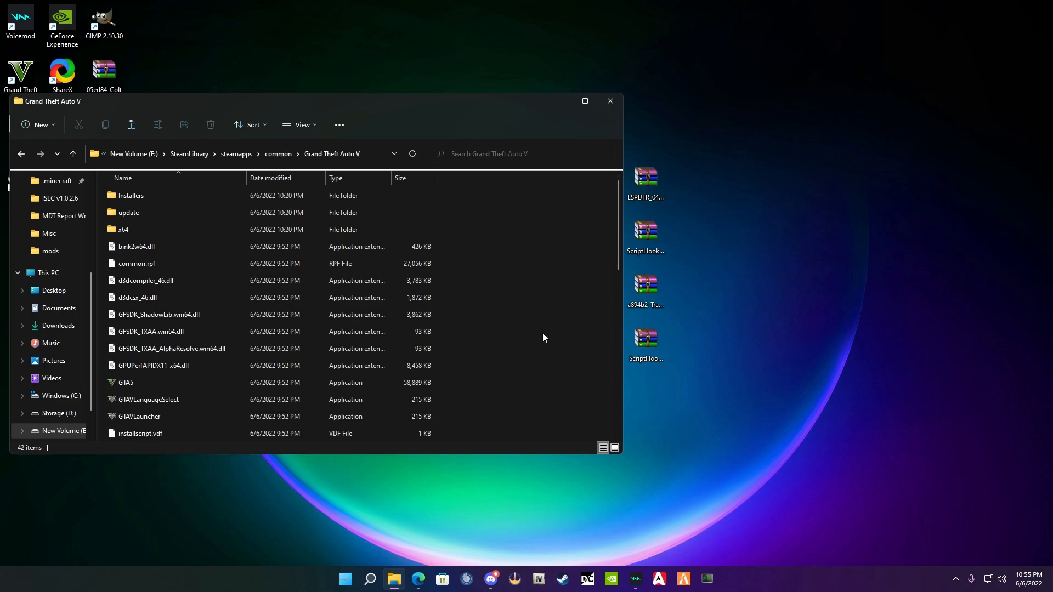
mouse_move(818, 379)
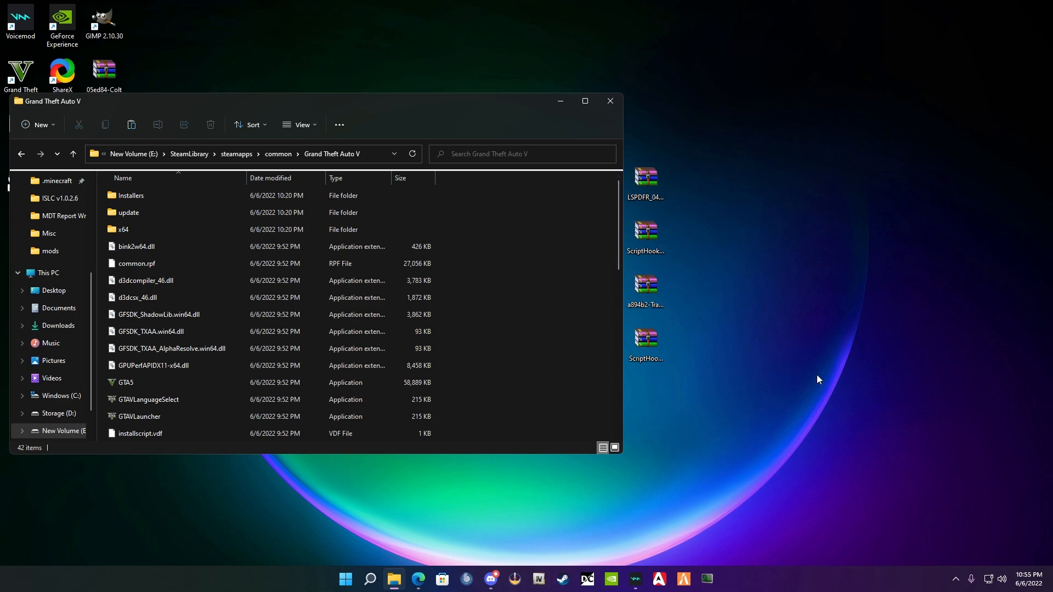
mouse_move(879, 406)
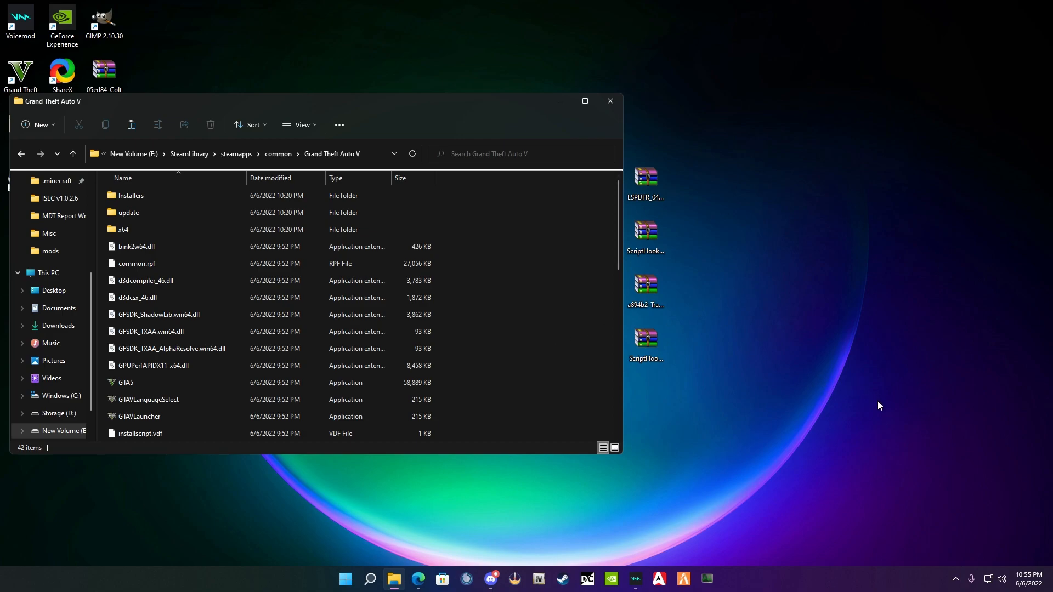
mouse_move(782, 363)
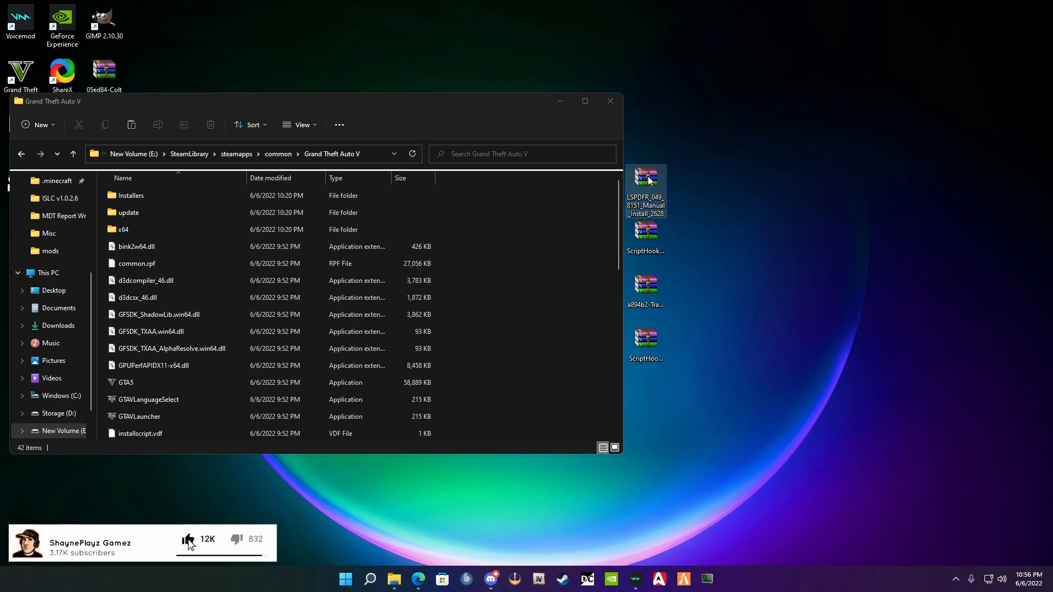
- Extract everything but the licenses folder from the LSPDFR archive into the GTA V folder and close WinRAR
double_click(644, 182)
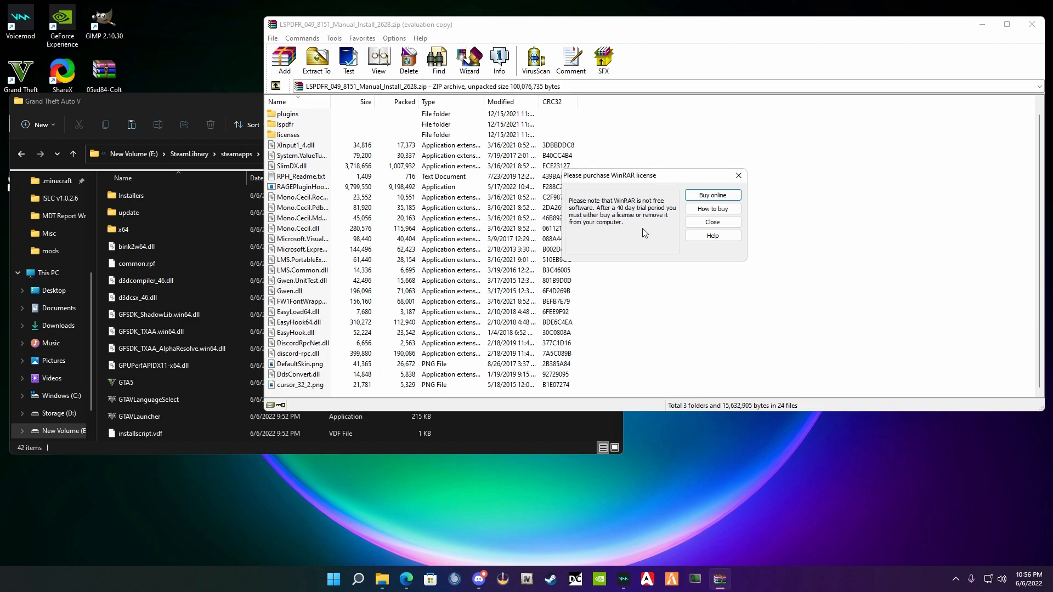
mouse_move(644, 230)
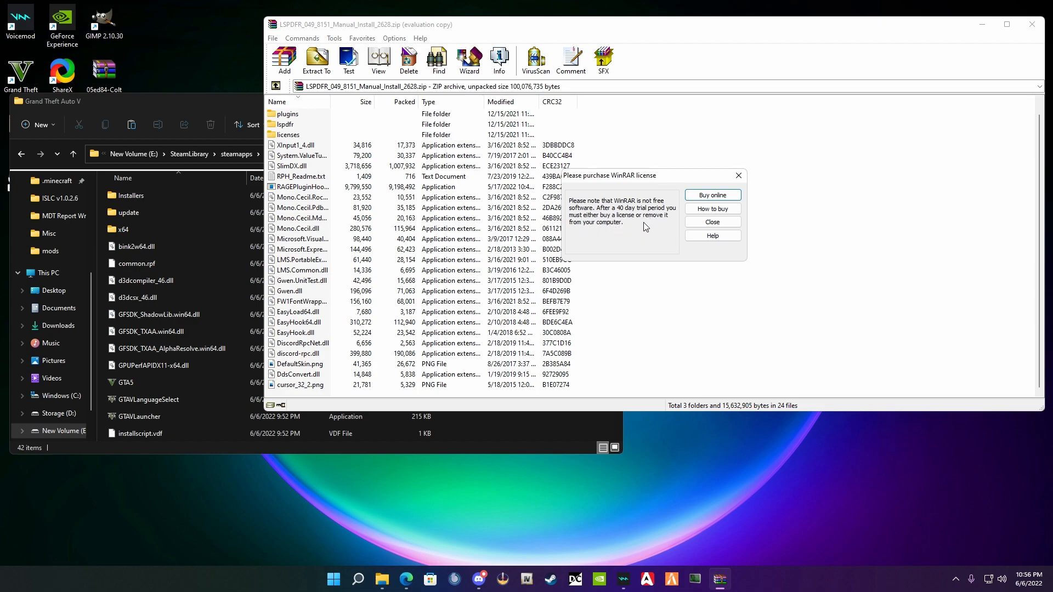
mouse_move(631, 207)
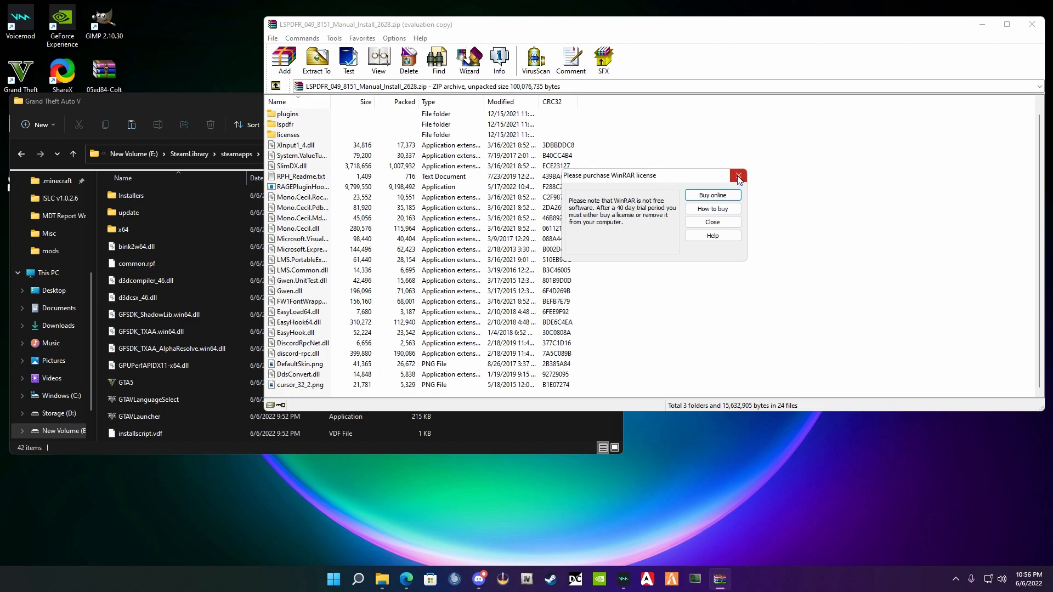
click(738, 176)
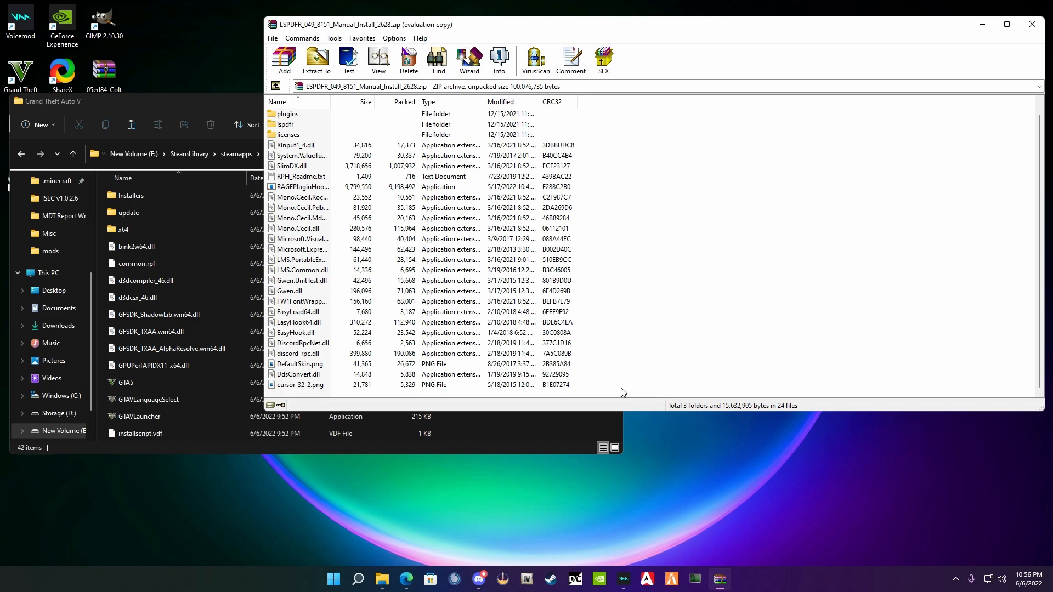
mouse_move(612, 405)
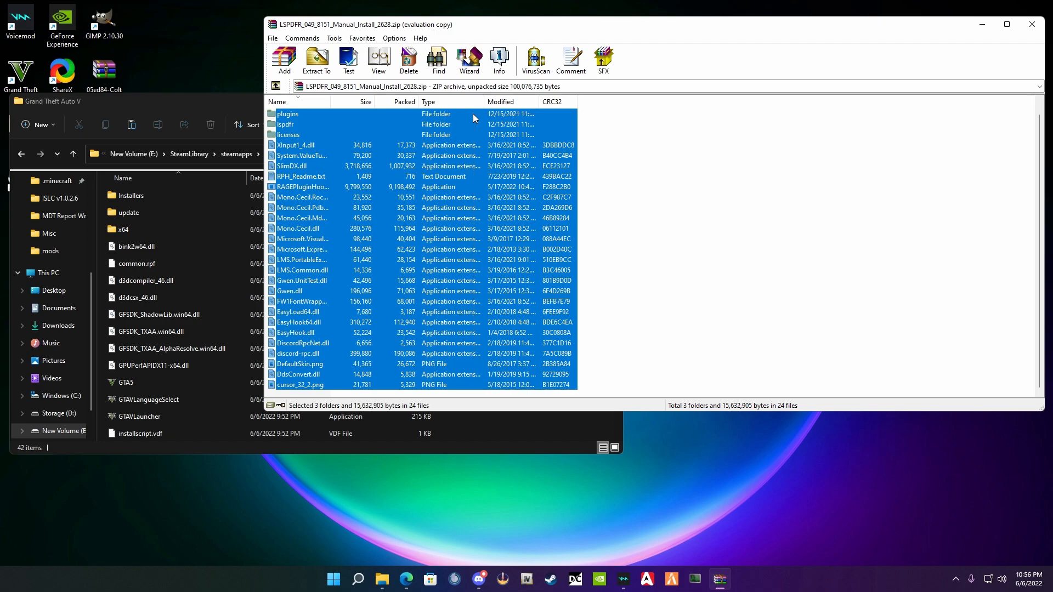
mouse_move(288, 142)
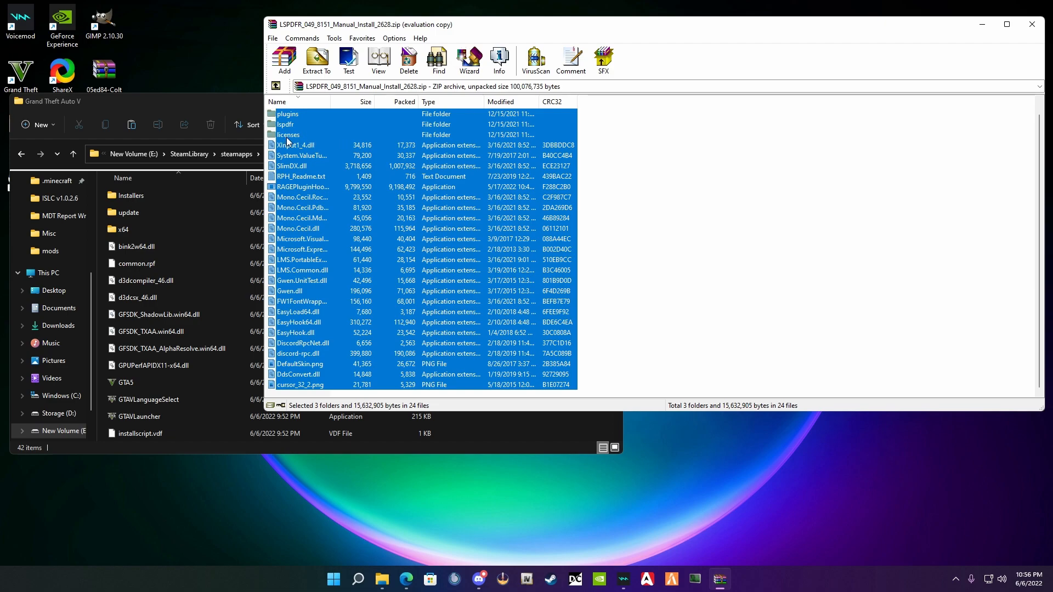
mouse_move(316, 146)
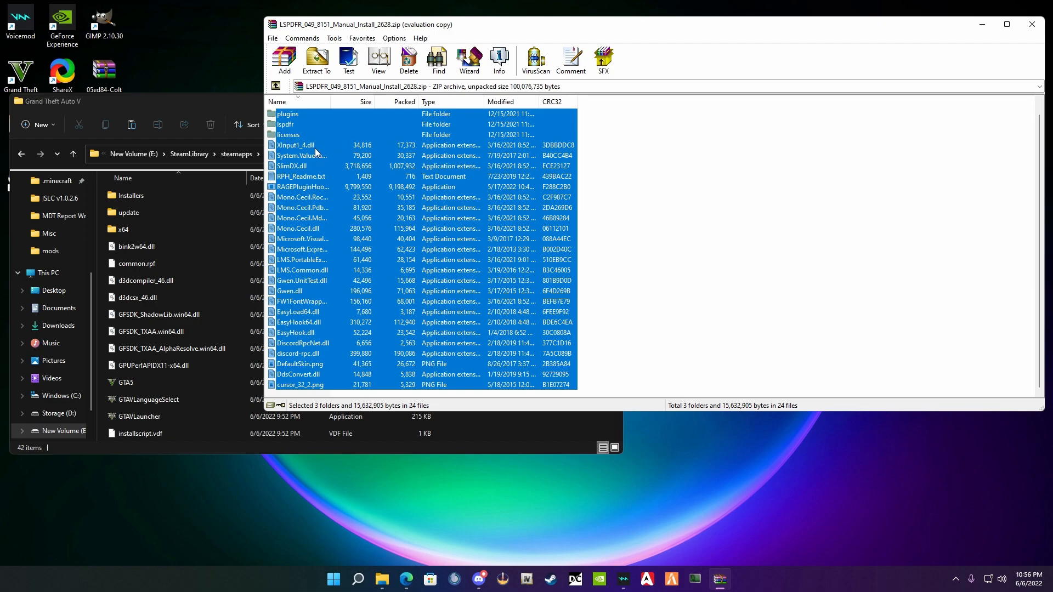
mouse_move(319, 153)
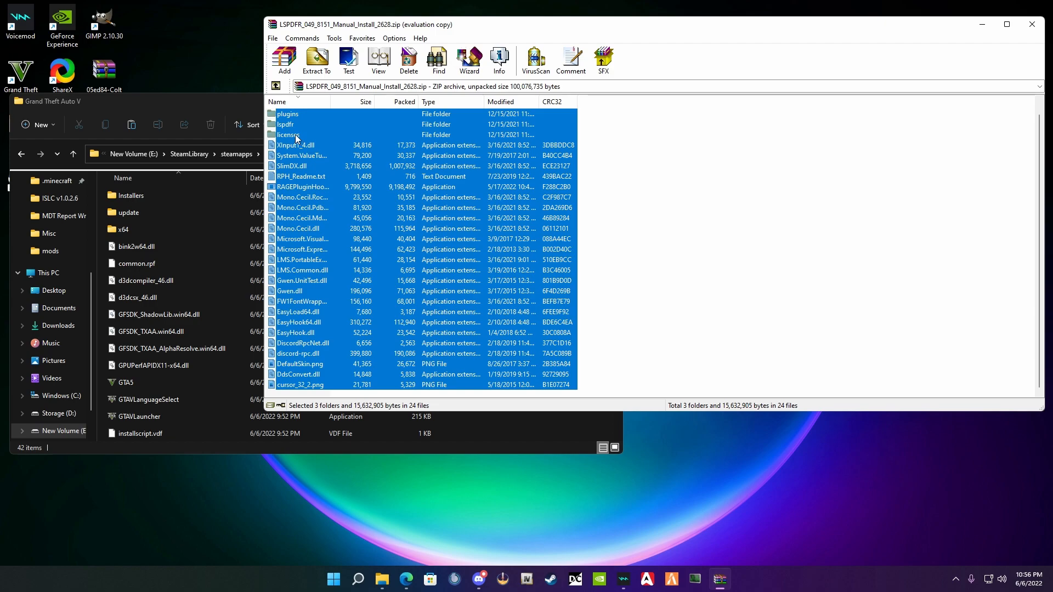
click(289, 133)
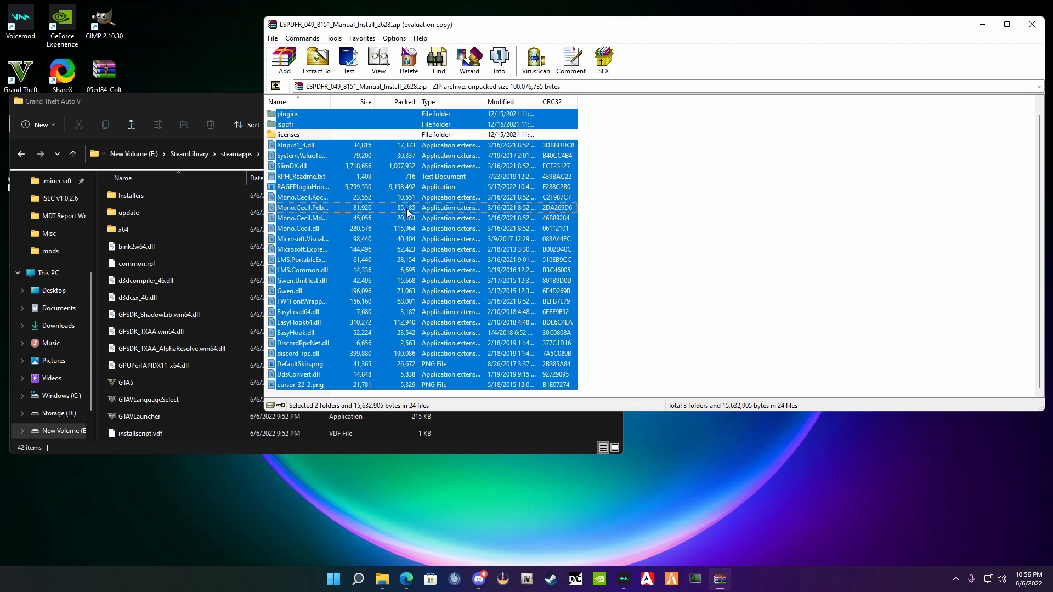
click(316, 59)
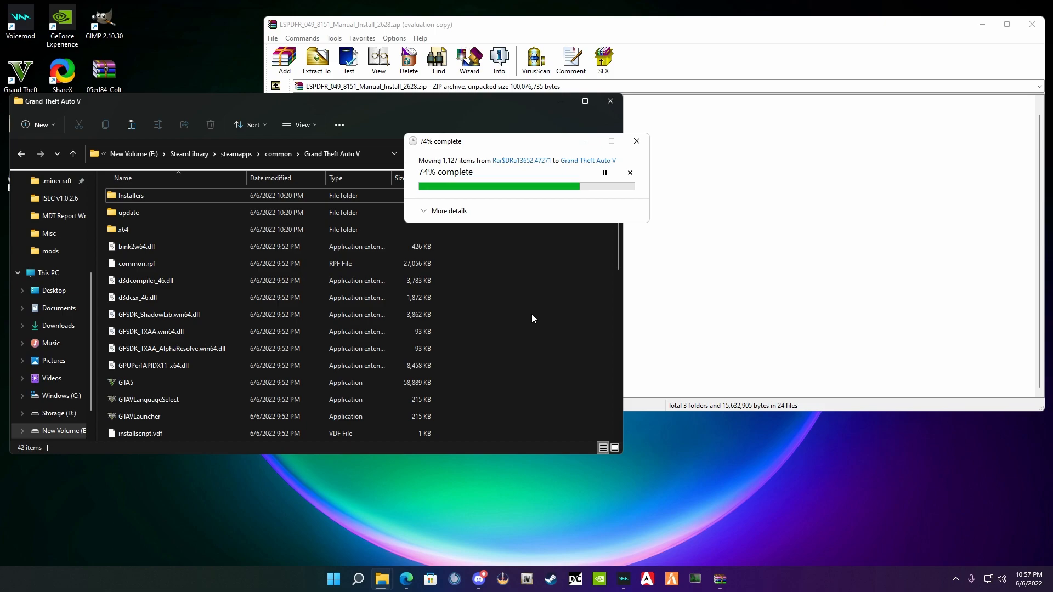
mouse_move(541, 278)
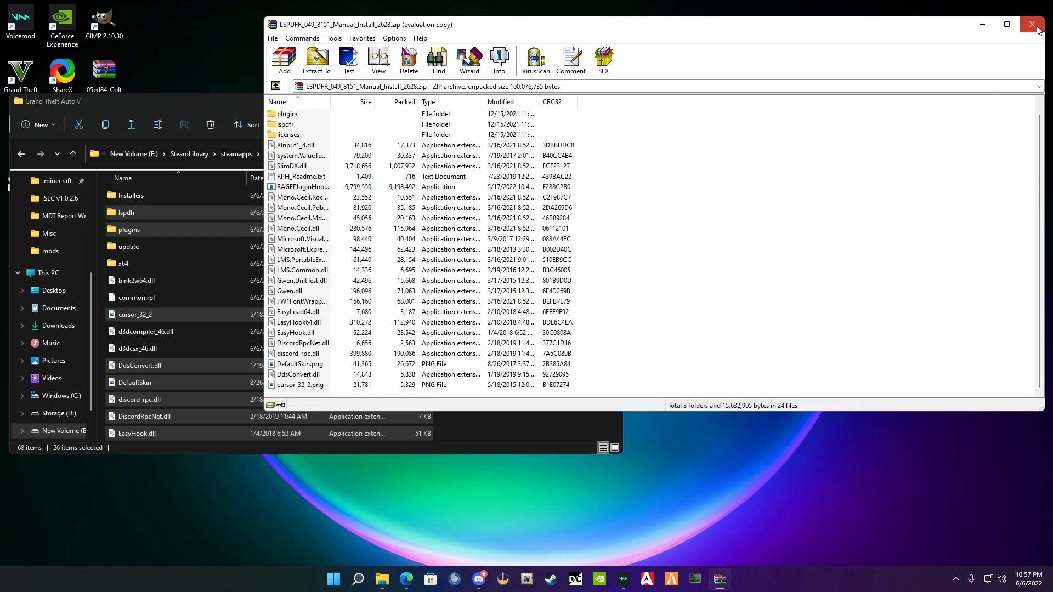
click(1033, 24)
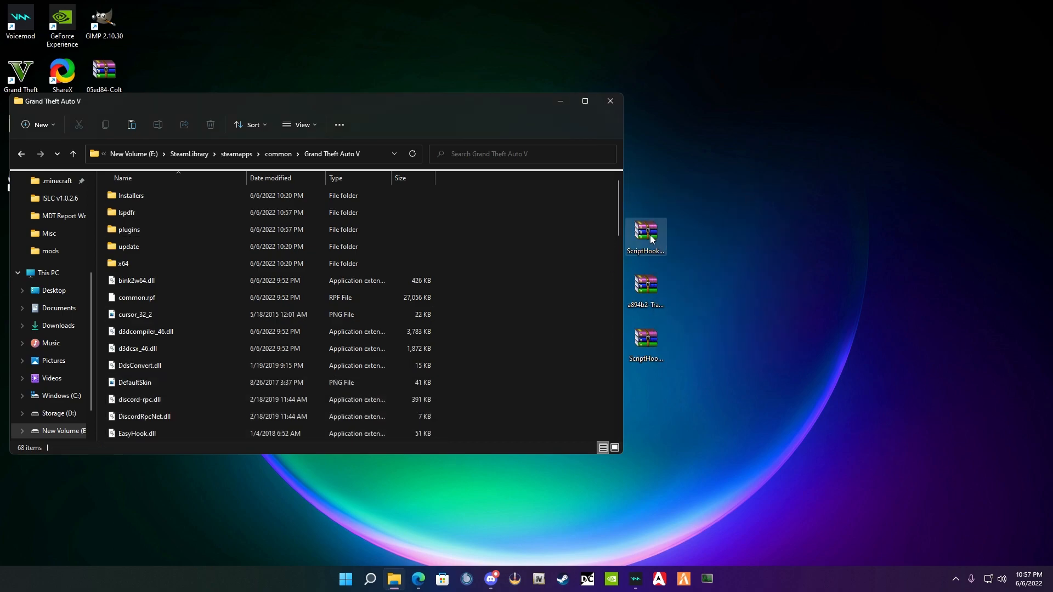
mouse_move(647, 231)
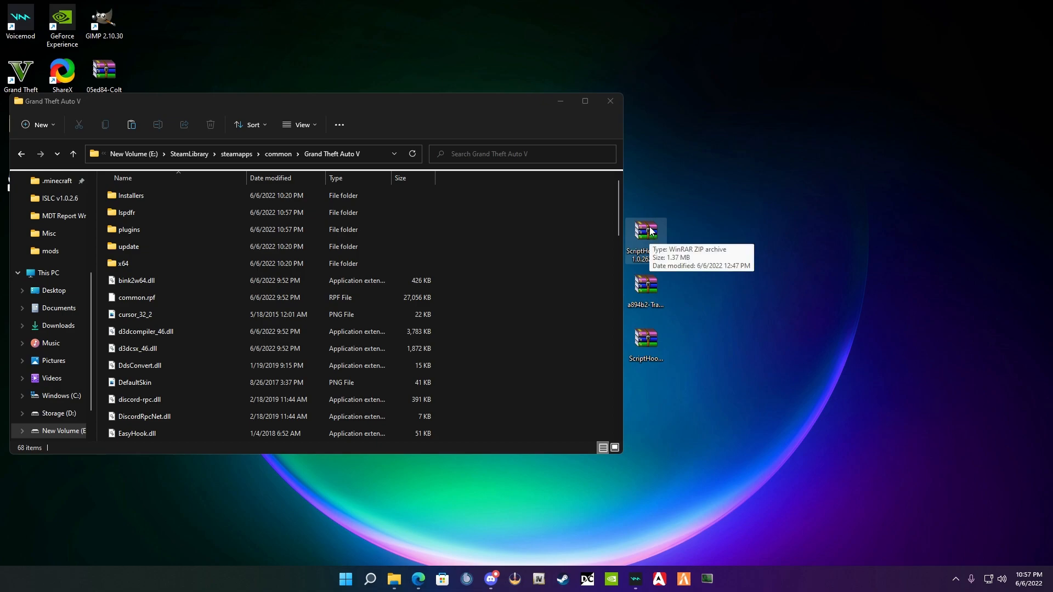
- Reach the Script Hook V archive's bin folder listing ScriptHookV.dll, NativeTrainer.asi and dinput8.dll
double_click(644, 229)
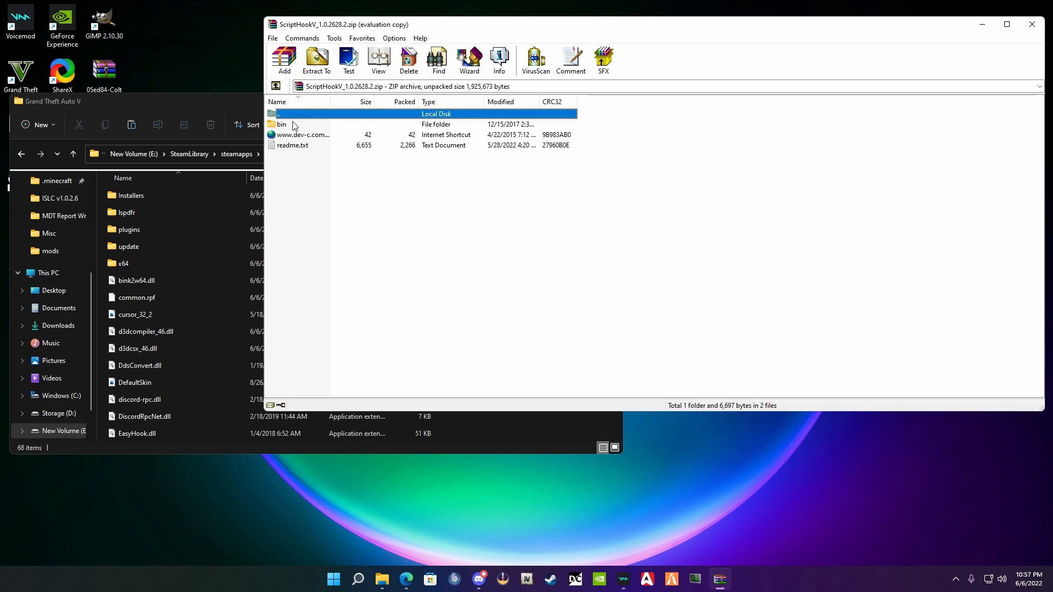
double_click(279, 124)
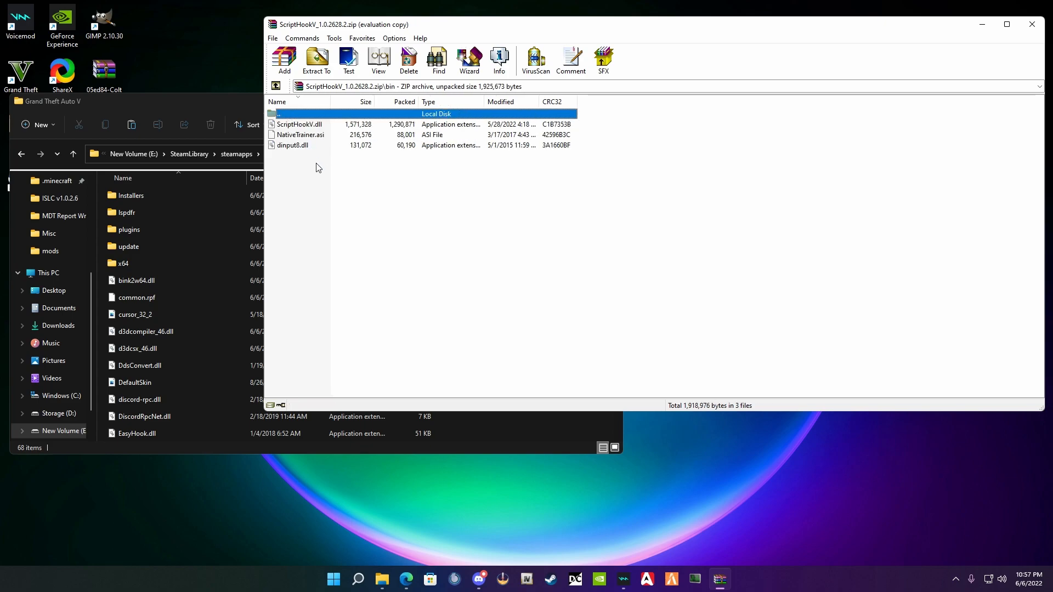
mouse_move(293, 150)
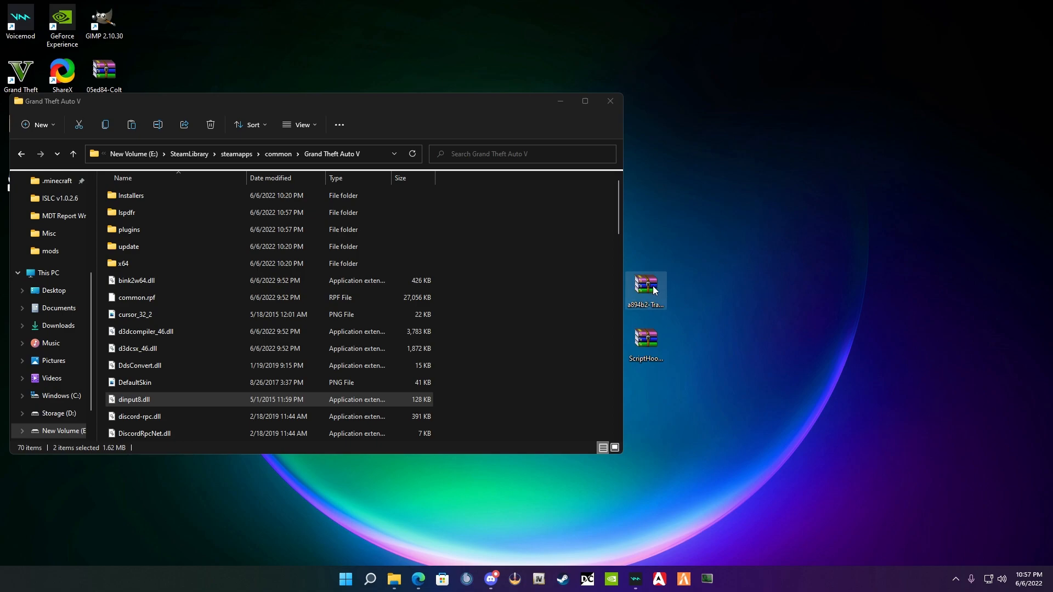
- Select trainerv.ini and TrainerV.asi in the TrainerV archive for extraction into the GTA V folder
double_click(644, 285)
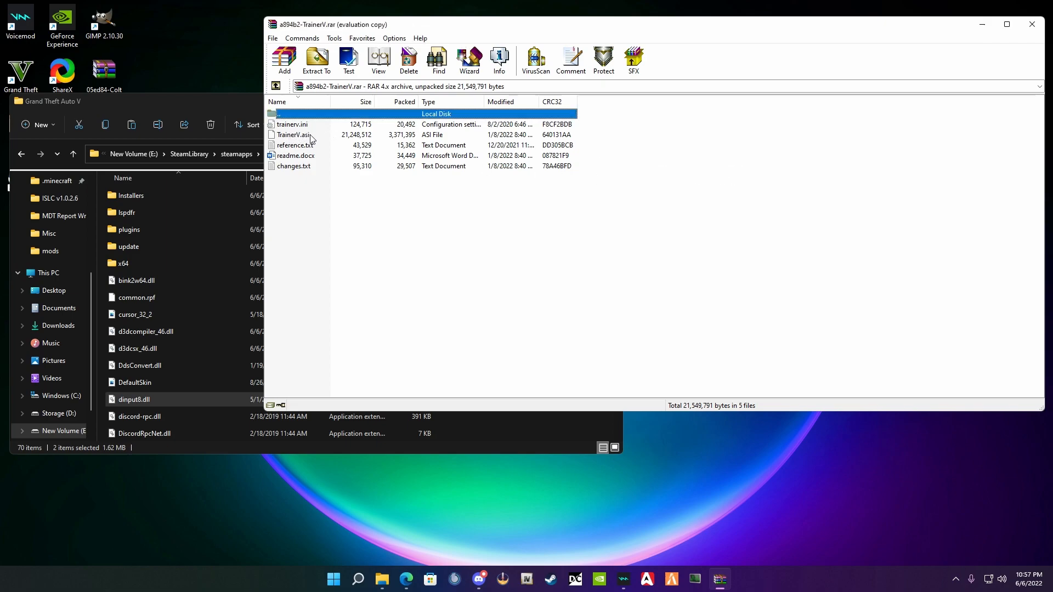
mouse_move(570, 139)
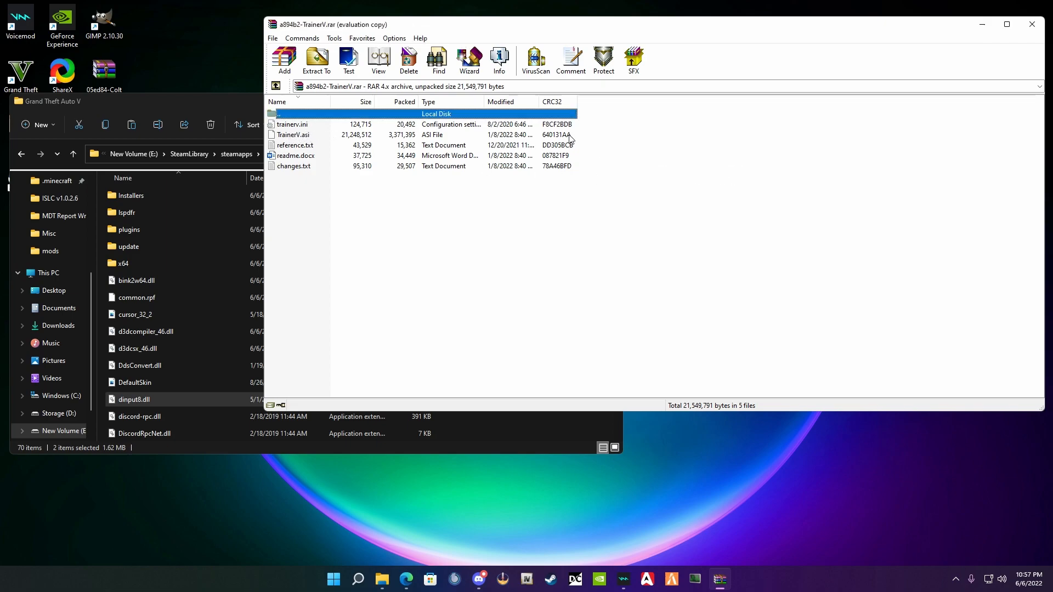
click(291, 124)
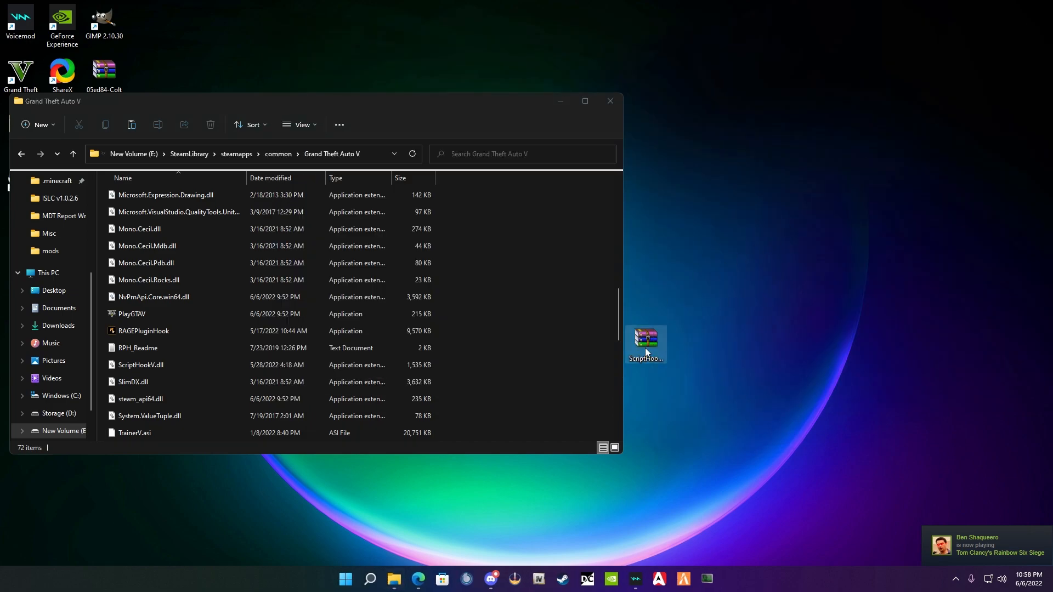
mouse_move(645, 339)
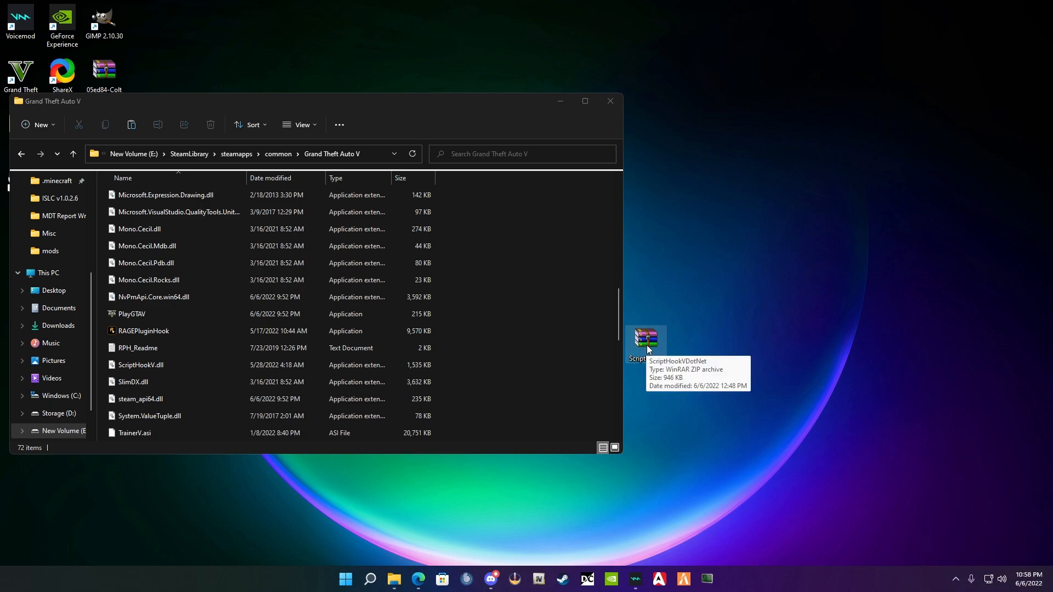
- Extract the ScriptHookVDotNet archive's asi, ini and dll files into the Grand Theft Auto V folder
double_click(645, 338)
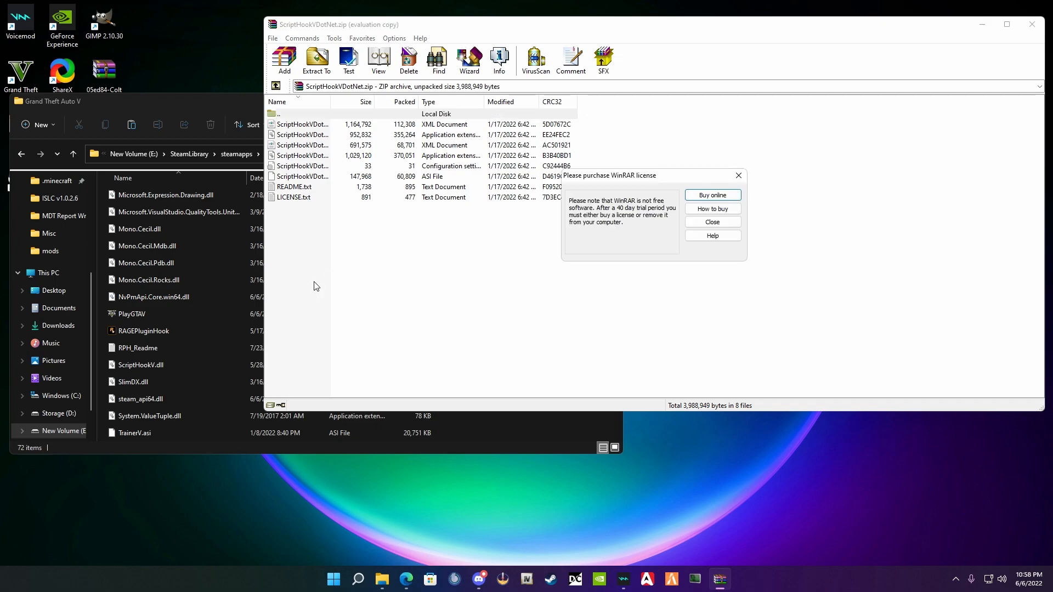
click(711, 221)
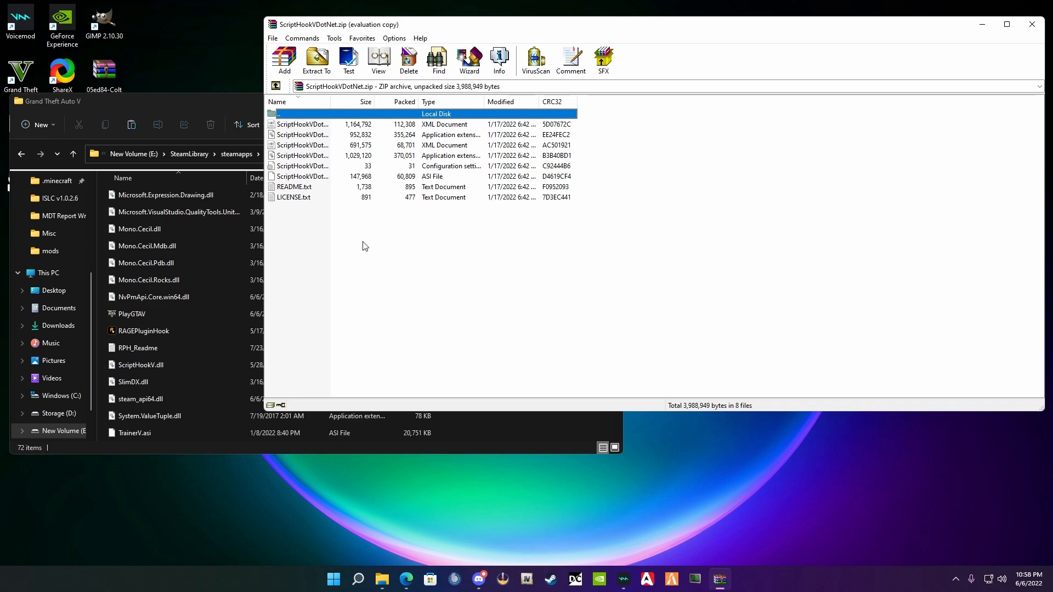
mouse_move(335, 339)
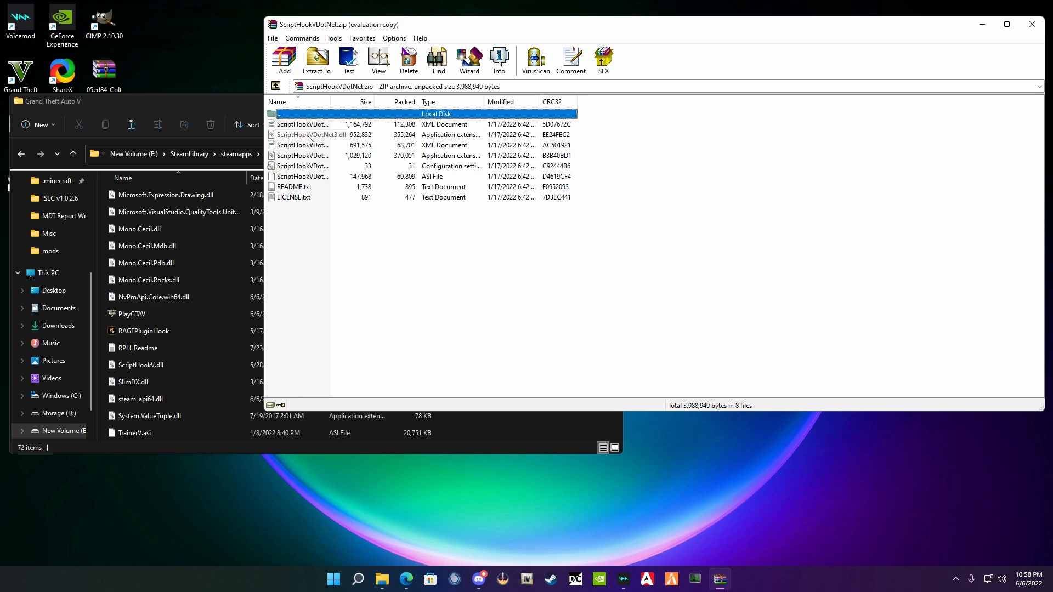
click(311, 134)
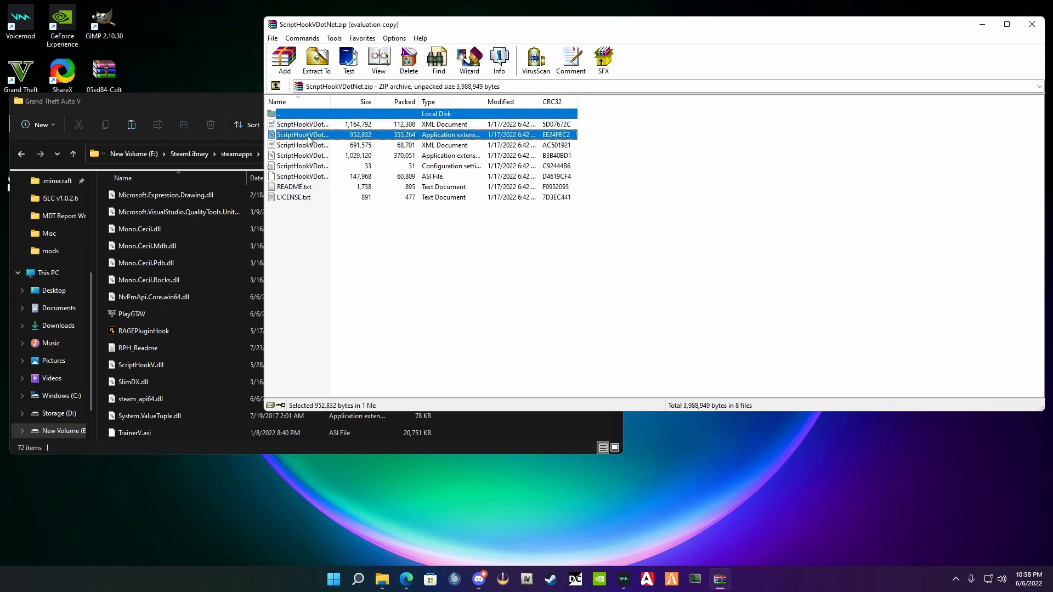
click(302, 175)
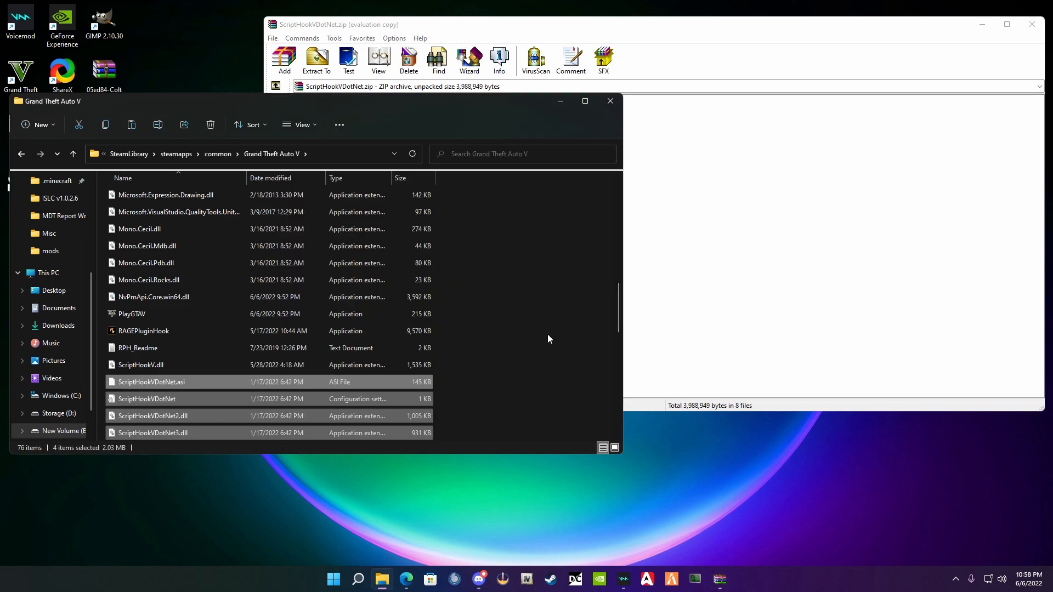
- Close WinRAR and deal with the remaining desktop archive via its context menu
click(1030, 25)
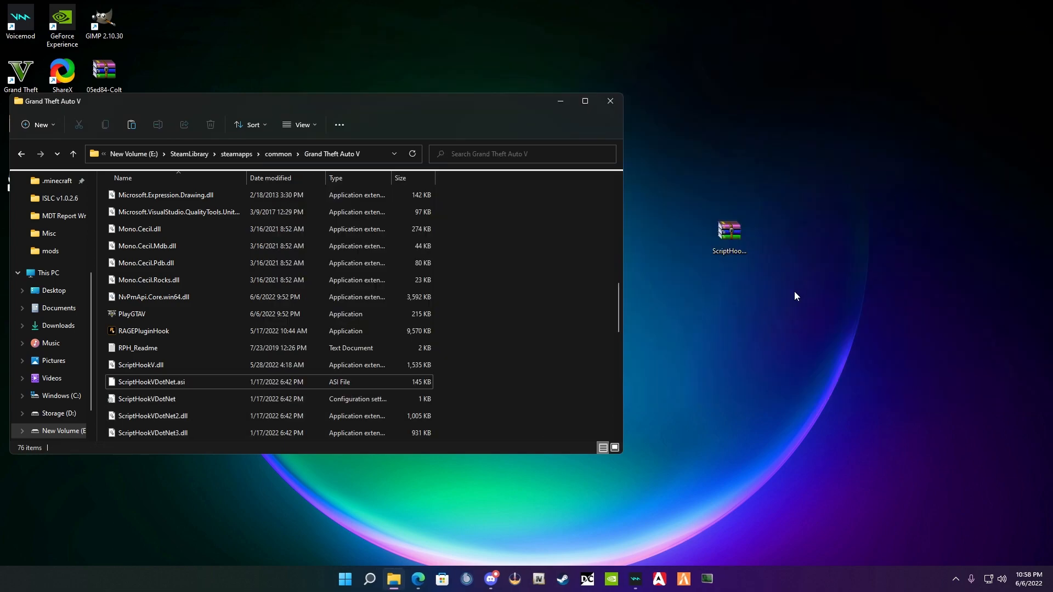
right_click(728, 231)
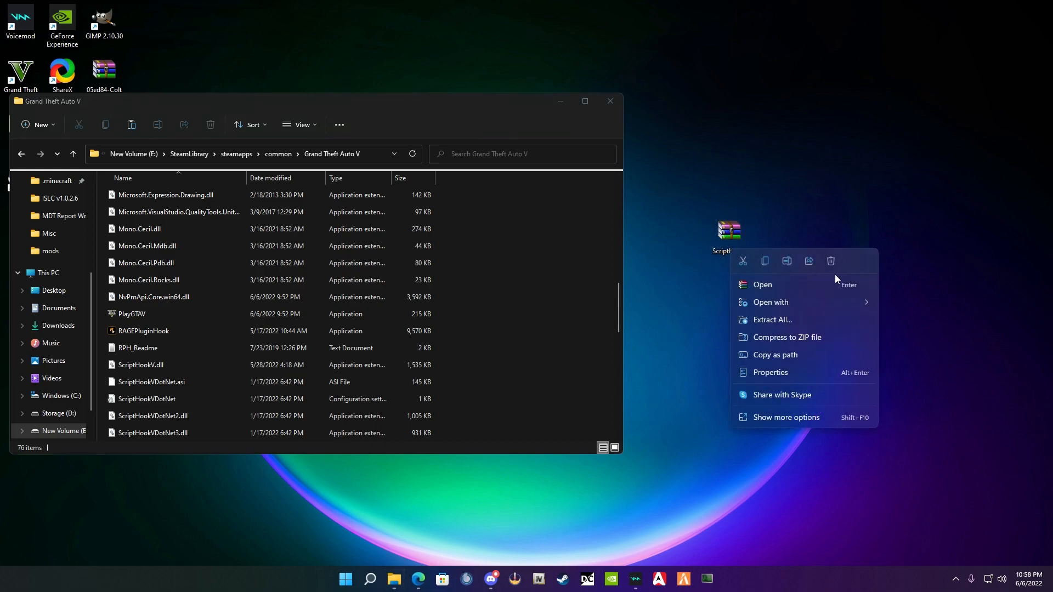
click(732, 380)
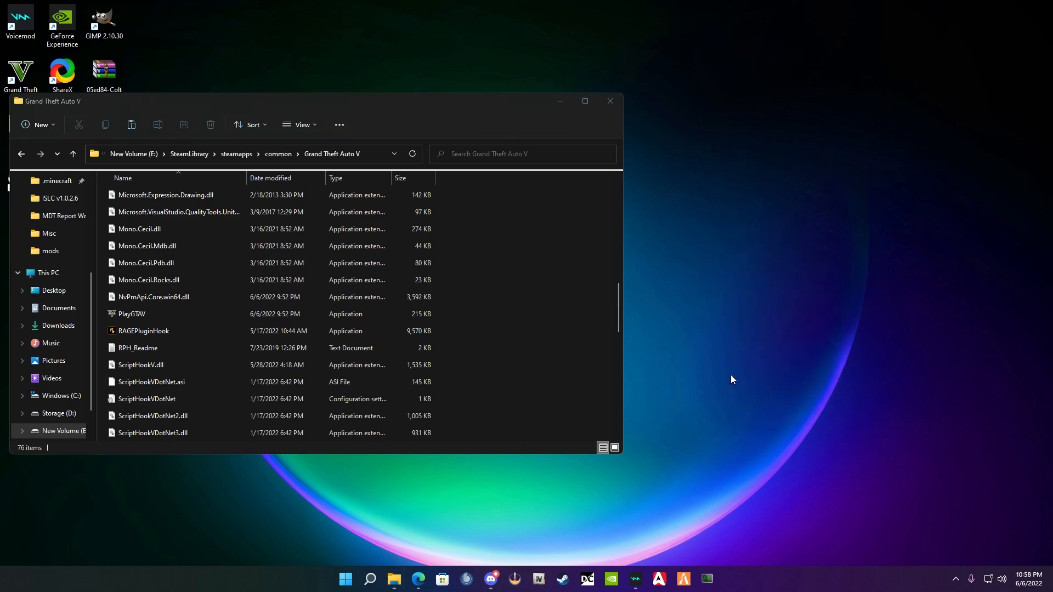
- Run RAGEPluginHook.exe from the Grand Theft Auto V folder so its disclaimer appears
click(164, 331)
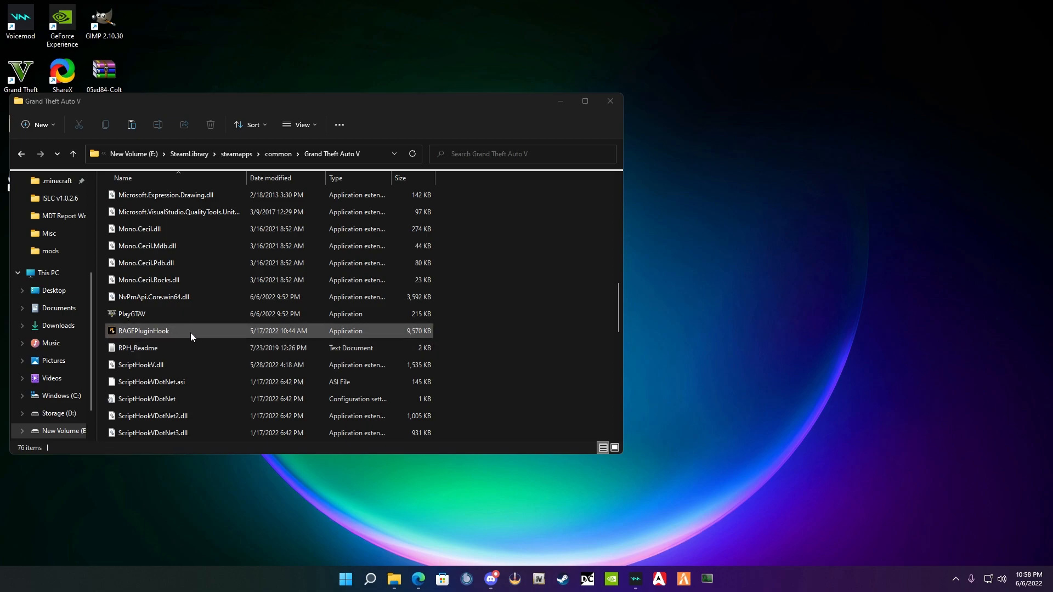
click(142, 330)
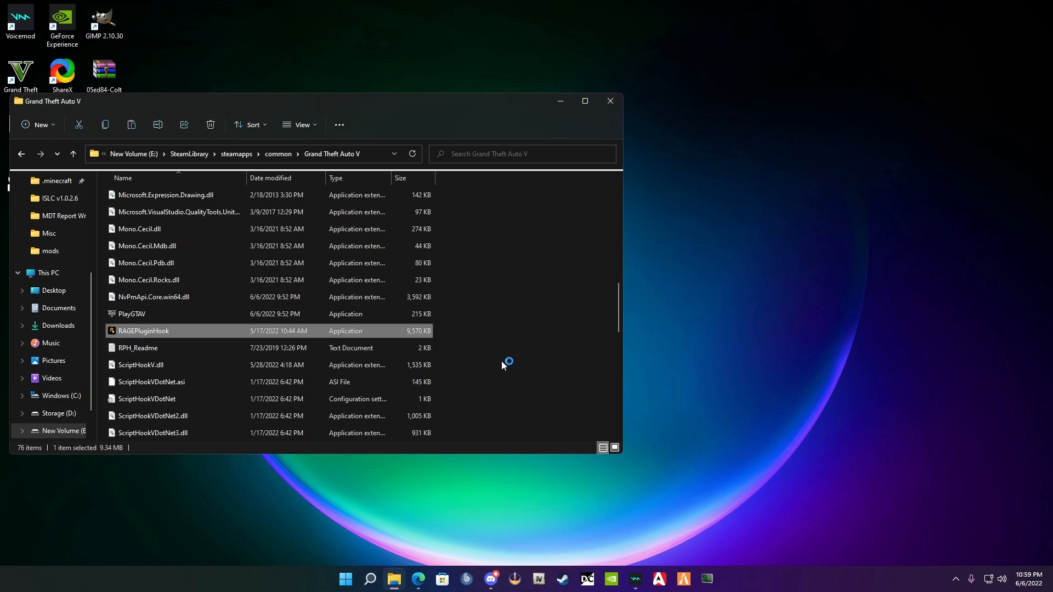
mouse_move(501, 364)
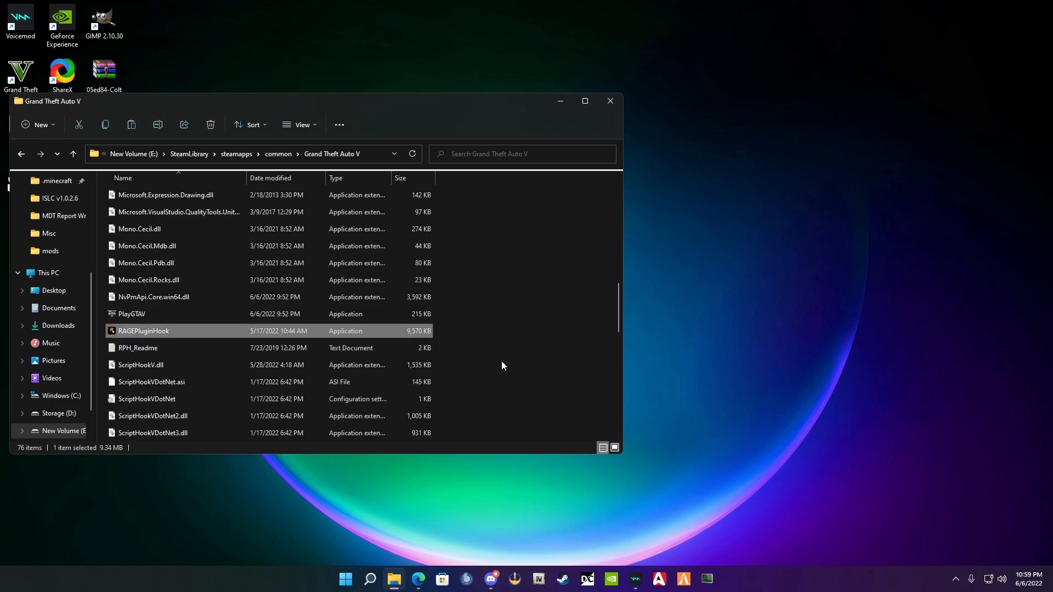
double_click(142, 330)
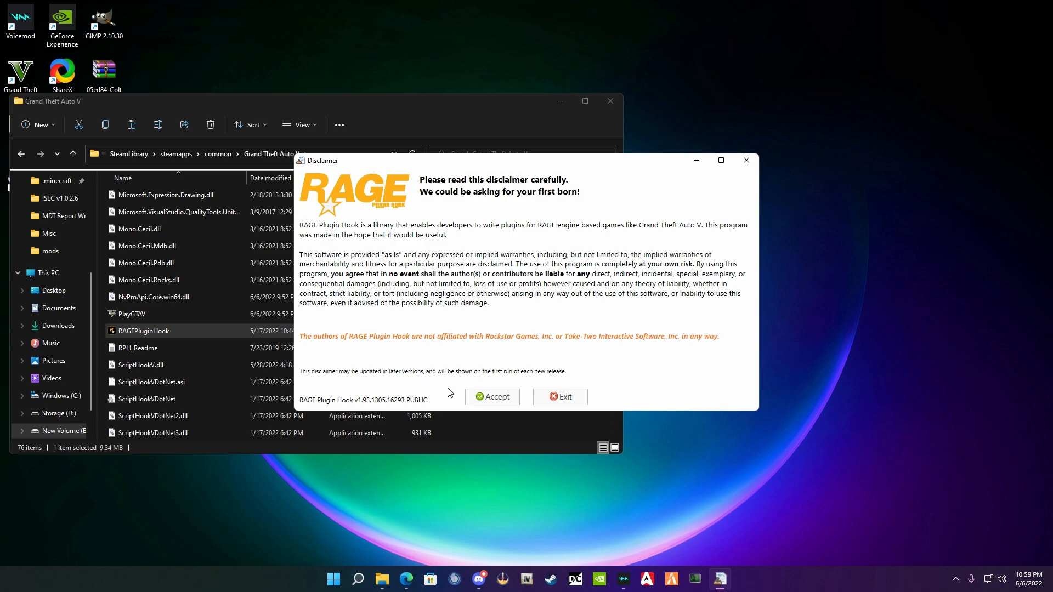
mouse_move(475, 281)
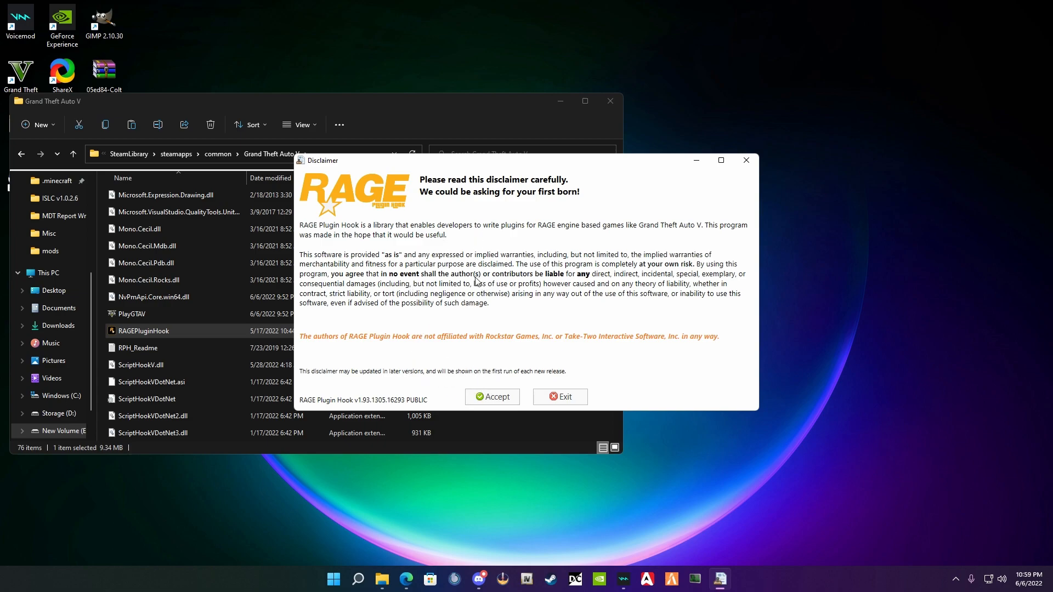
- Accept the RAGE Plugin Hook disclaimer to reach its settings
click(491, 397)
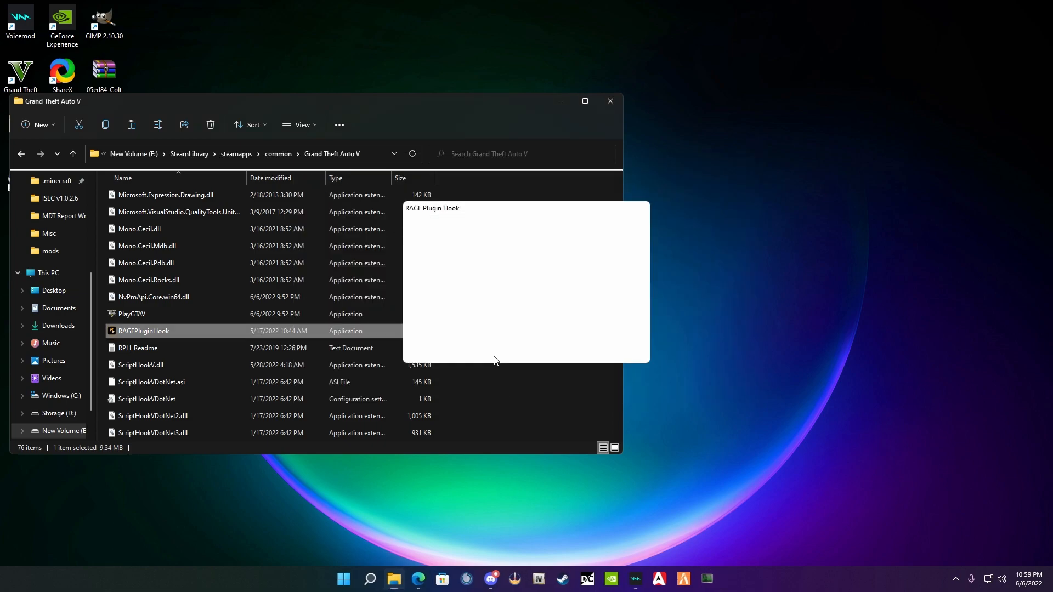
mouse_move(536, 408)
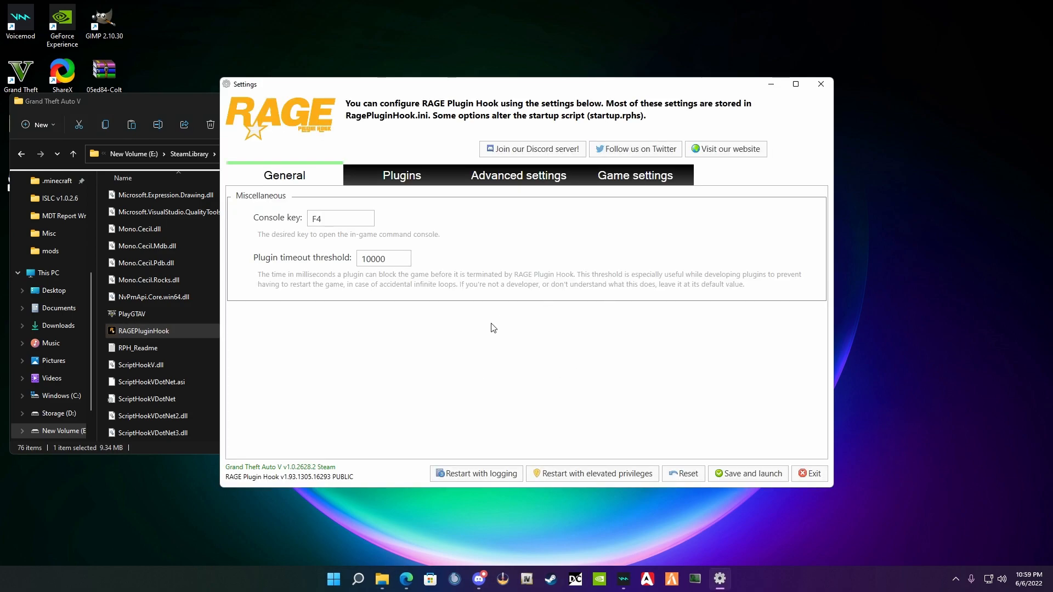
mouse_move(501, 328)
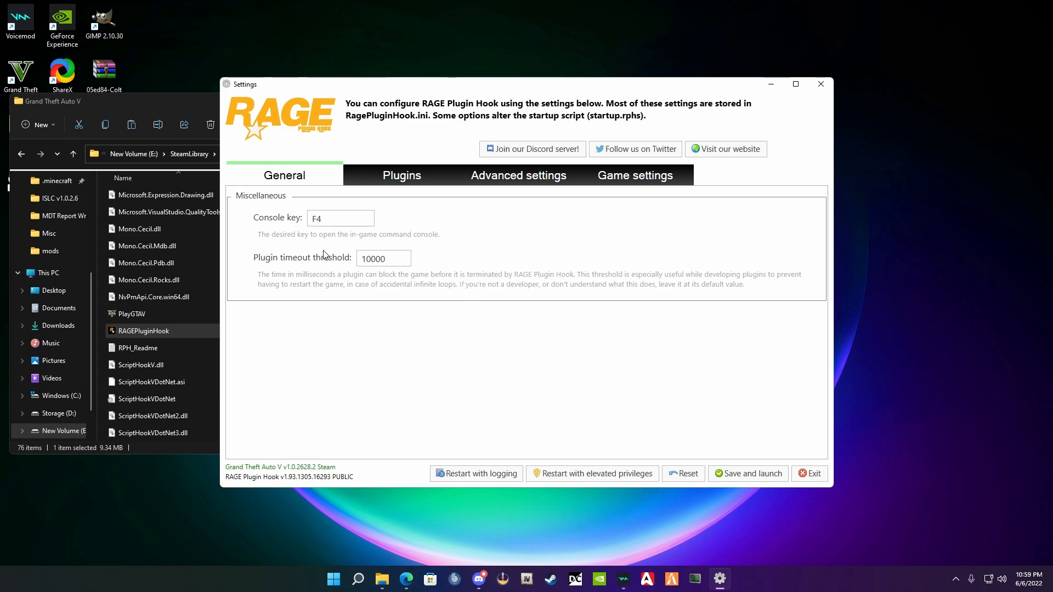
mouse_move(321, 249)
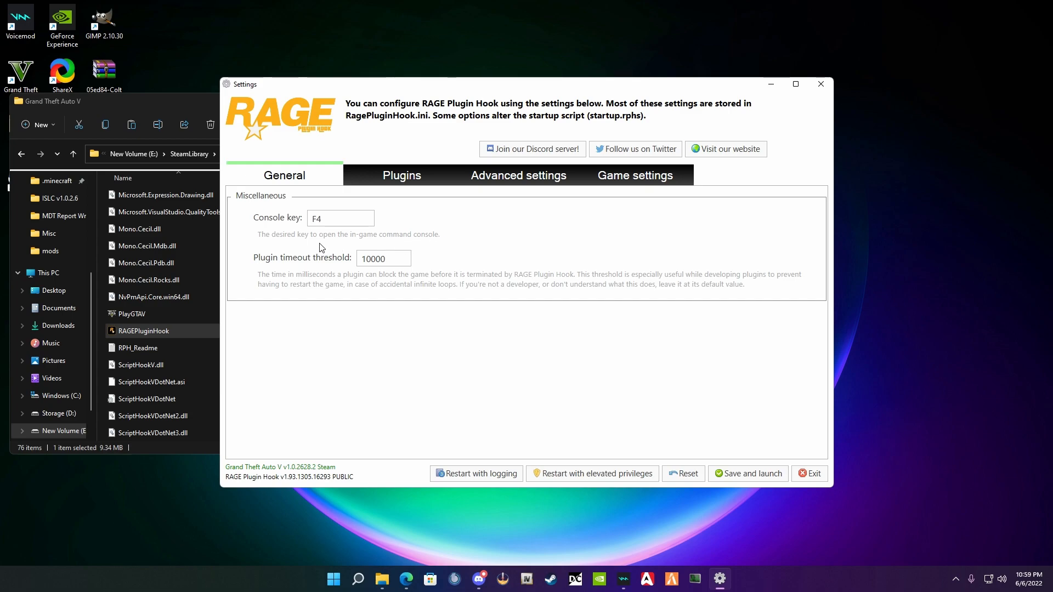
mouse_move(480, 250)
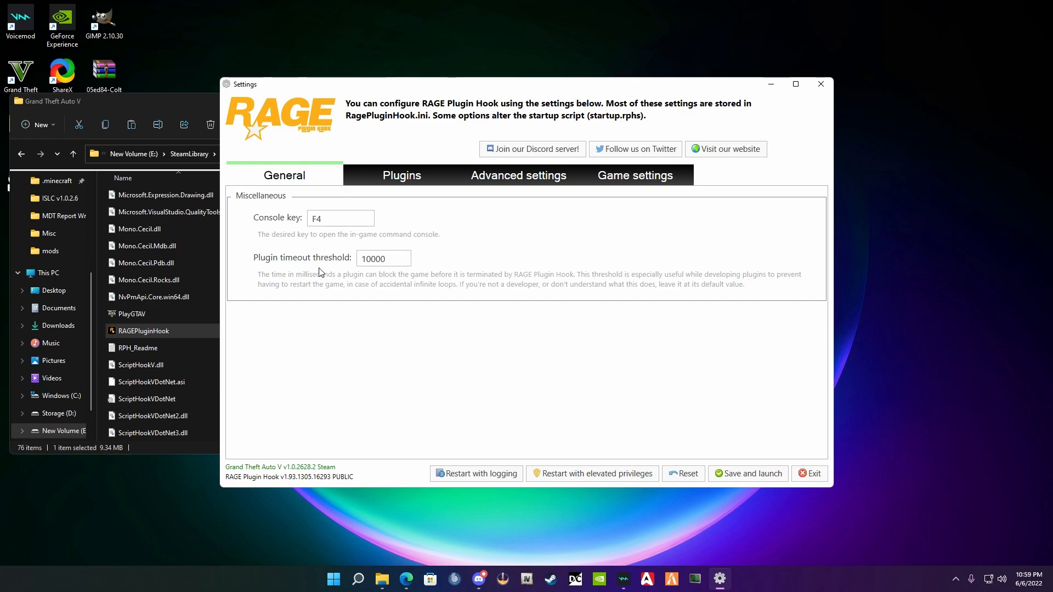
mouse_move(265, 283)
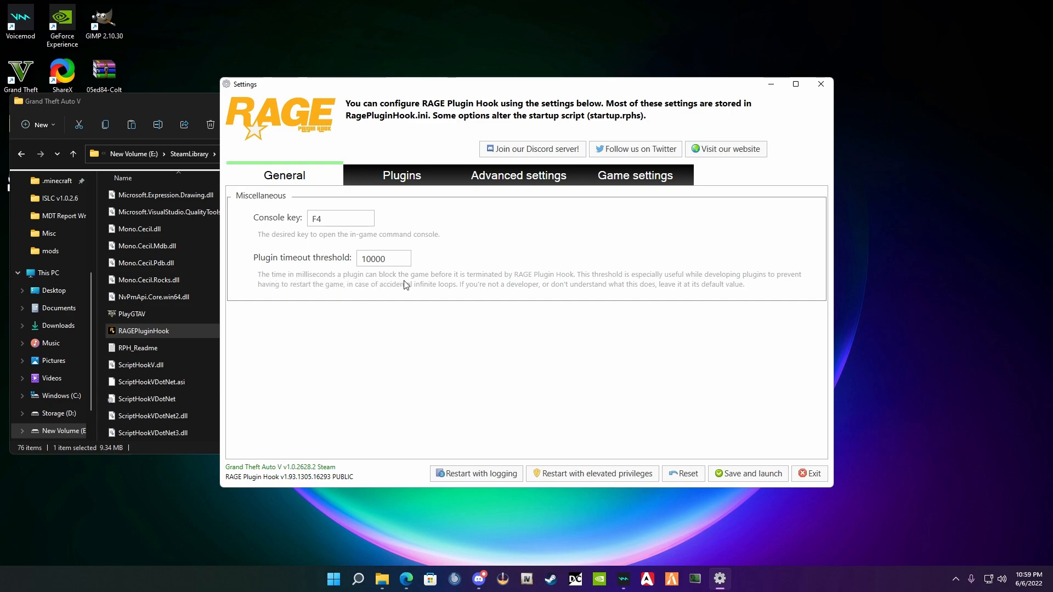
mouse_move(436, 309)
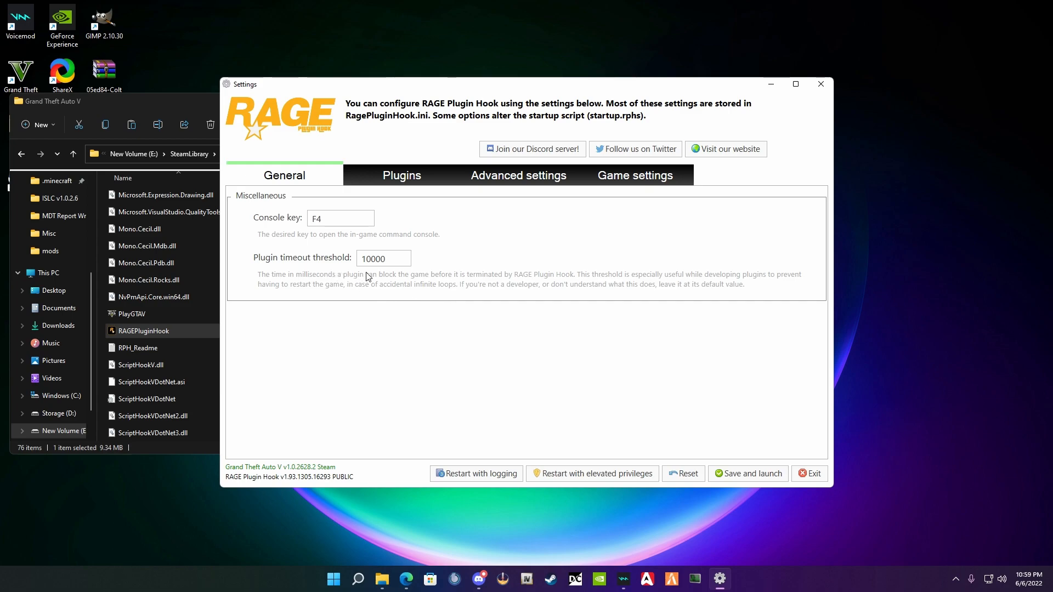
mouse_move(414, 297)
text(60000)
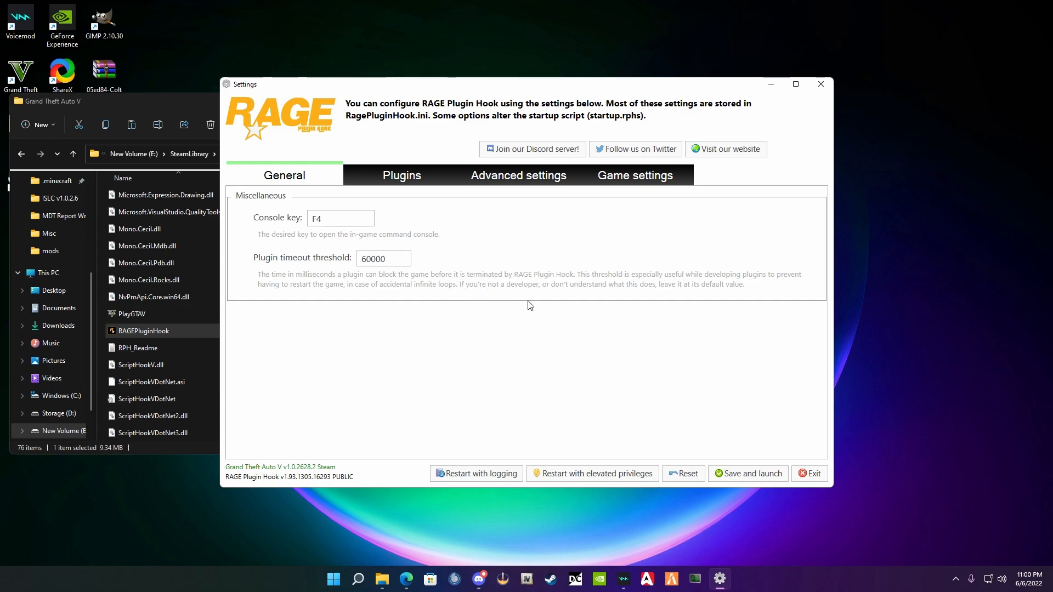
mouse_move(414, 197)
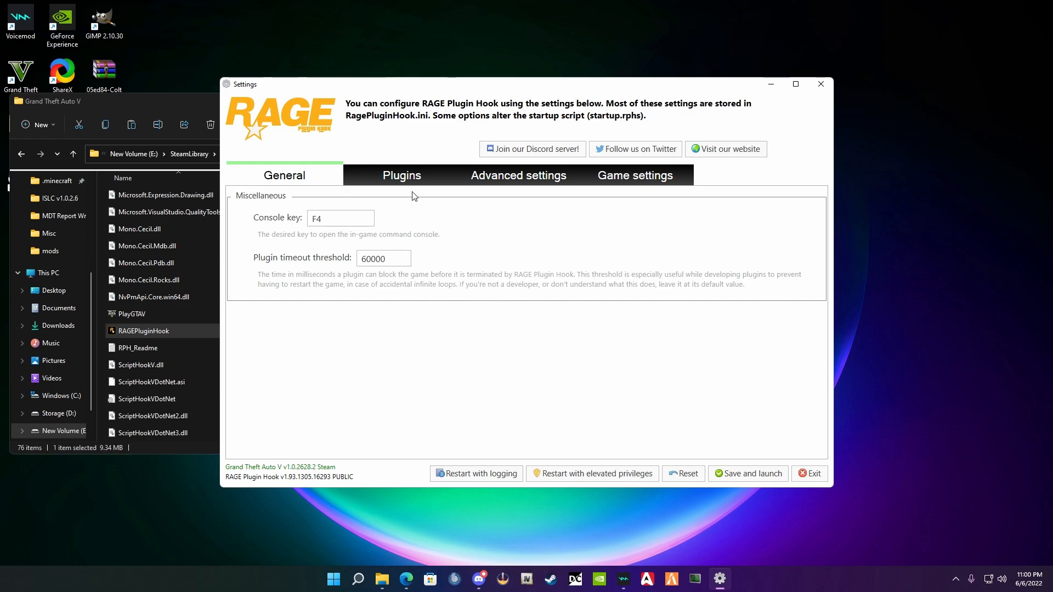
- Set plugins to load all on startup (after trying LSPD First Response only), then view game settings
click(401, 176)
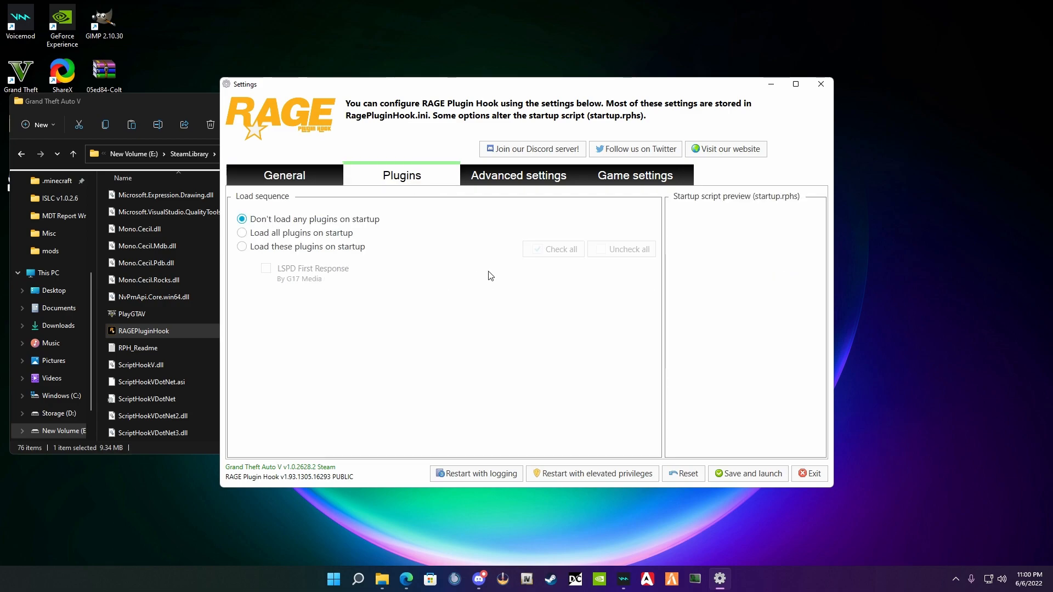
mouse_move(241, 232)
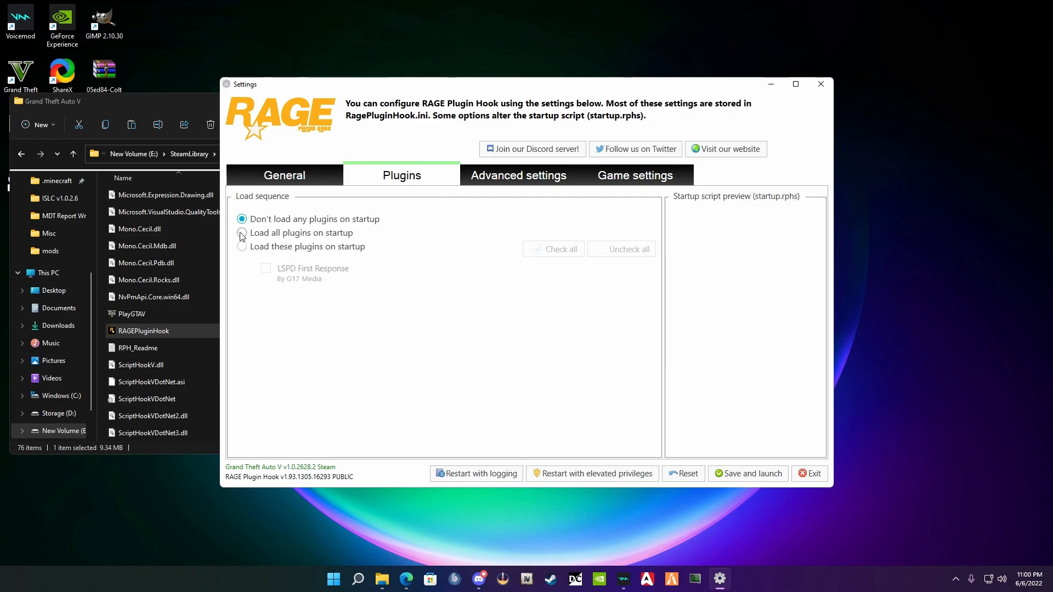
click(241, 232)
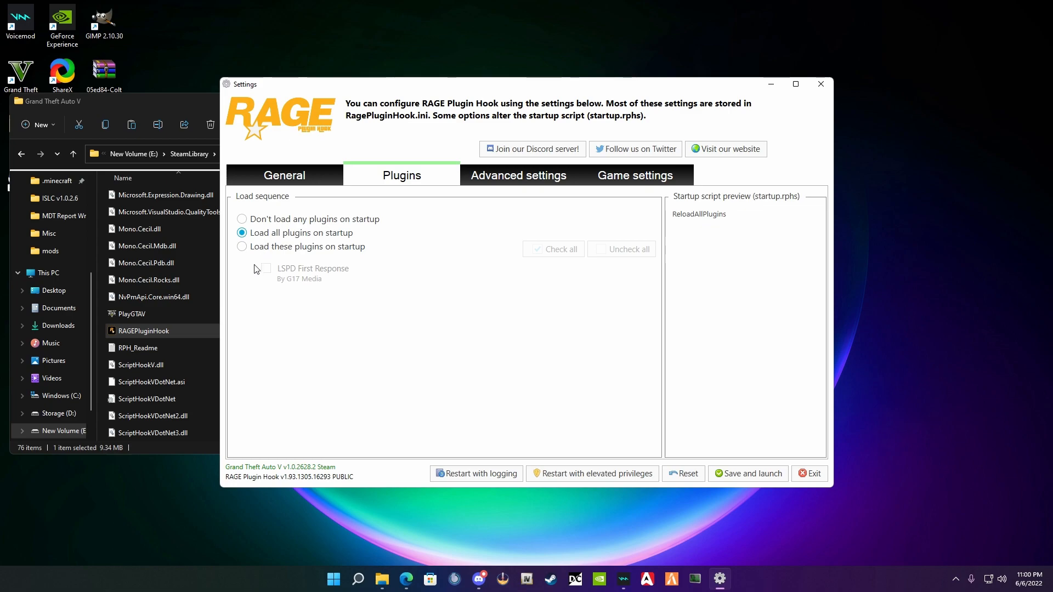
click(241, 246)
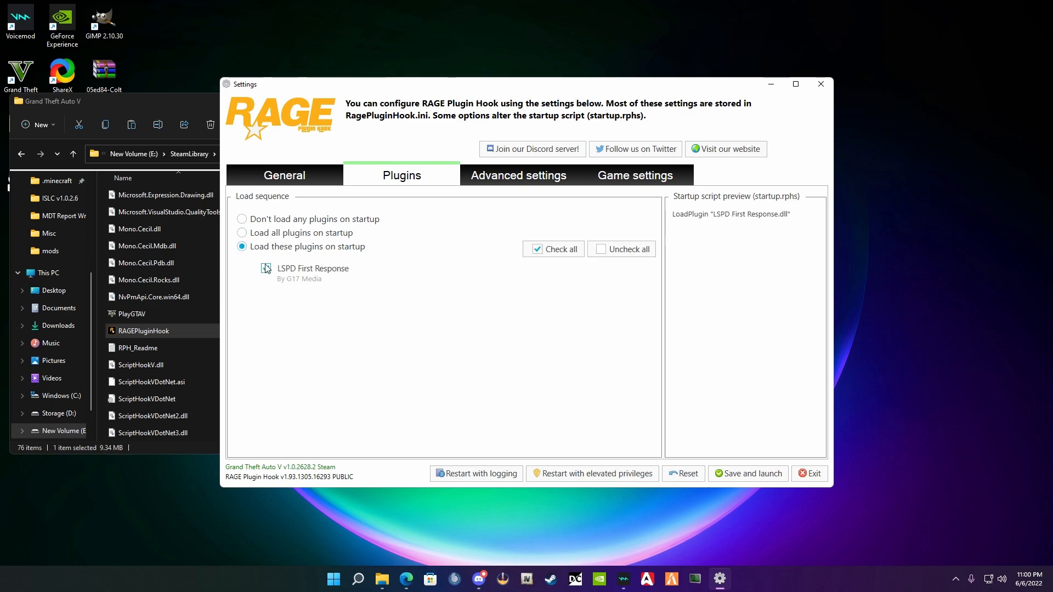
click(265, 267)
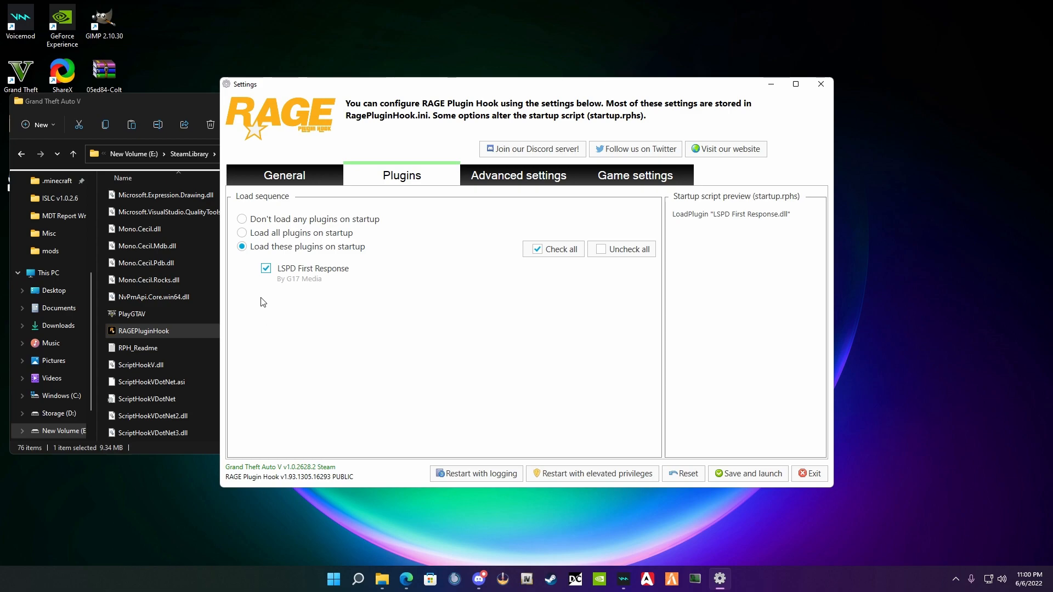
click(241, 233)
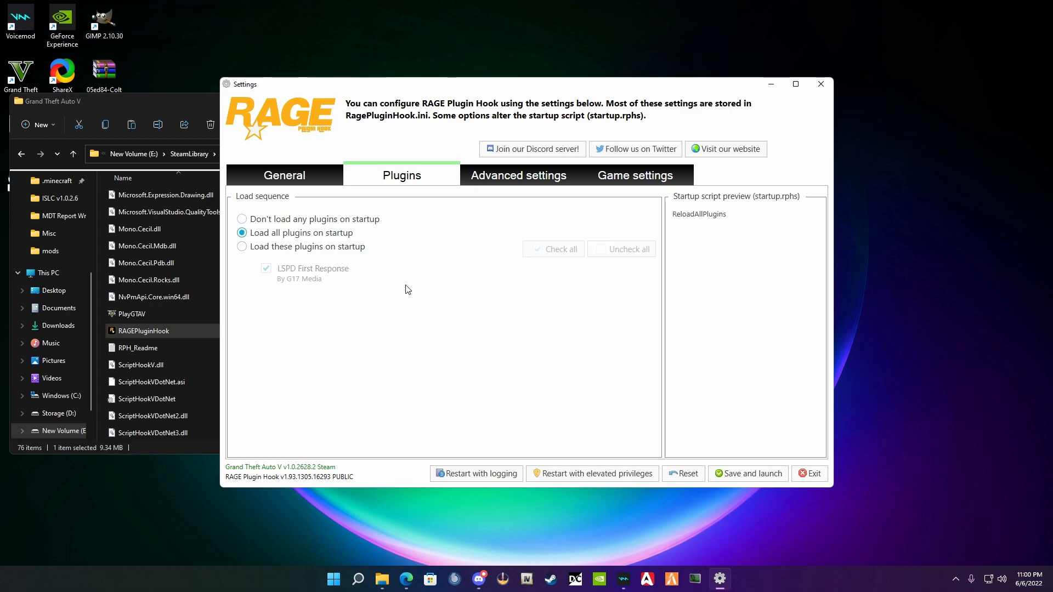
mouse_move(492, 195)
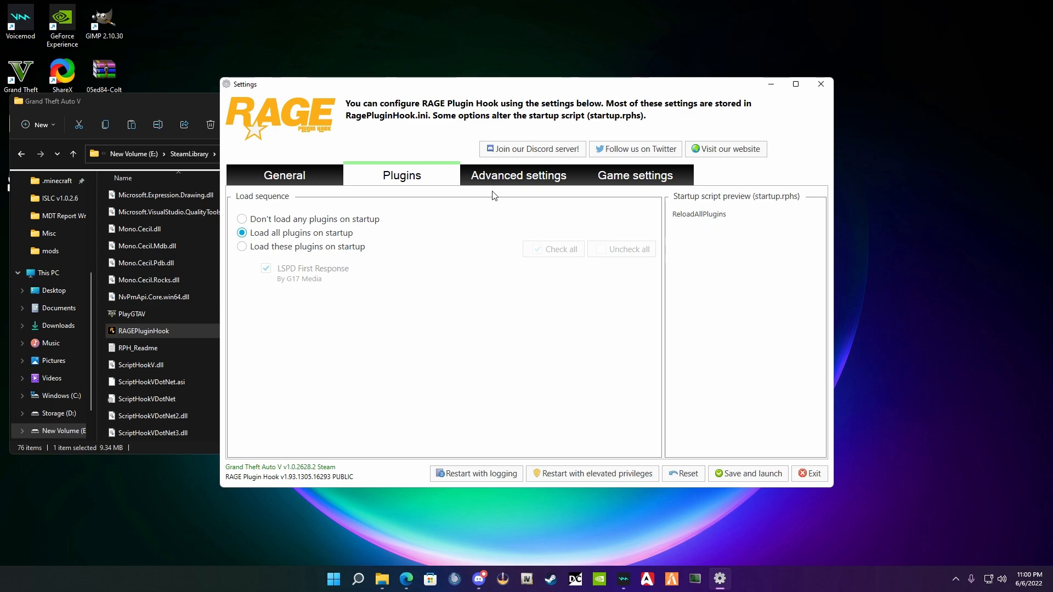
click(634, 175)
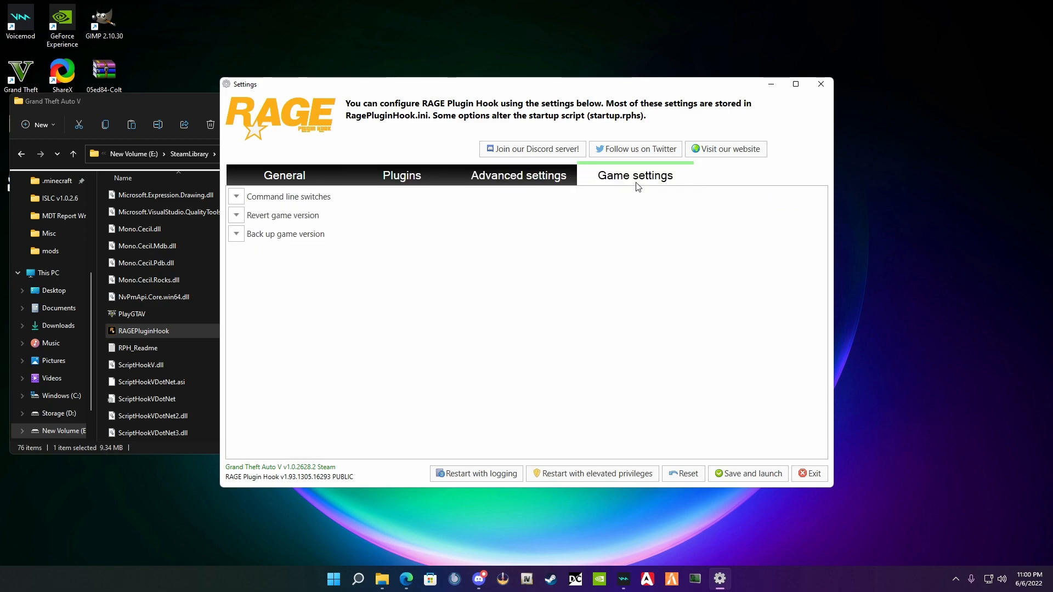
mouse_move(319, 283)
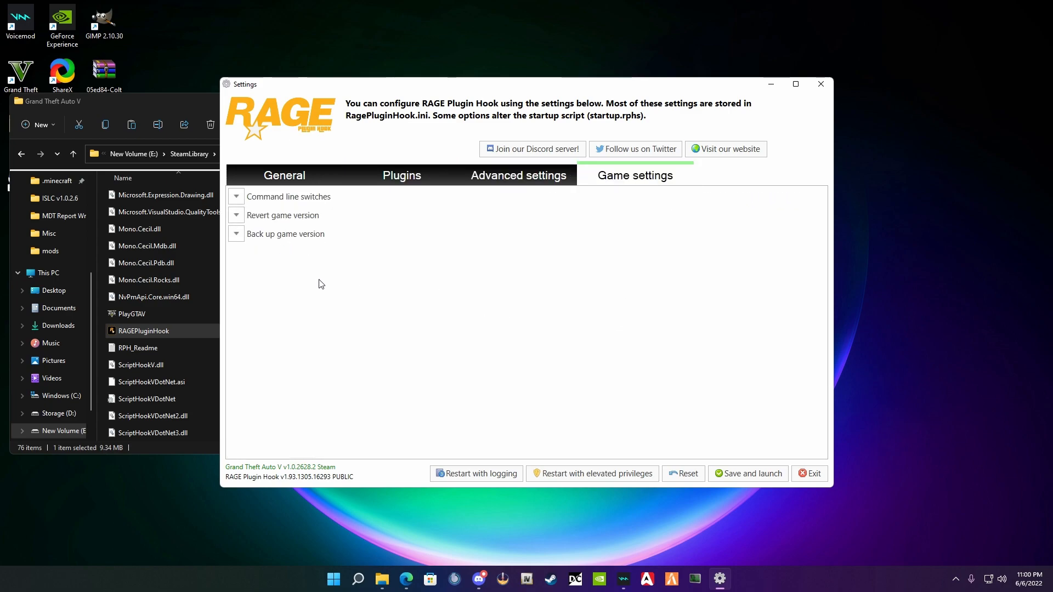
mouse_move(500, 357)
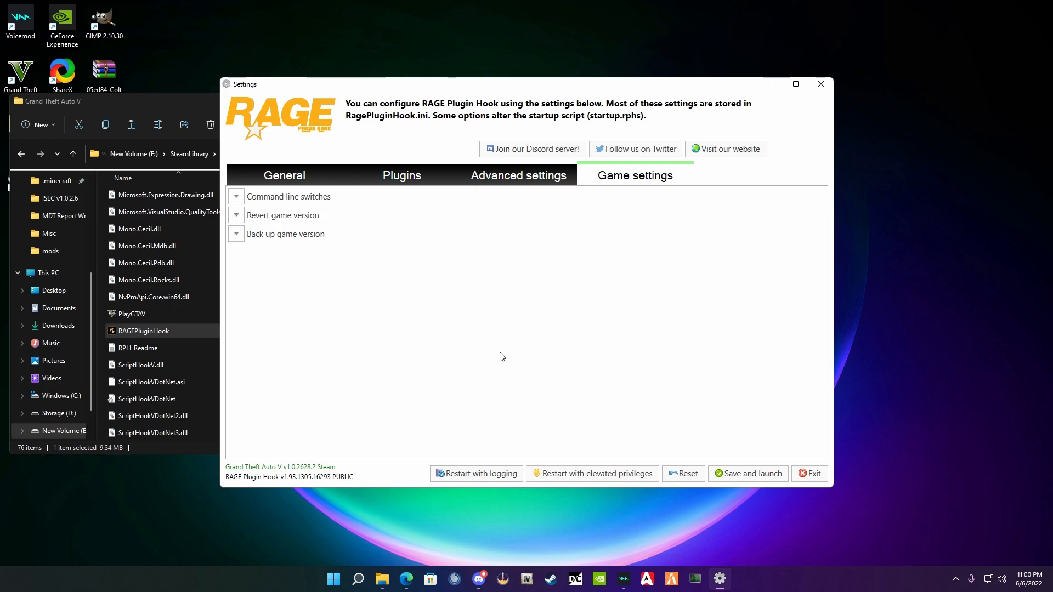
mouse_move(662, 358)
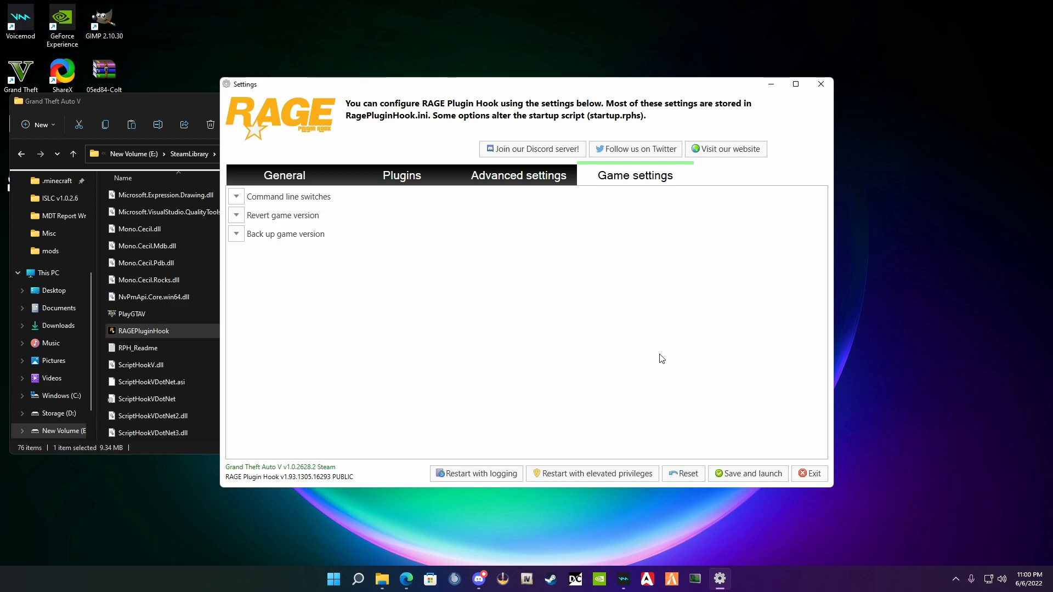
mouse_move(755, 477)
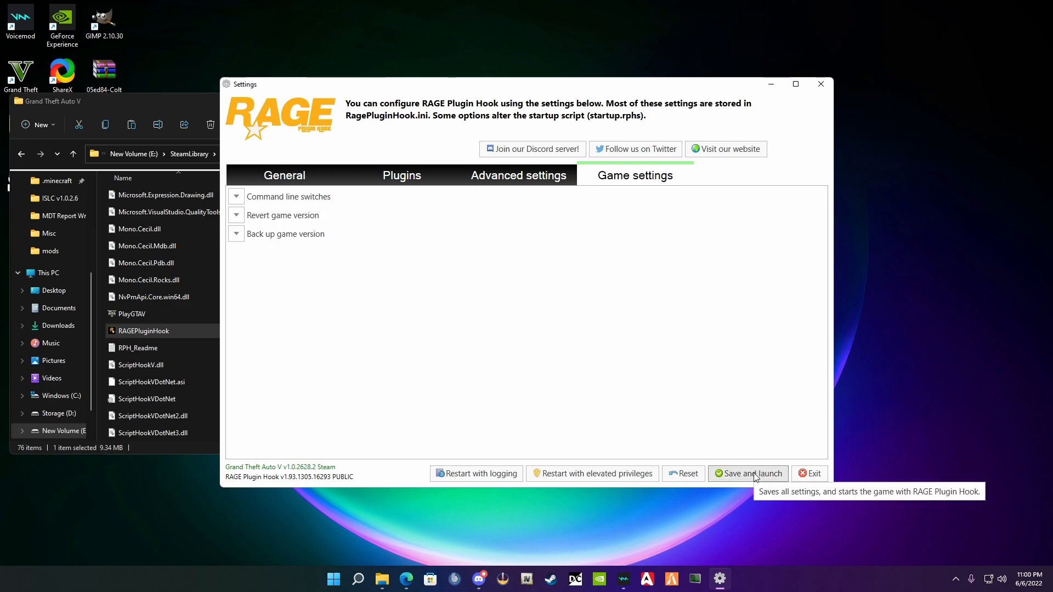
- Save and launch, acknowledging the note about reopening the settings dialog
click(746, 474)
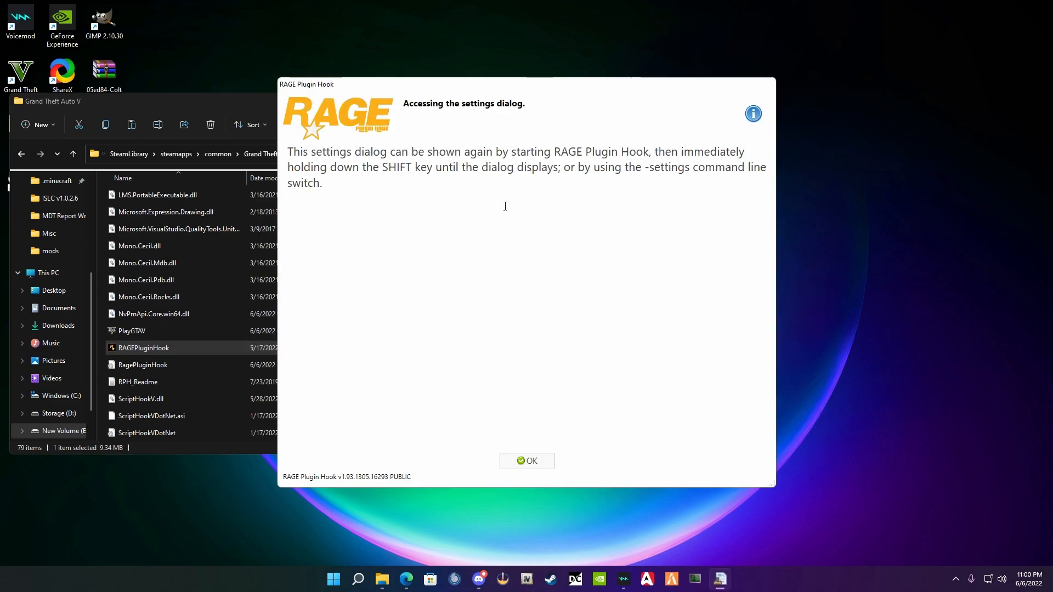
mouse_move(484, 250)
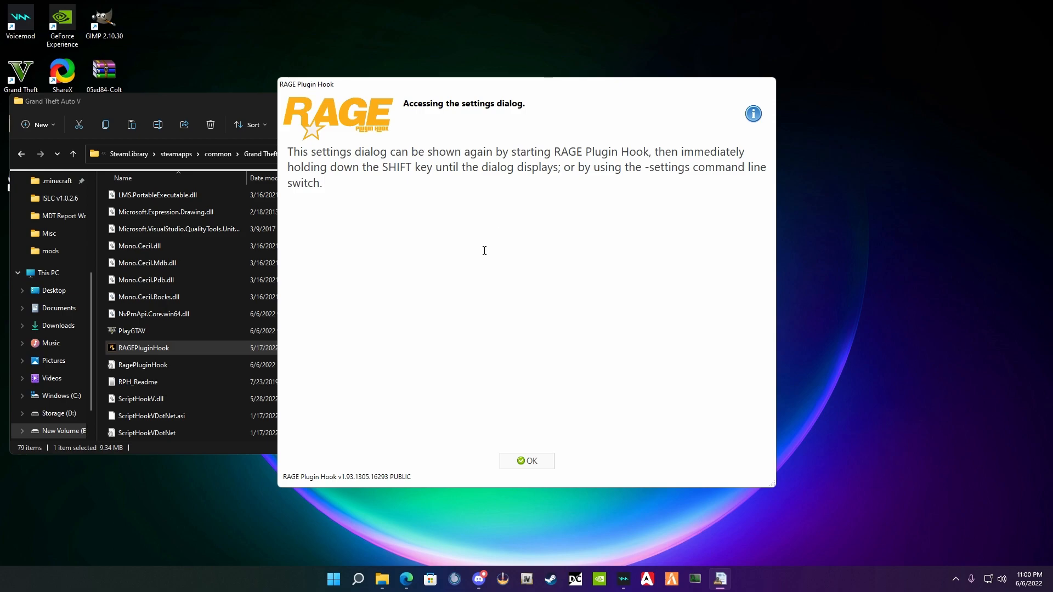
mouse_move(518, 418)
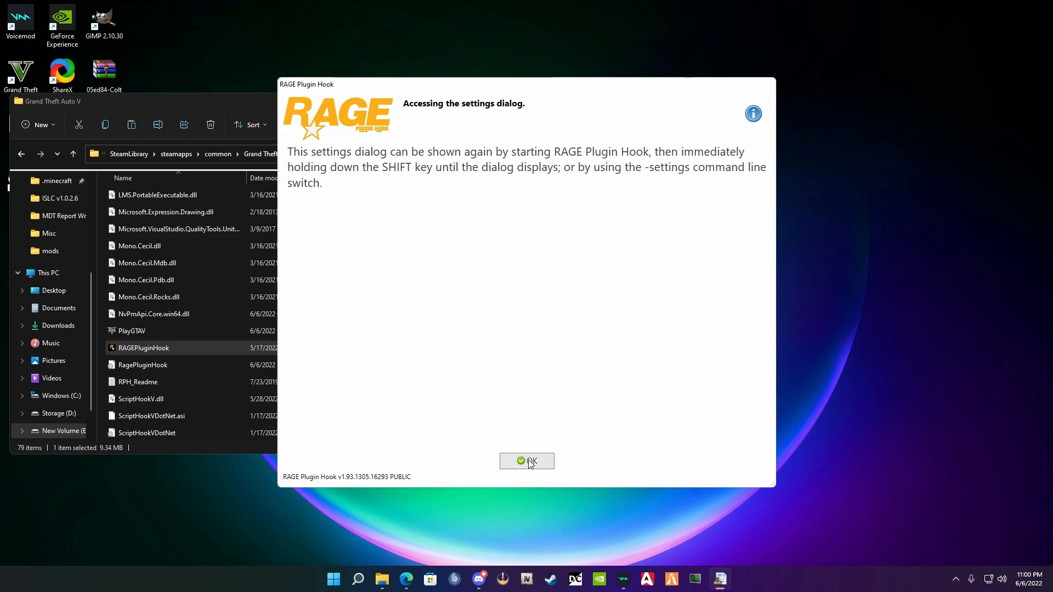
click(527, 462)
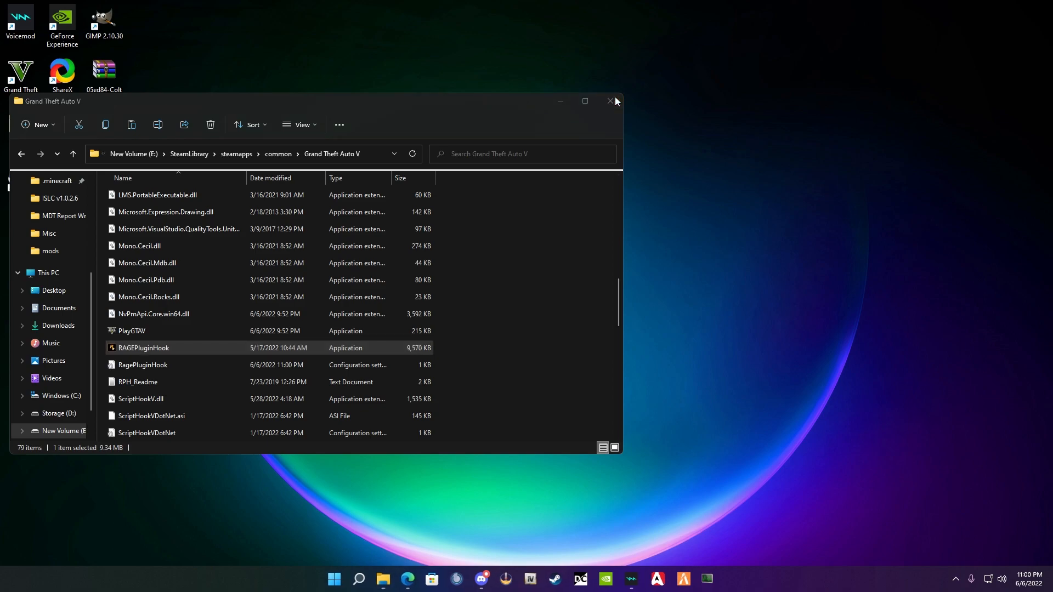
- Start Grand Theft Auto V through RAGEPluginHook via Steam
double_click(143, 348)
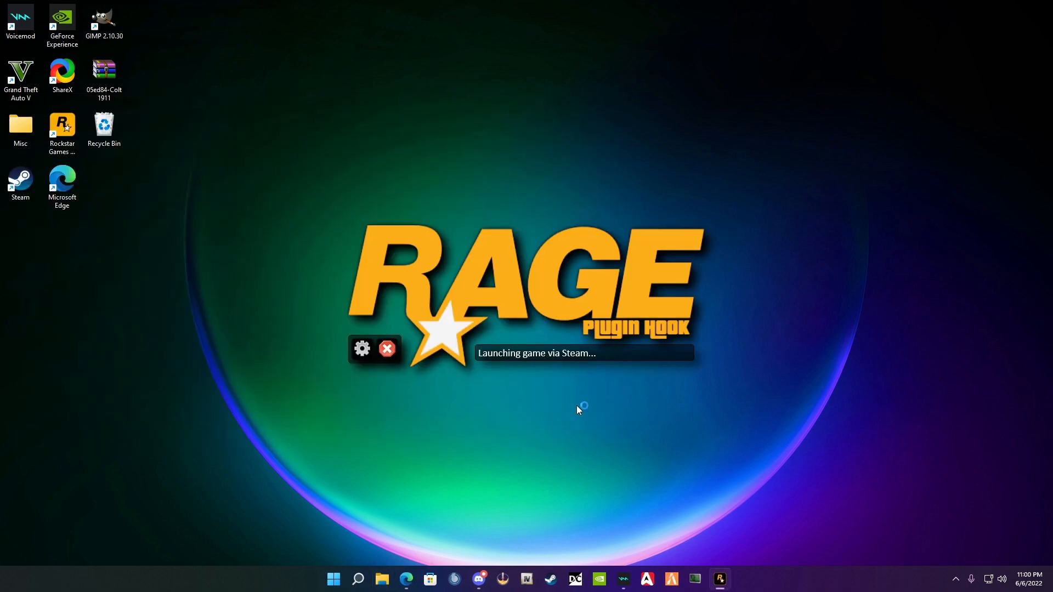
mouse_move(578, 419)
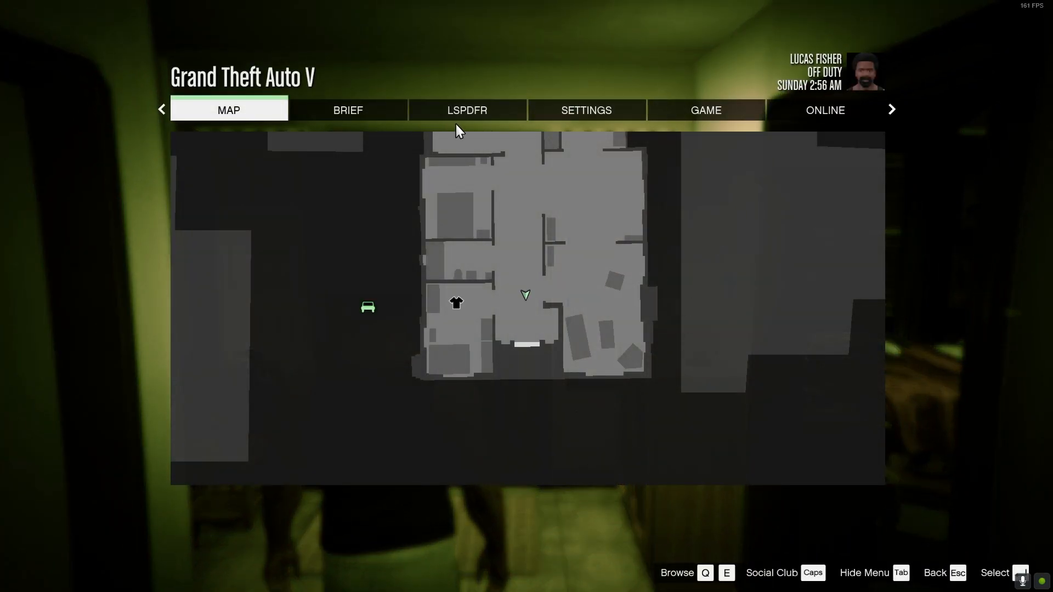
mouse_move(804, 175)
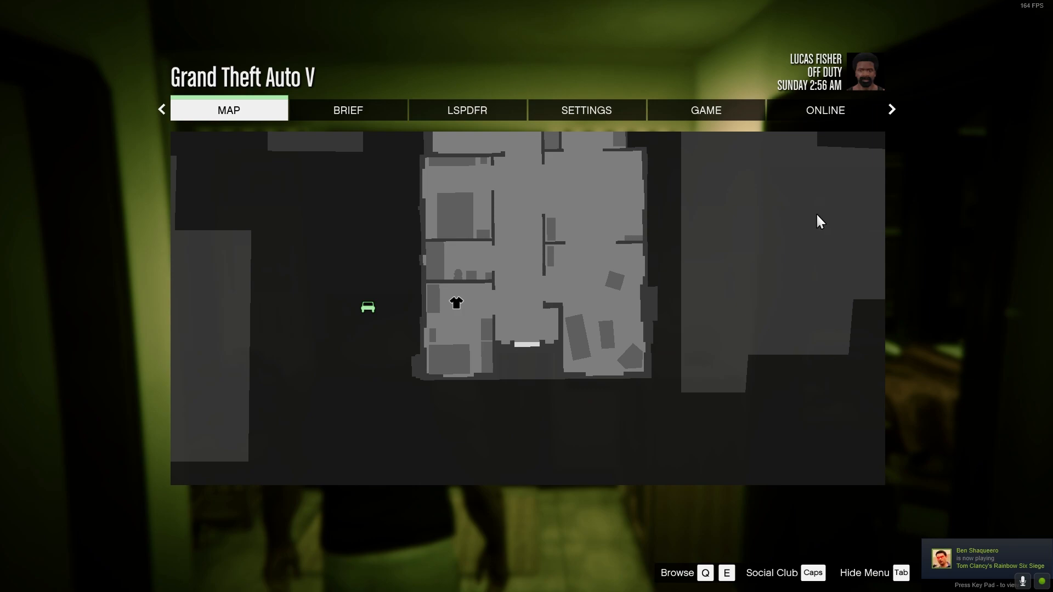
mouse_move(816, 227)
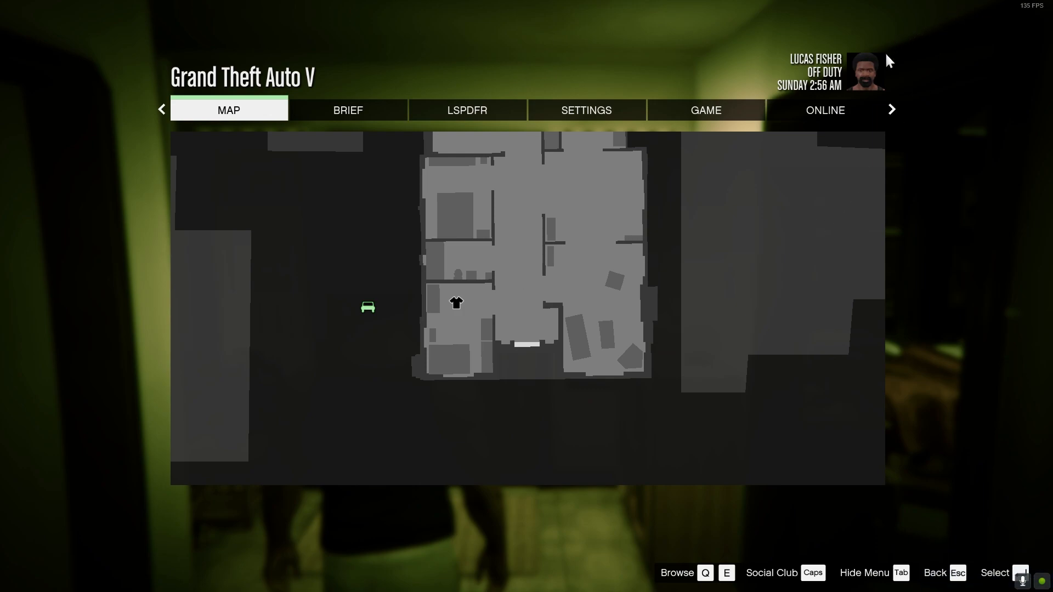
mouse_move(865, 75)
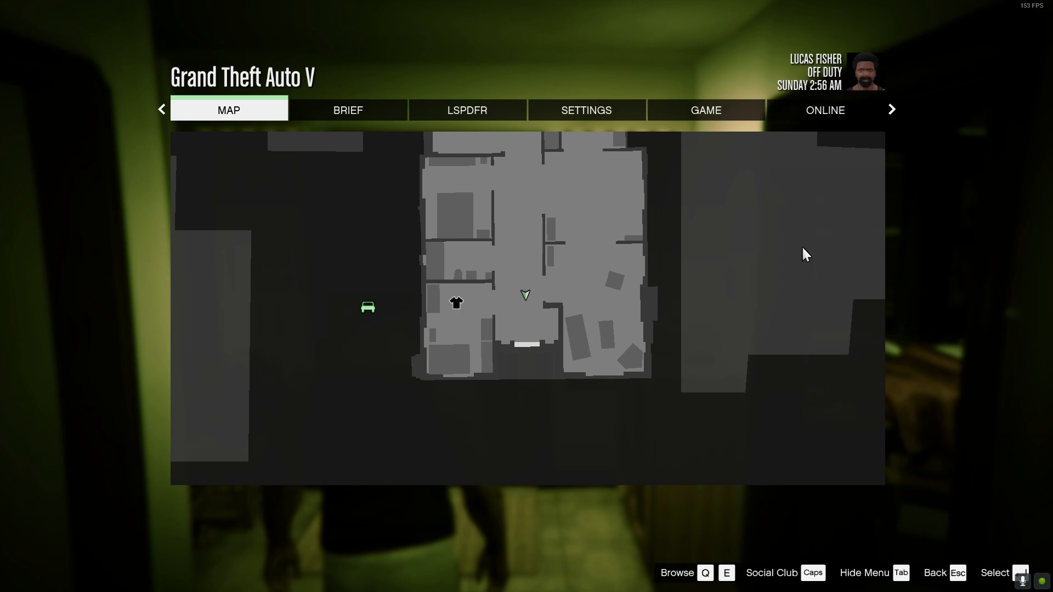
mouse_move(701, 263)
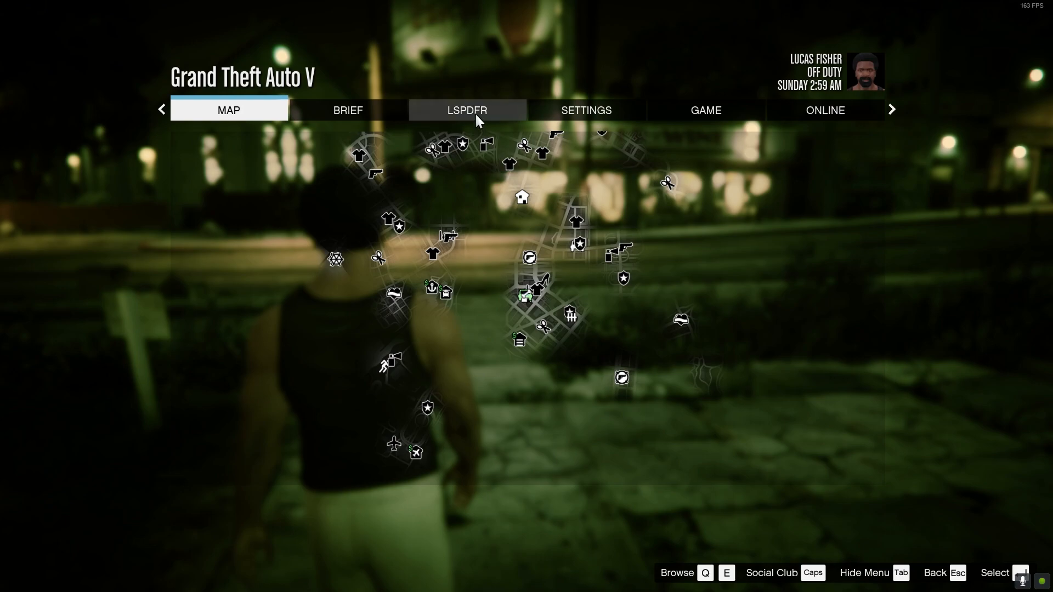
- Use LSPDFR's Go to nearest Police Station, walk to the doors and enter Davis Sheriff Station
click(467, 109)
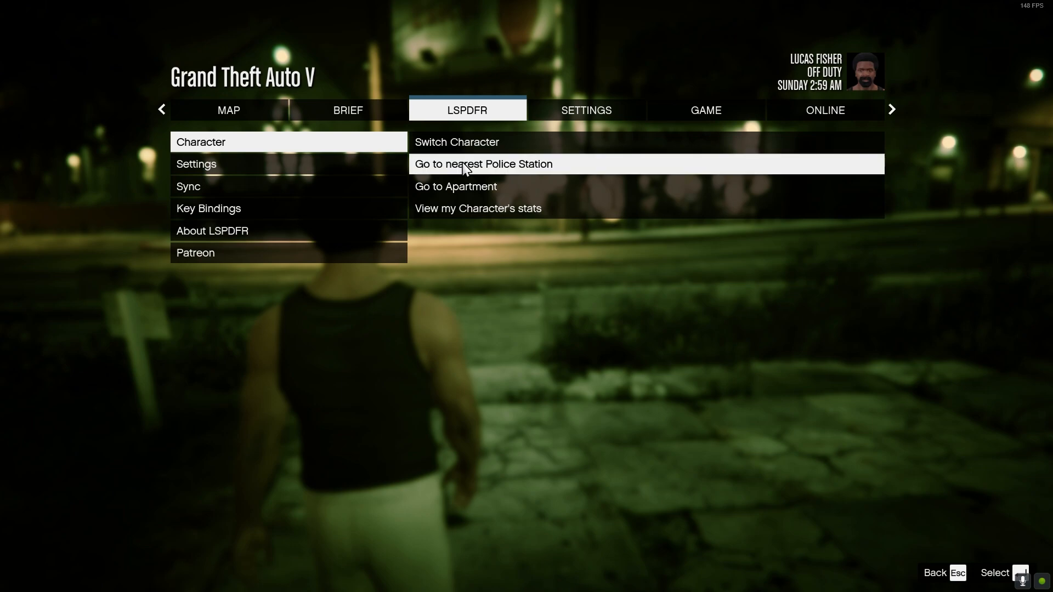
click(482, 164)
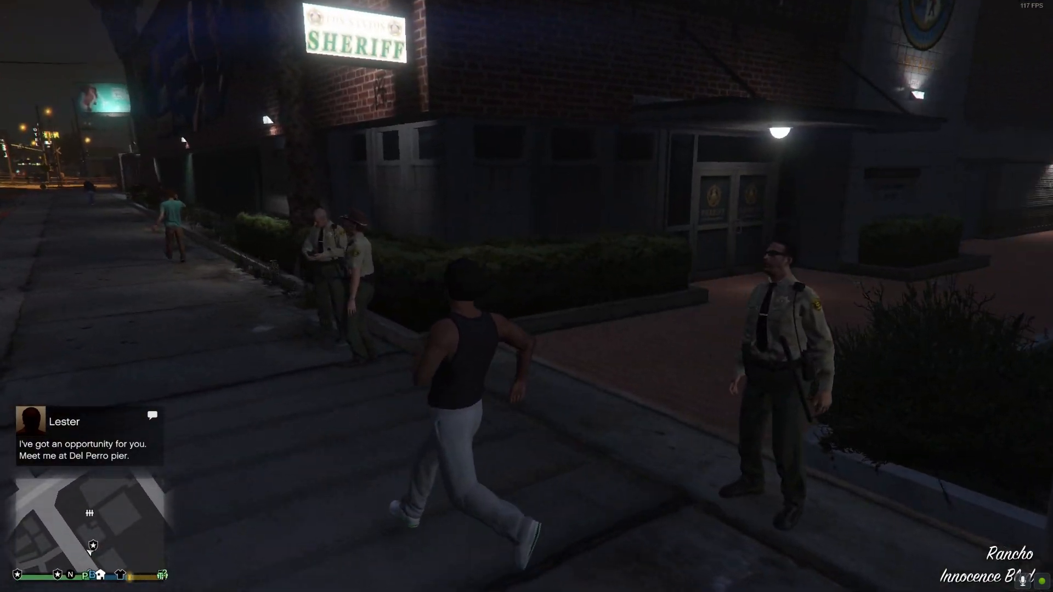
key(w)
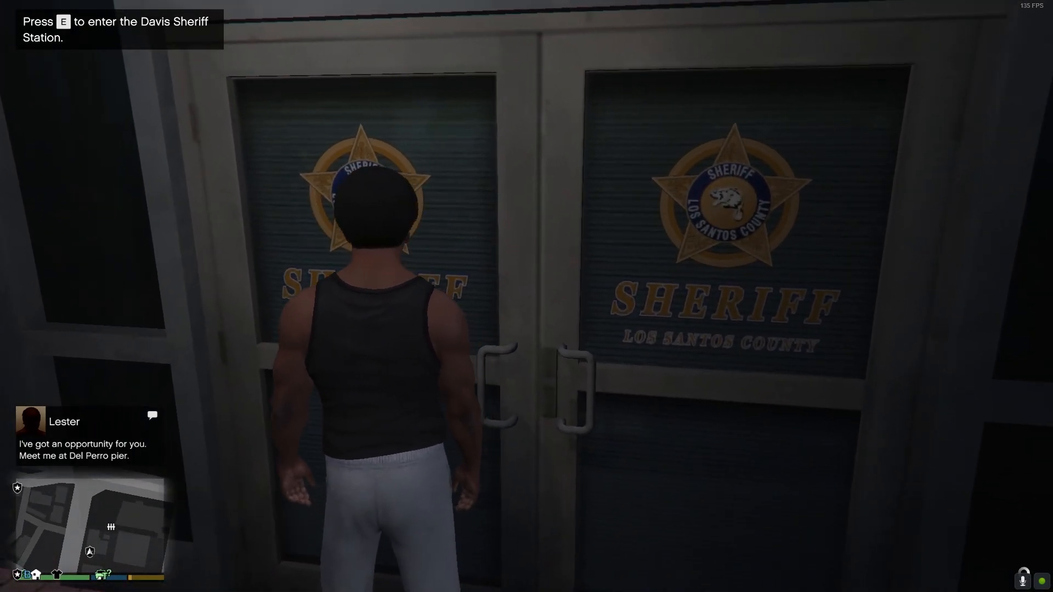
key(e)
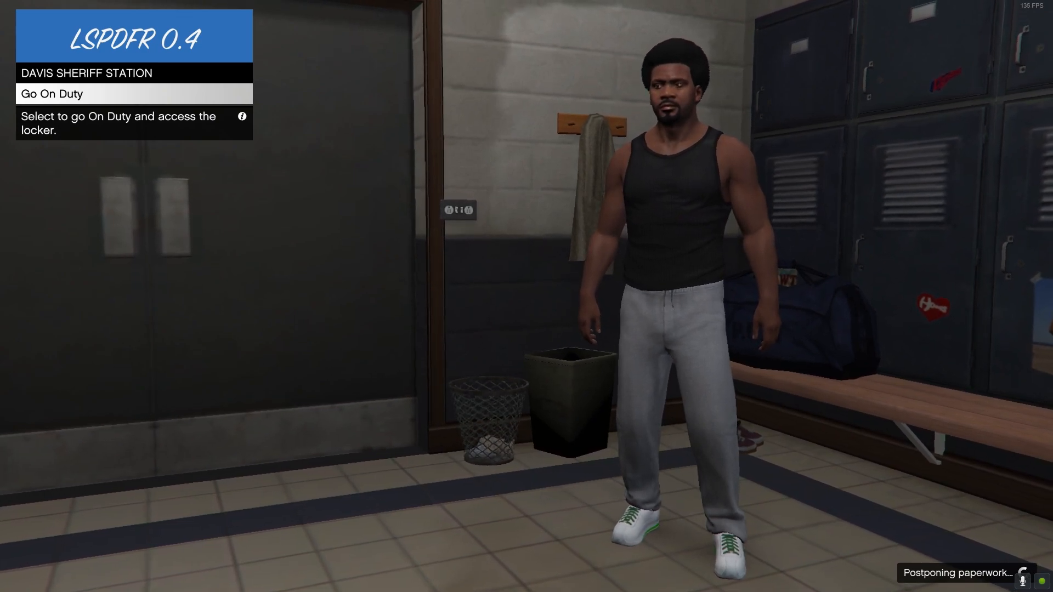
- Go on duty and save a new officer in the Character Creator
click(52, 93)
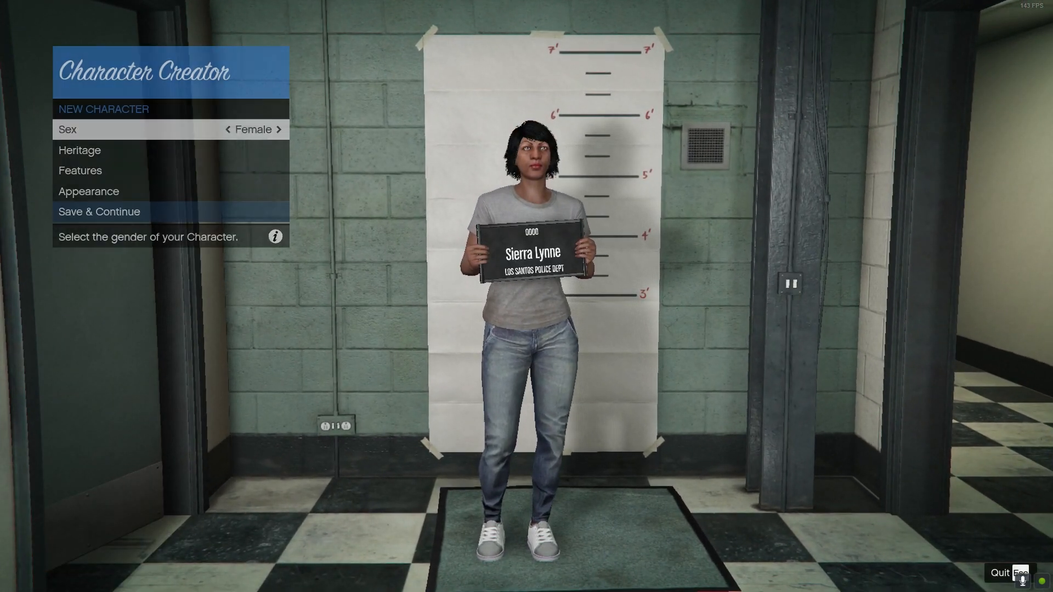
click(277, 129)
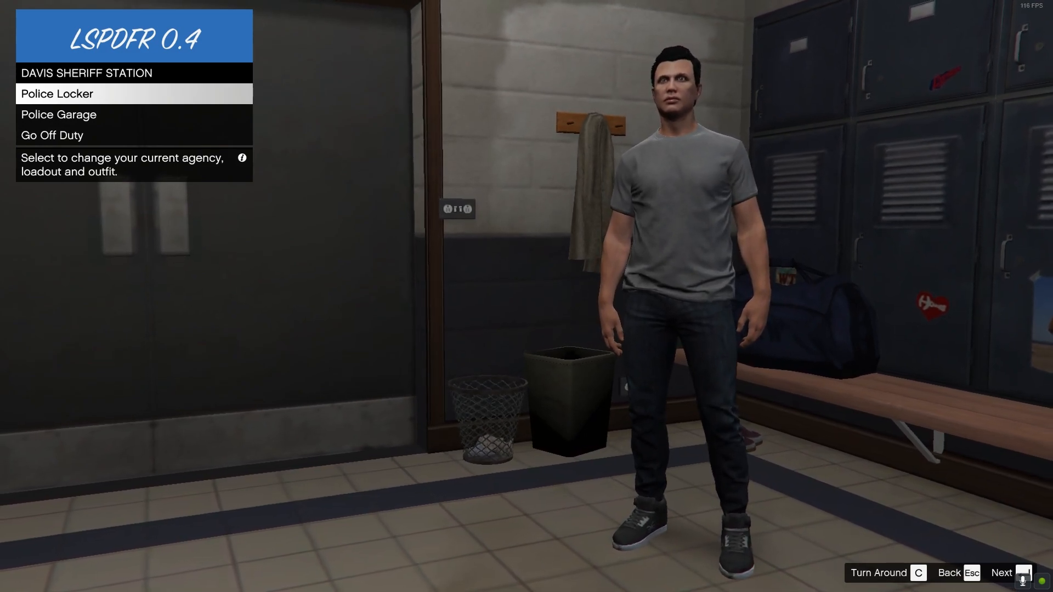
- Confirm the officer's agency, outfit and inventory at the police locker
click(56, 94)
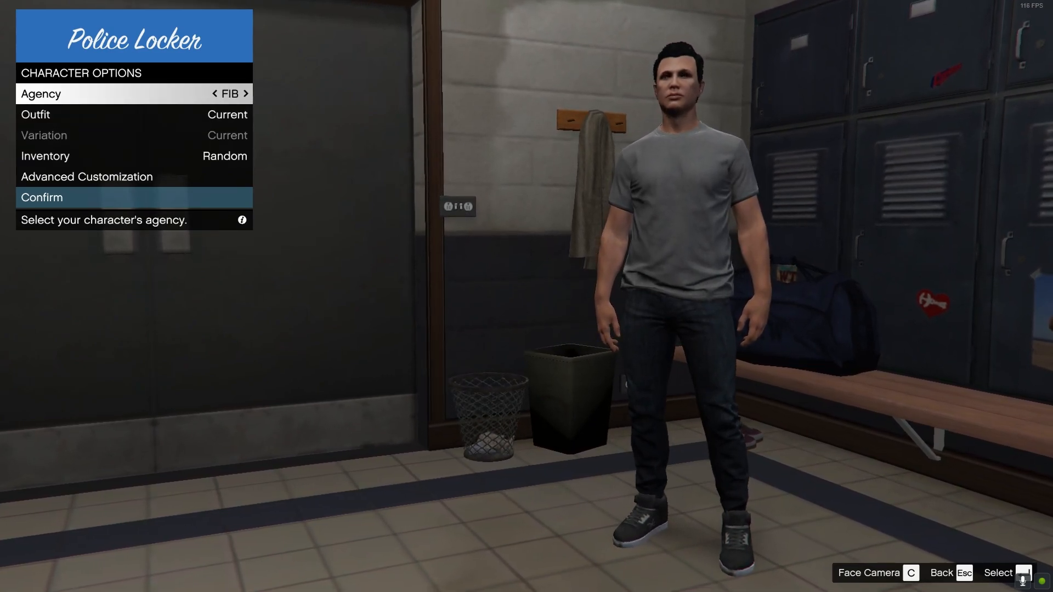
click(245, 93)
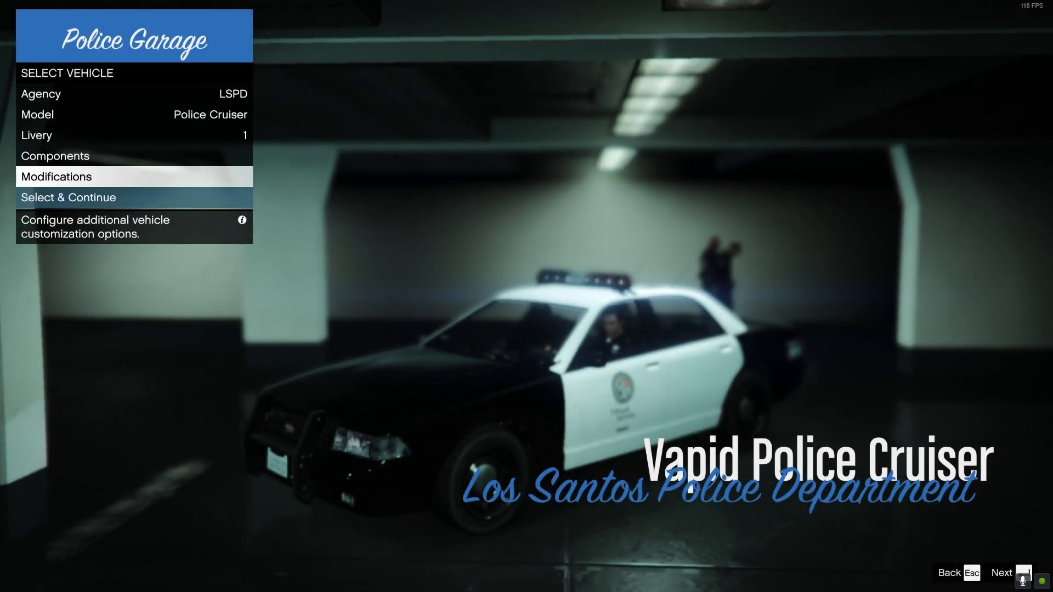
- Select the LSPD Vapid Police Cruiser from the police garage and continue to patrol
click(56, 176)
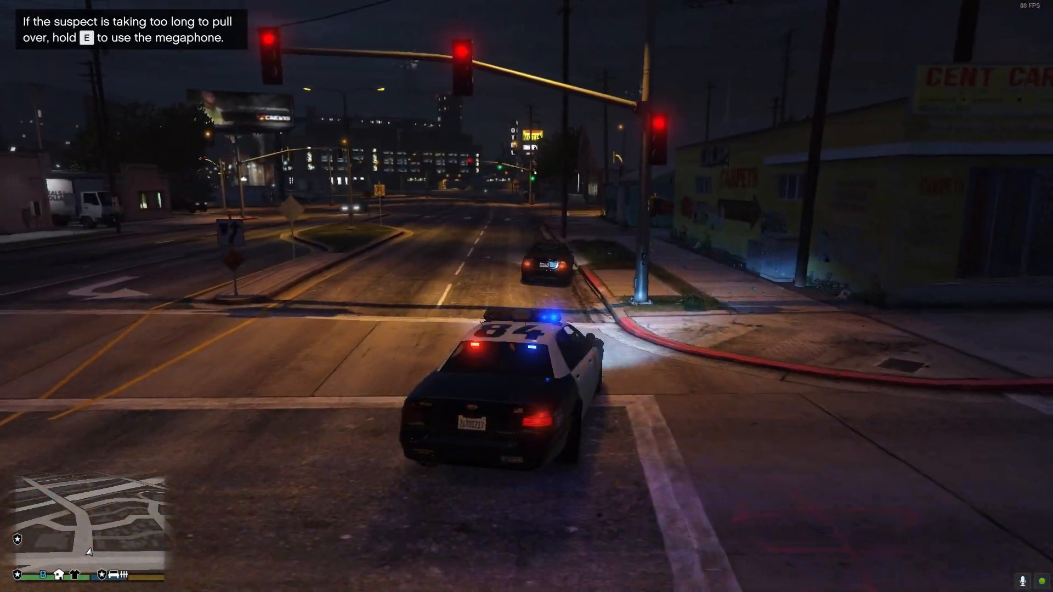
- Leave the cruiser and obtain the driver's state ID, Frank Small, at the window
key(w)
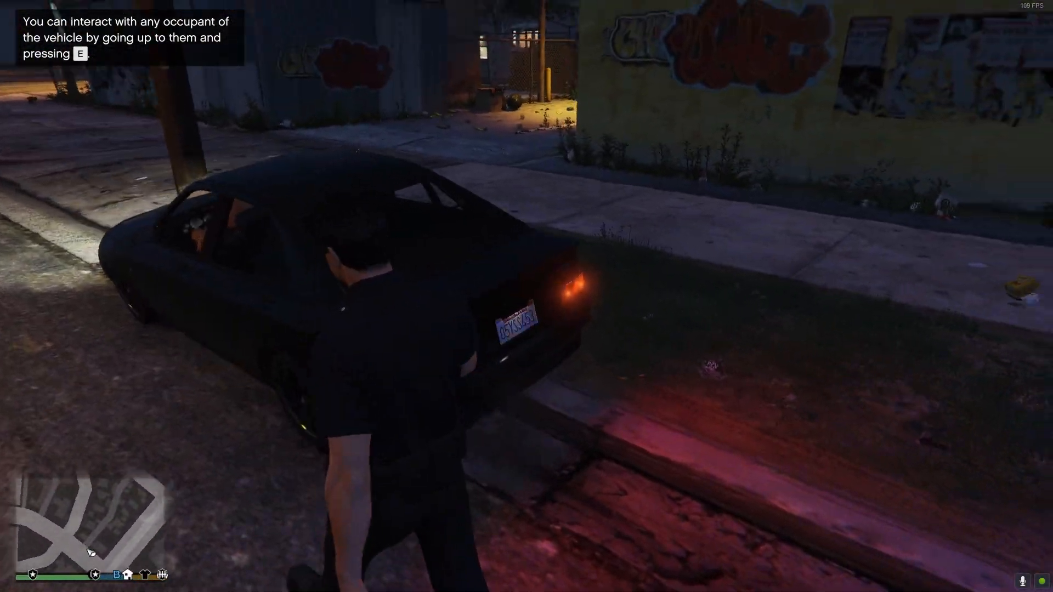
key(e)
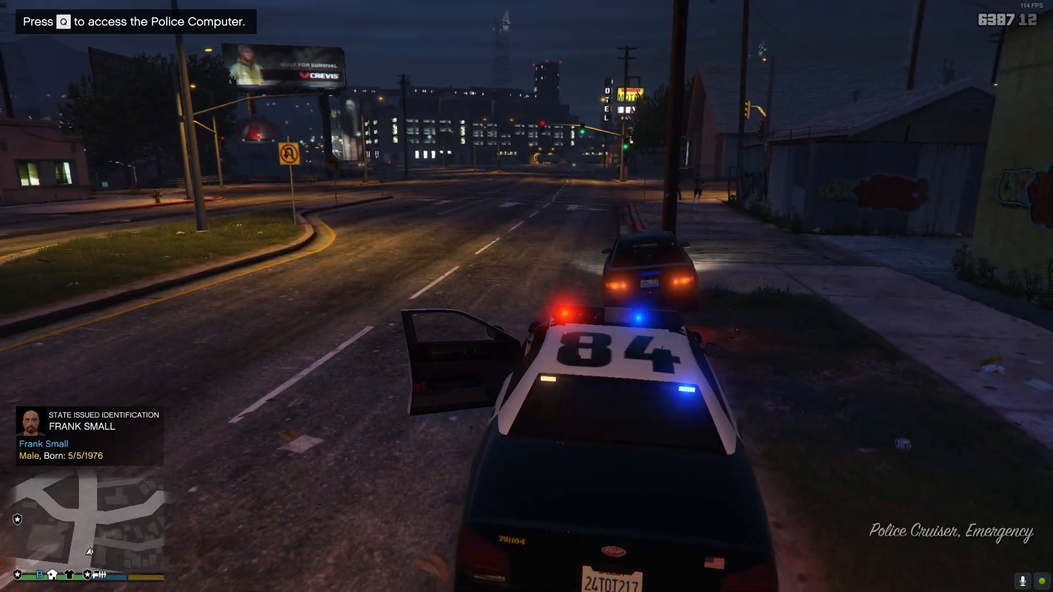
- Search the police computer for the suspect's name 'Frank' and submit it
key(q)
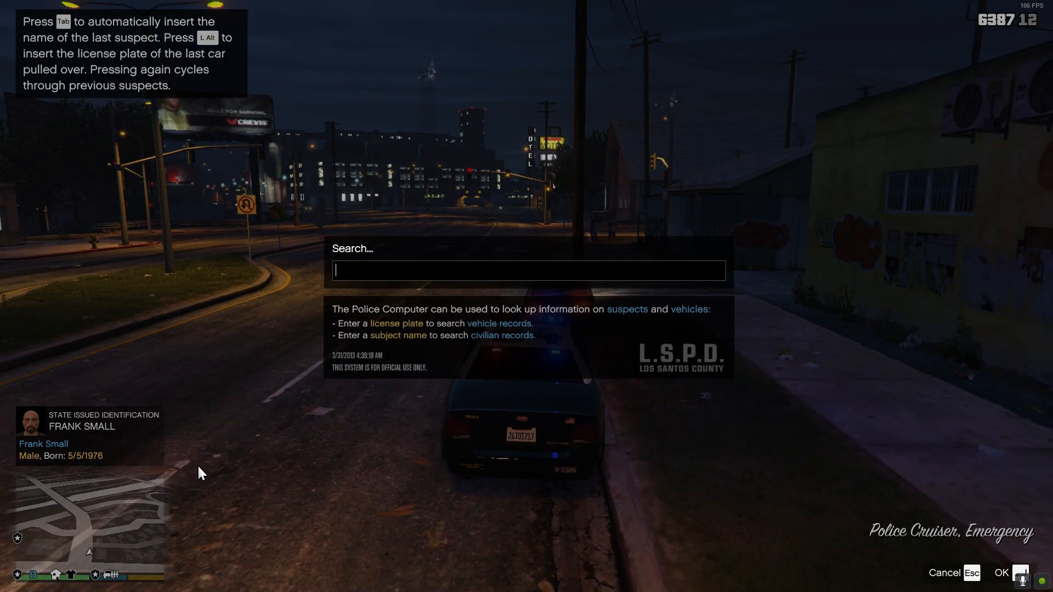
text(Frank Small)
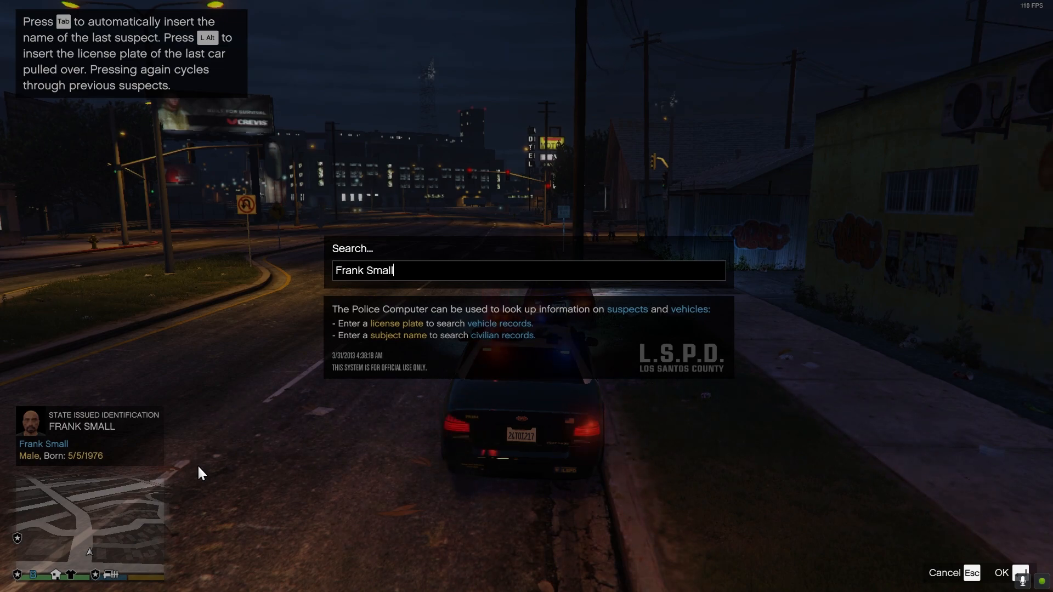
click(1000, 572)
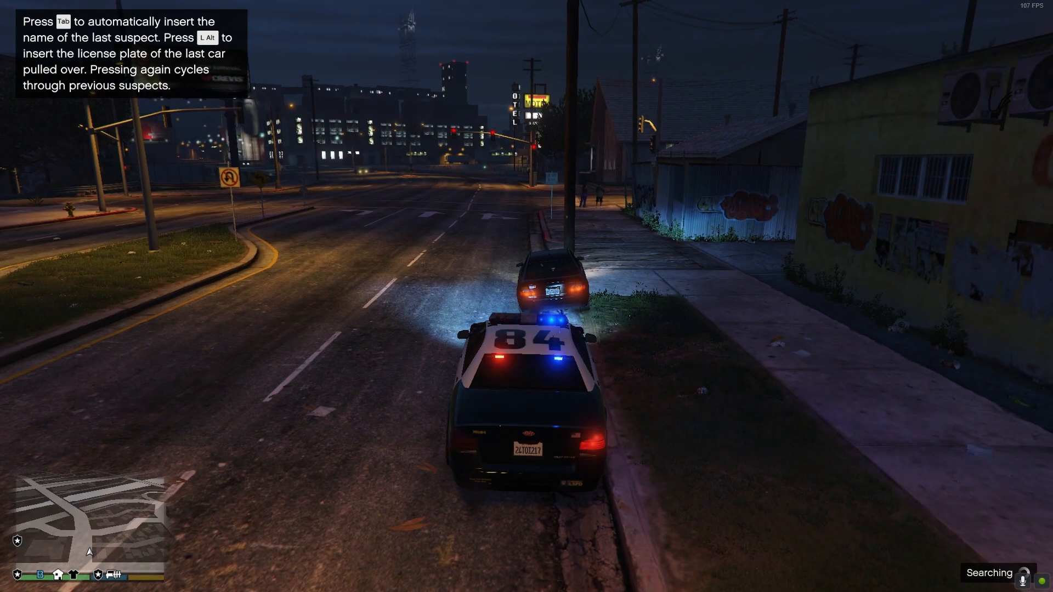